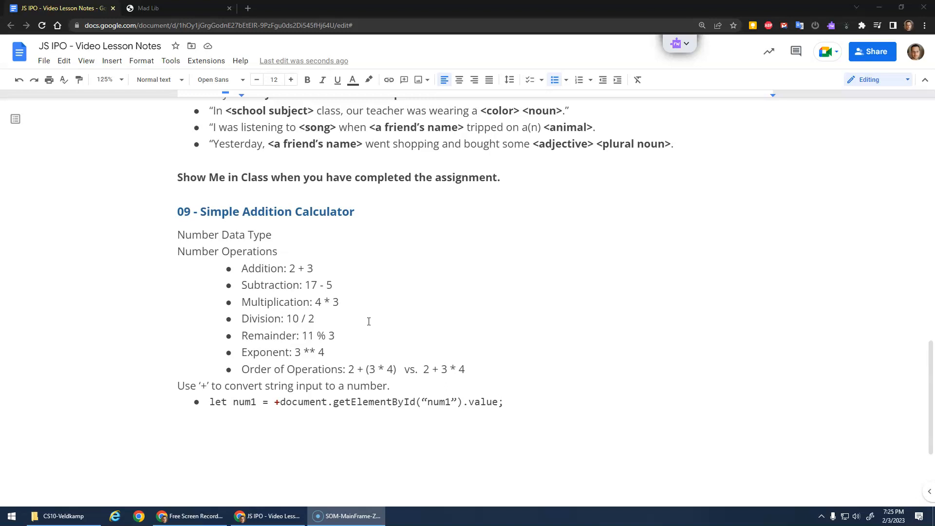
Find the class projects folder in File Explorer and copy the JS-TEMPLATE folder
scroll("up", 3)
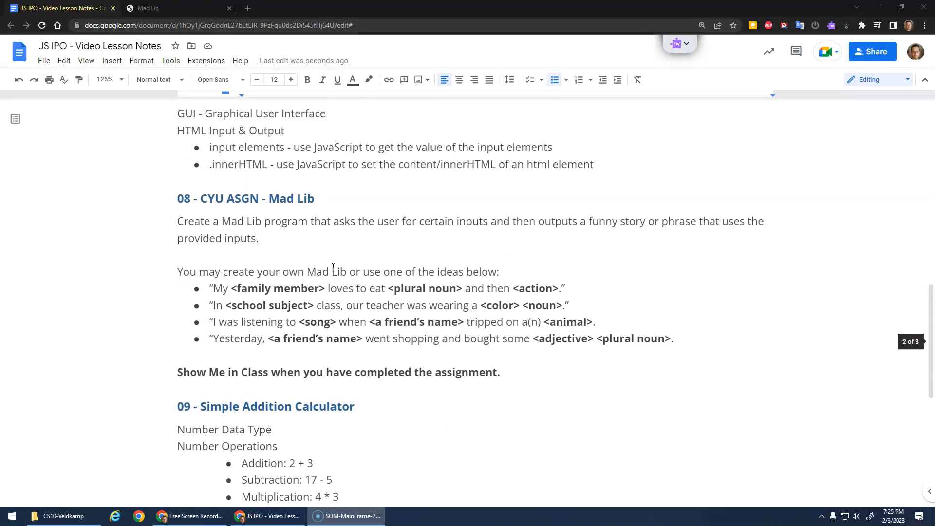
mouse_move(489, 285)
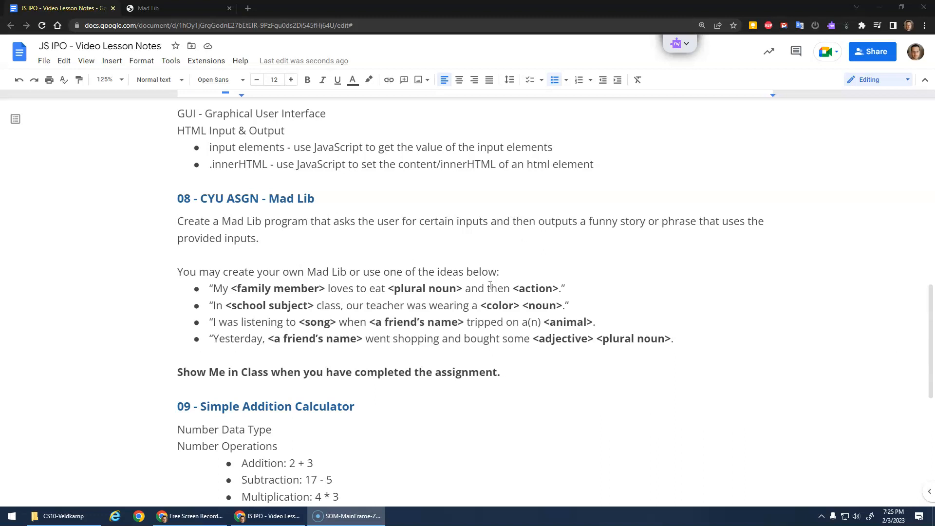
mouse_move(271, 281)
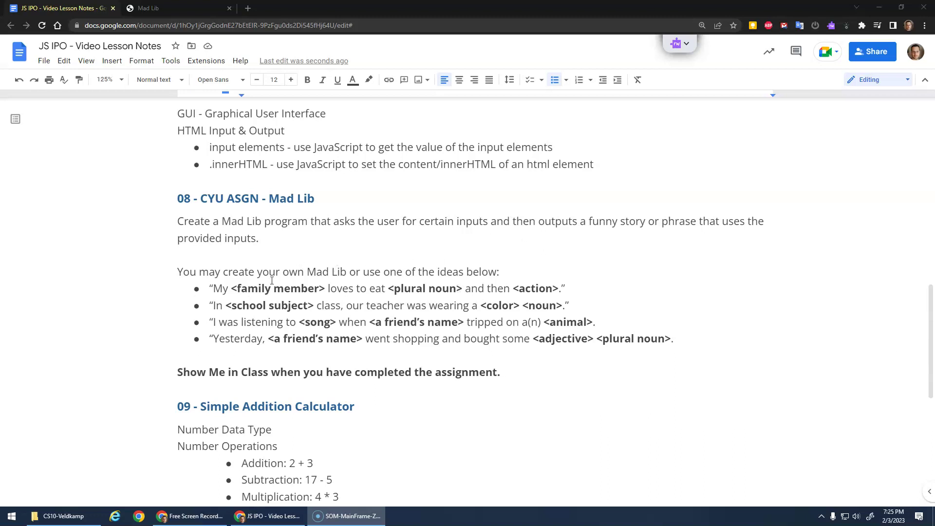
scroll("up", 3)
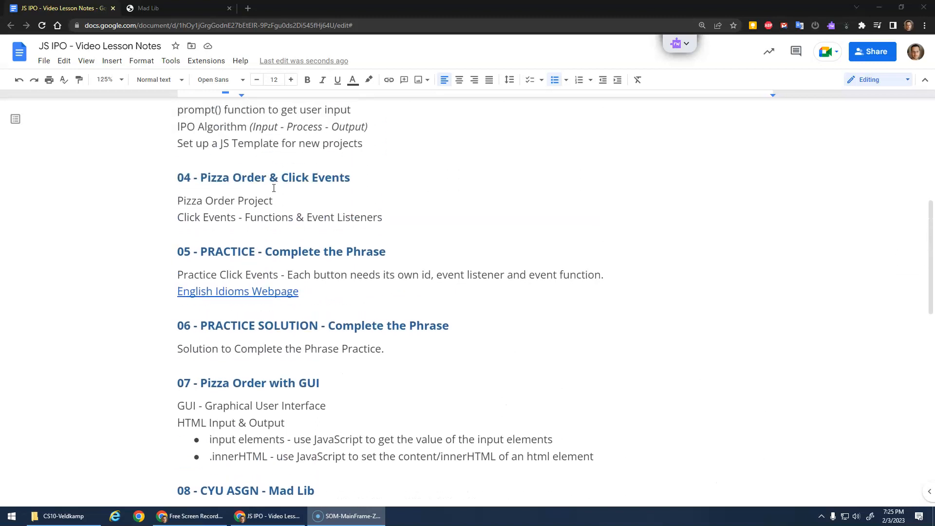
mouse_move(348, 200)
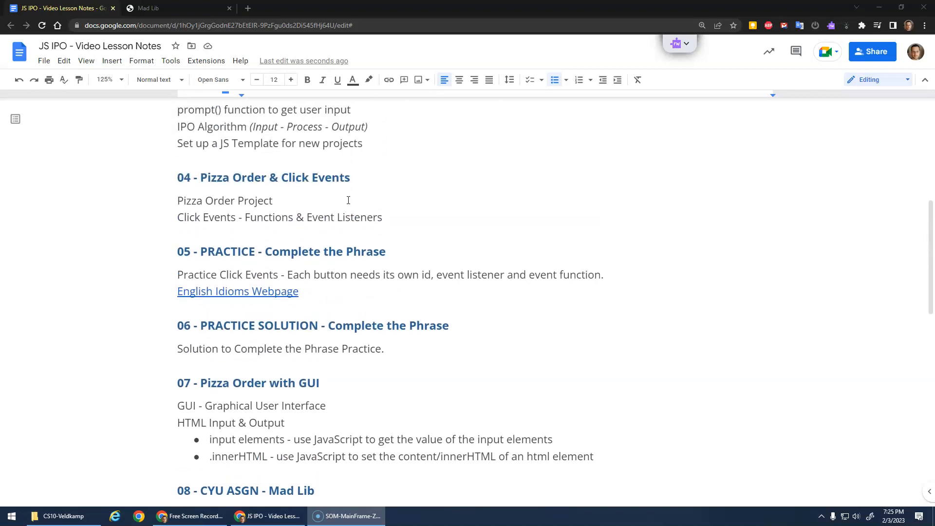
mouse_move(308, 234)
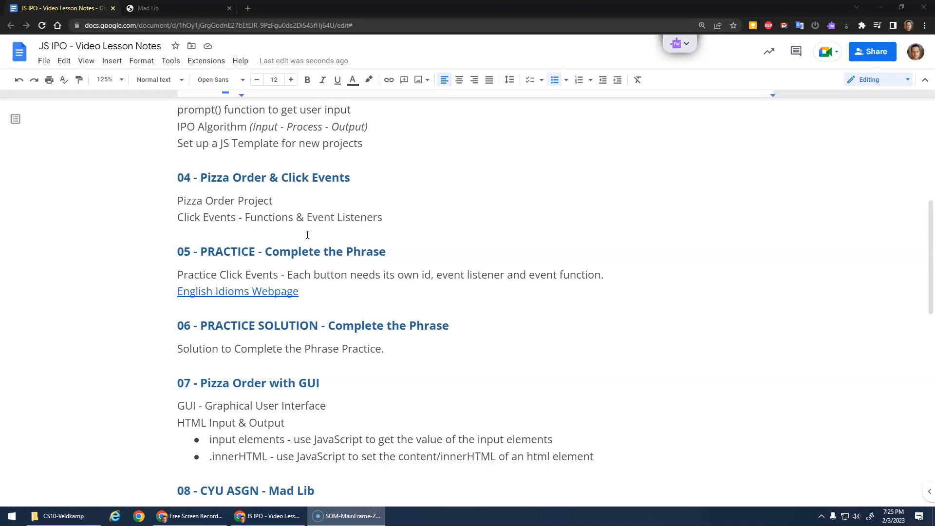
scroll("down", 3)
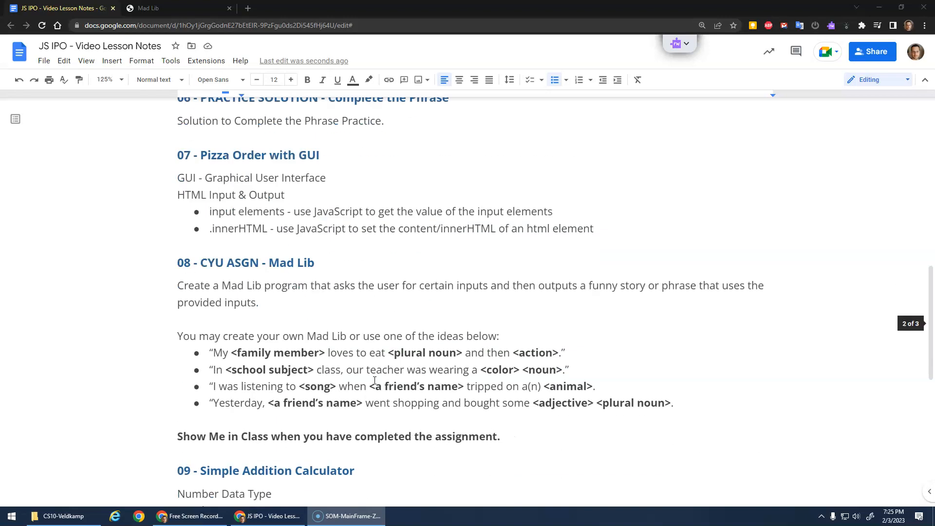
scroll("down", 3)
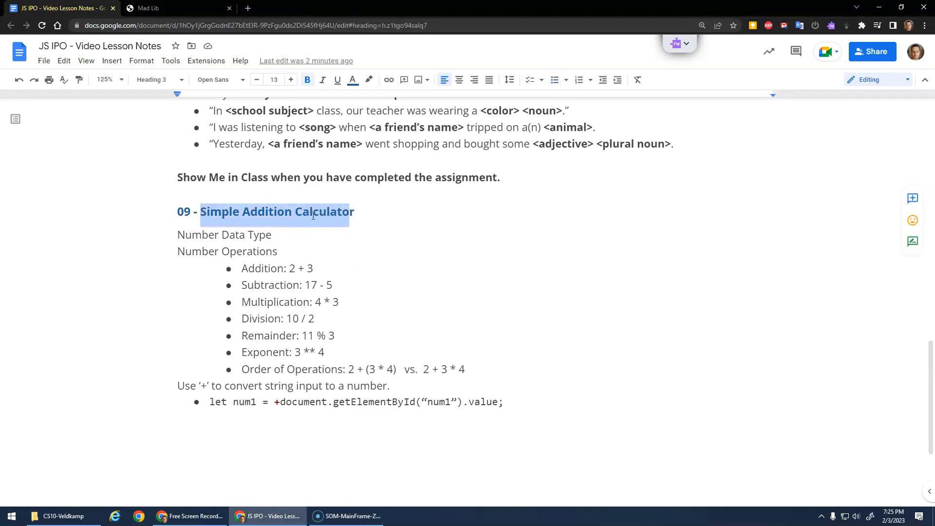
mouse_move(416, 319)
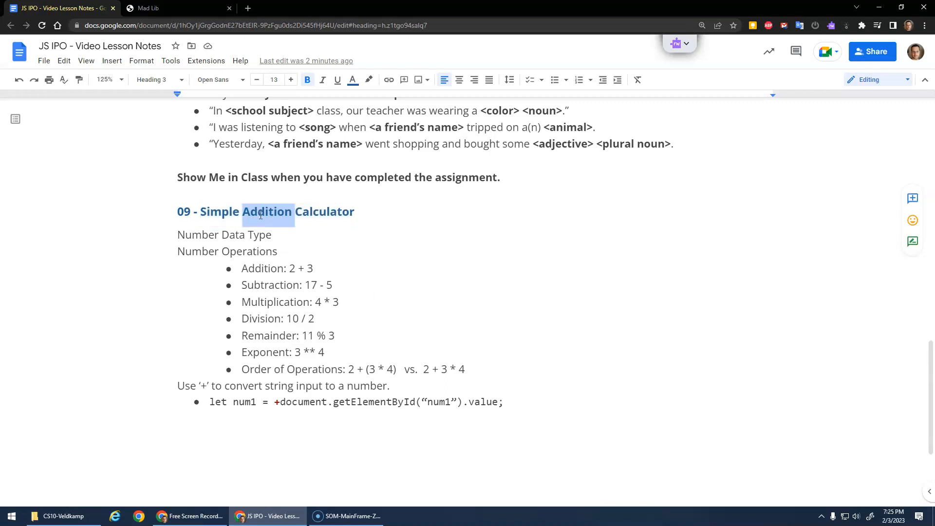
mouse_move(226, 35)
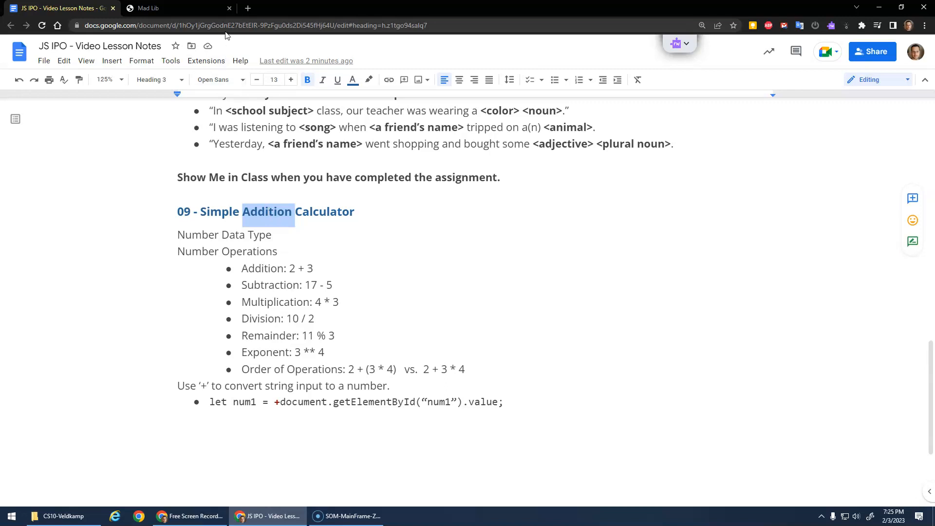
left_click(229, 8)
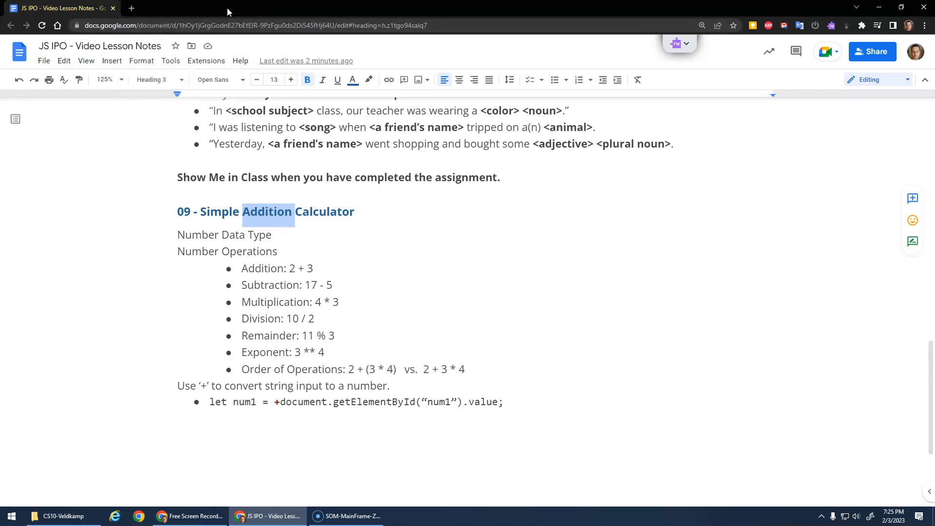
left_click(59, 516)
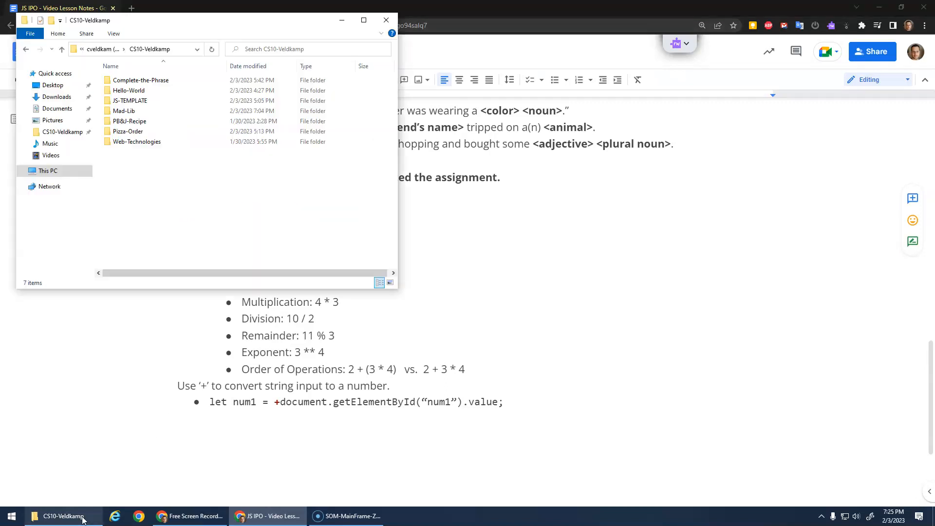
left_click(130, 100)
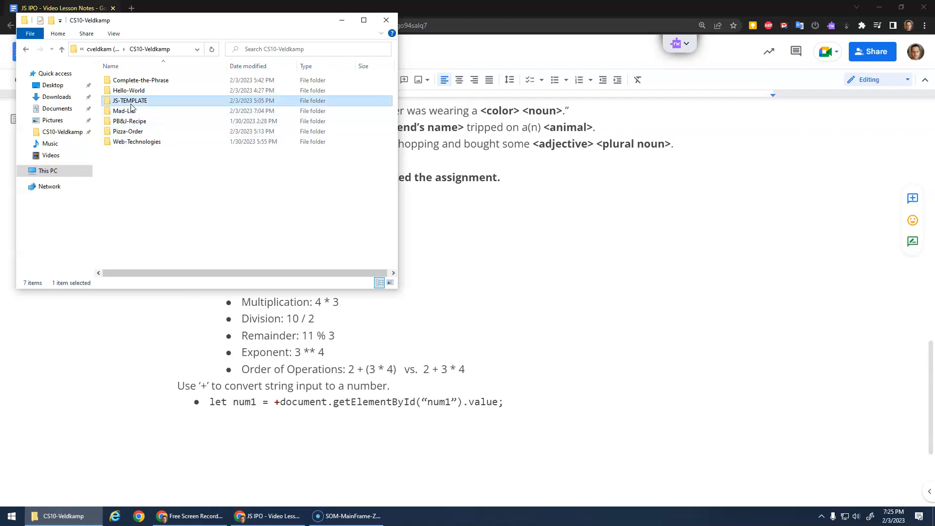
mouse_move(163, 171)
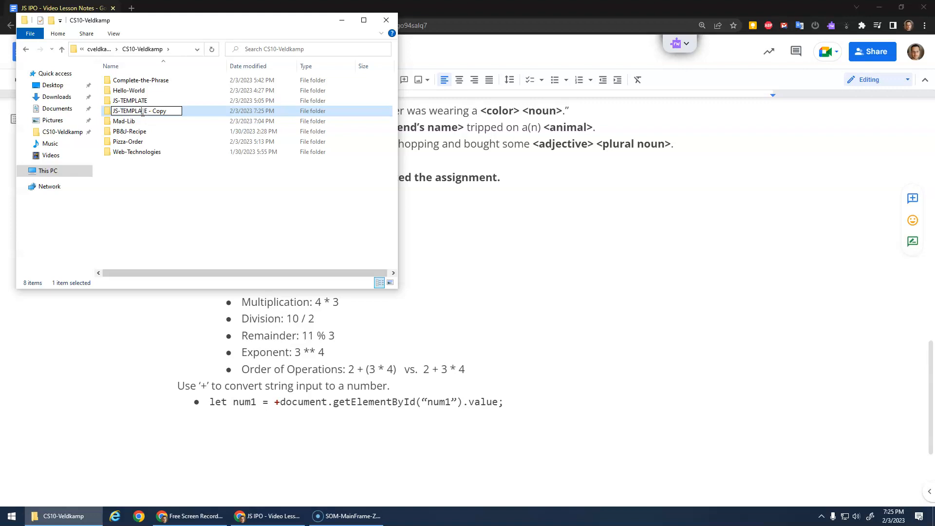
Rename the copy to Simple-Addition-Calc and open it with Code
type("Si")
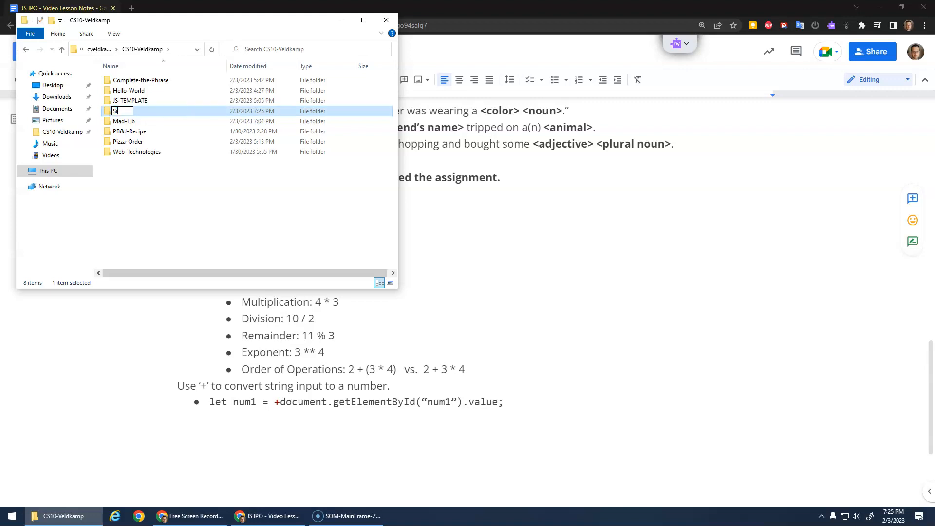
type("Simple-Addition-Calc")
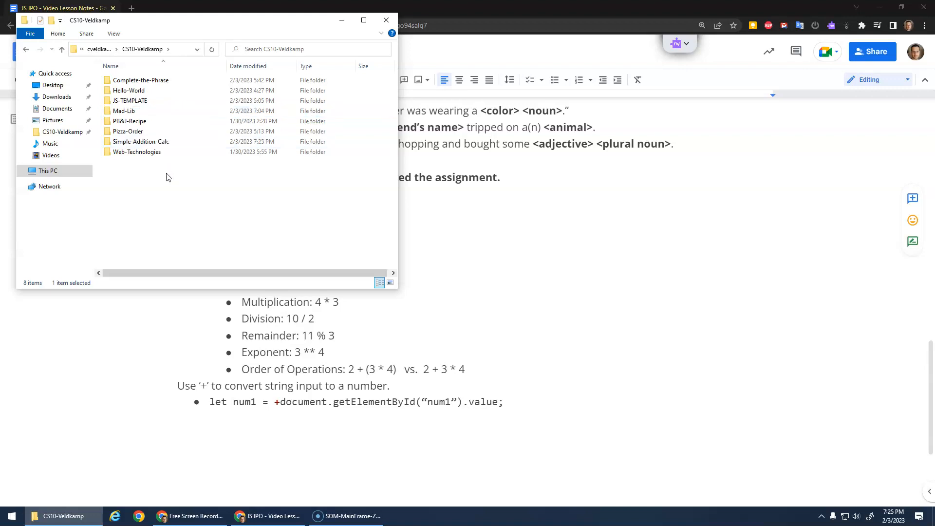
right_click(140, 141)
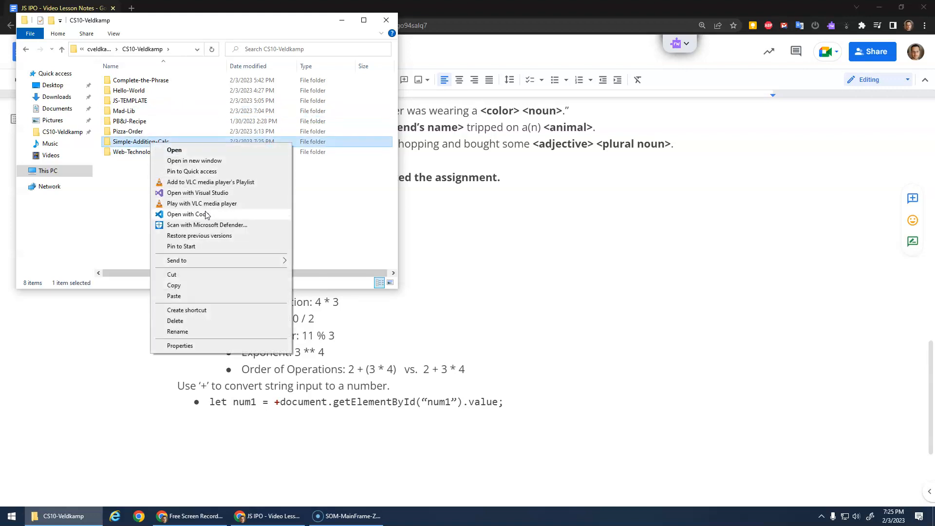
left_click(188, 215)
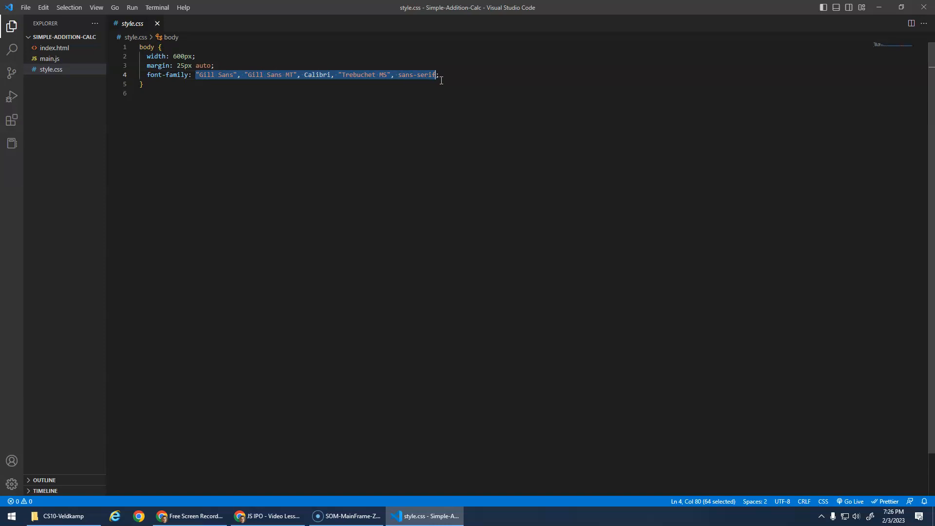
In style.css, set the body width to 500px and use the system-ui font stack
type("app")
left_click(504, 56)
type("5")
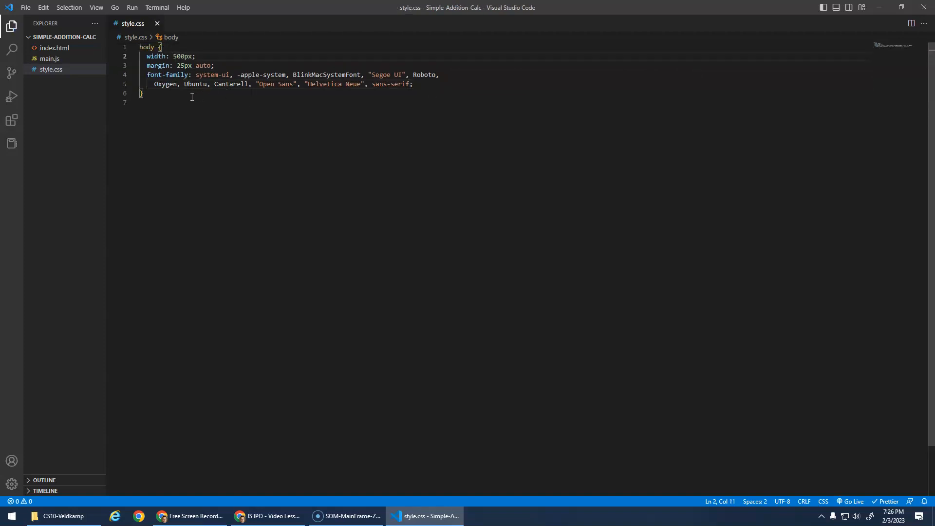
mouse_move(82, 58)
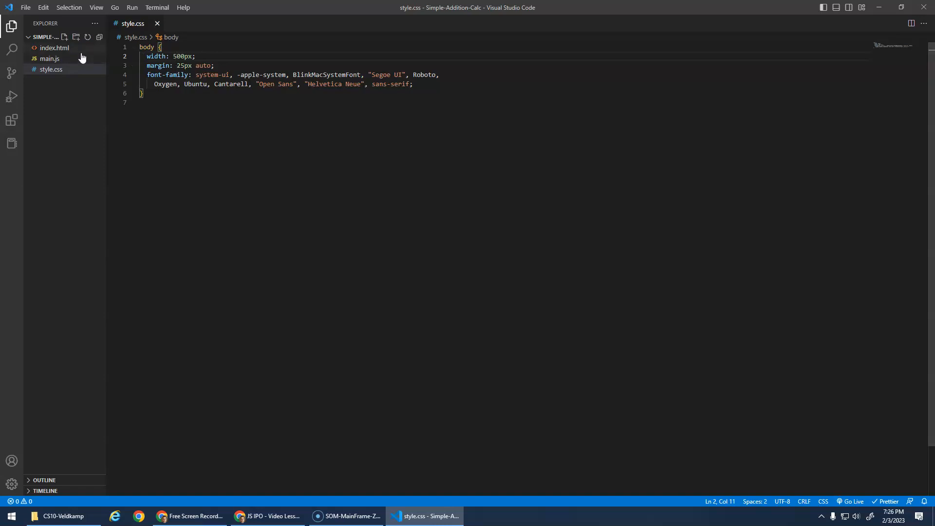
Set the index.html title and h1 to 'Simple Addition' and start the 'Enter two numbers' instructions
left_click(53, 48)
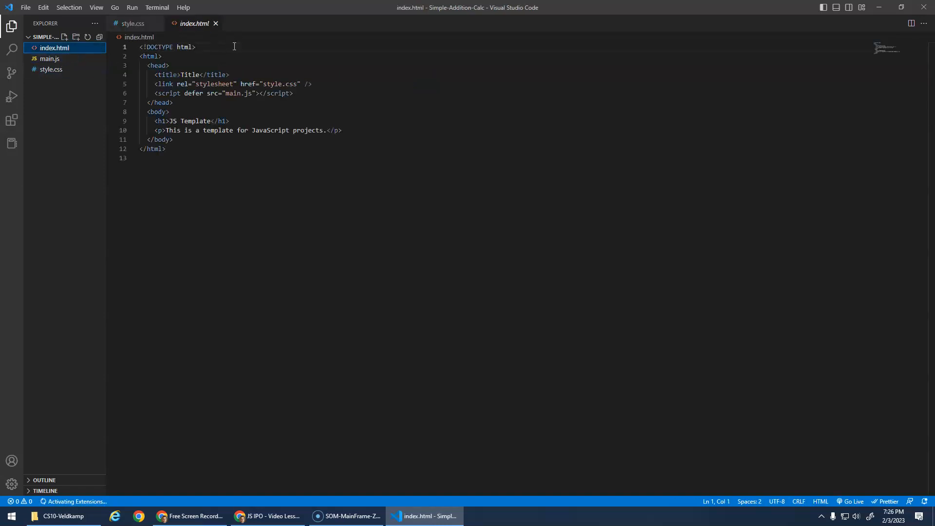
type("S")
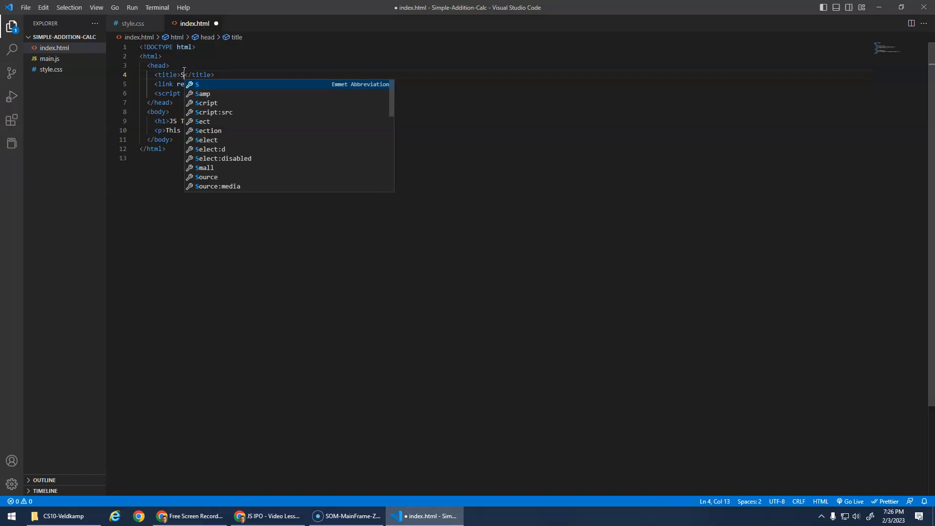
type("imple Addition")
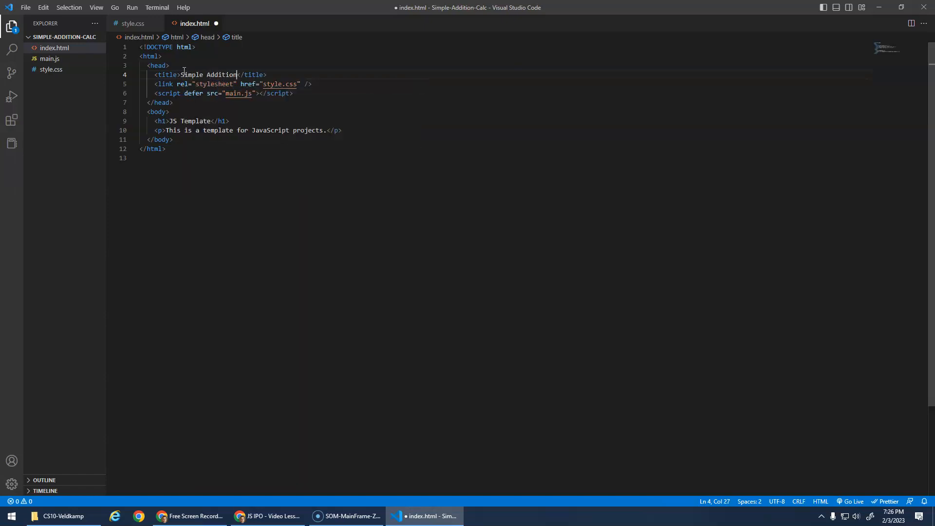
double_click(186, 121)
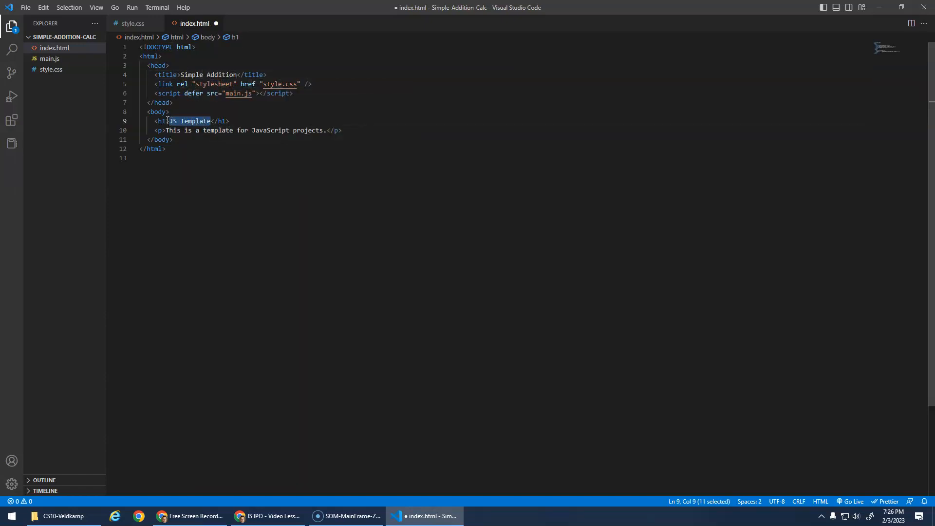
type("Simple Addition")
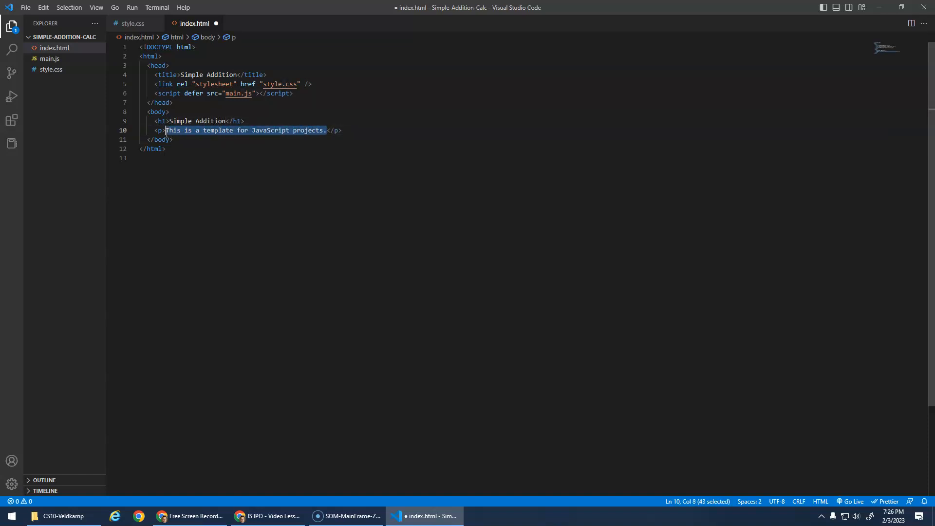
type("Enter two numbers and then press the button.</p>")
type("<p></p>")
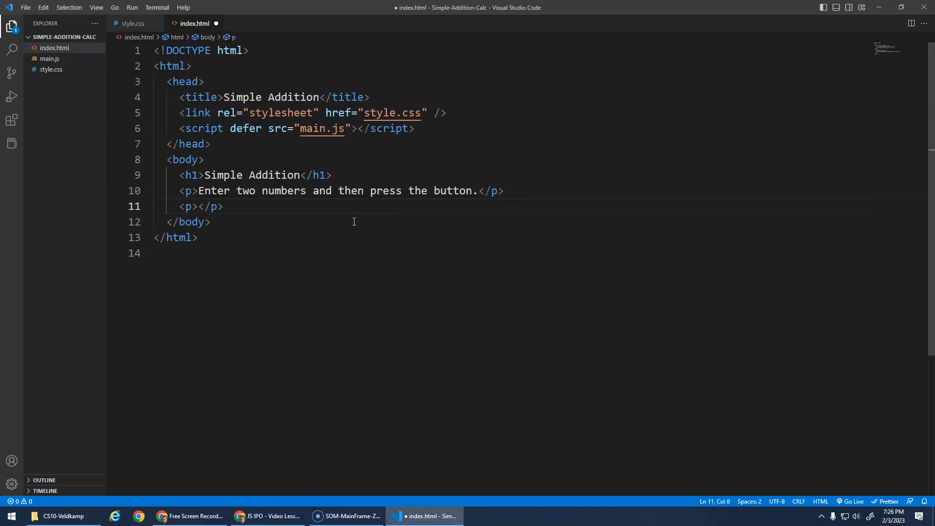
Add labelled 'Number 1:' and 'Number 2:' input lines to index.html
type("Number 1:")
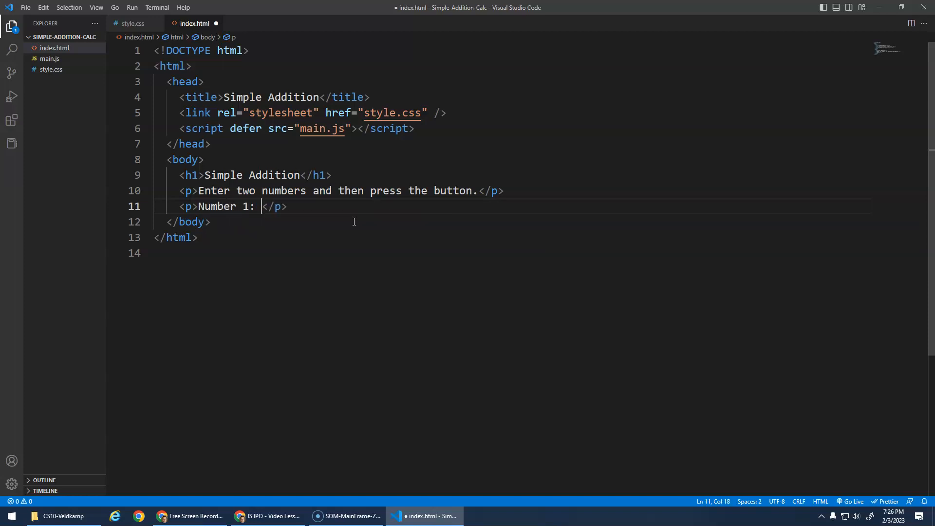
type("inpu")
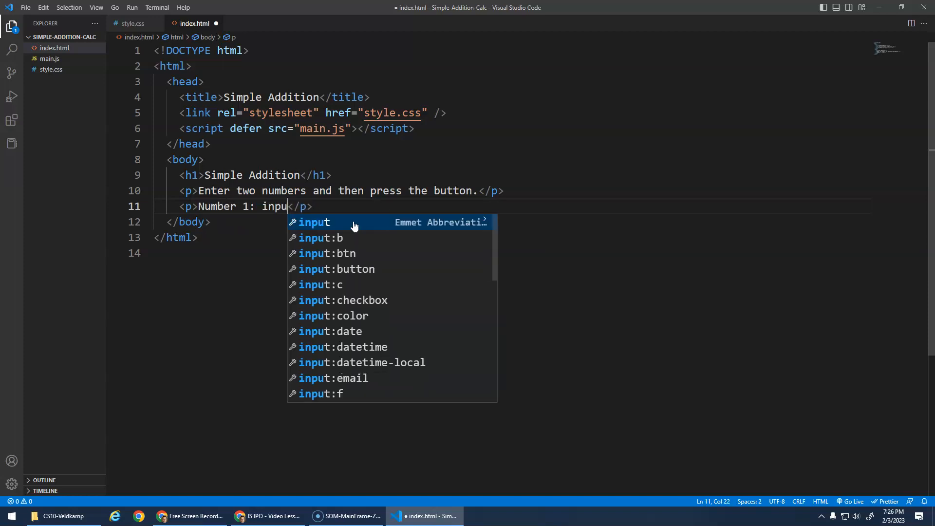
left_click(314, 222)
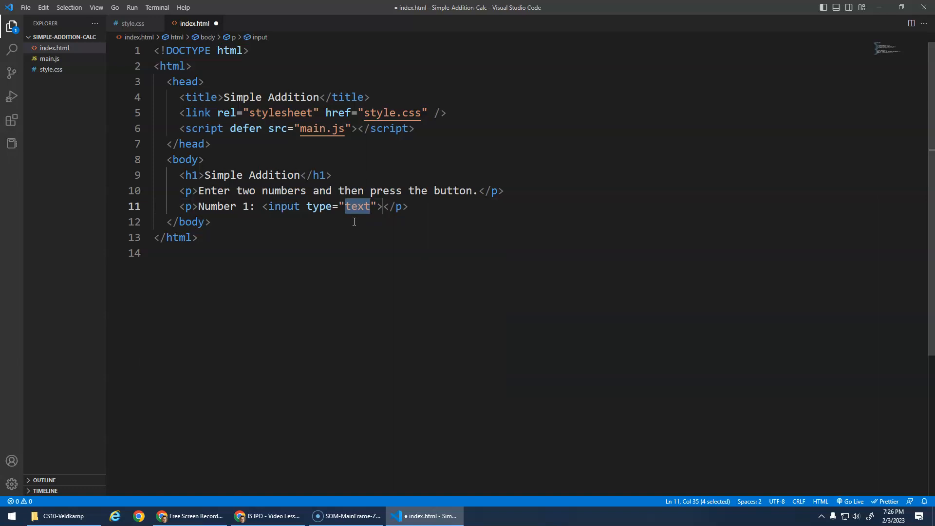
type("N</p>")
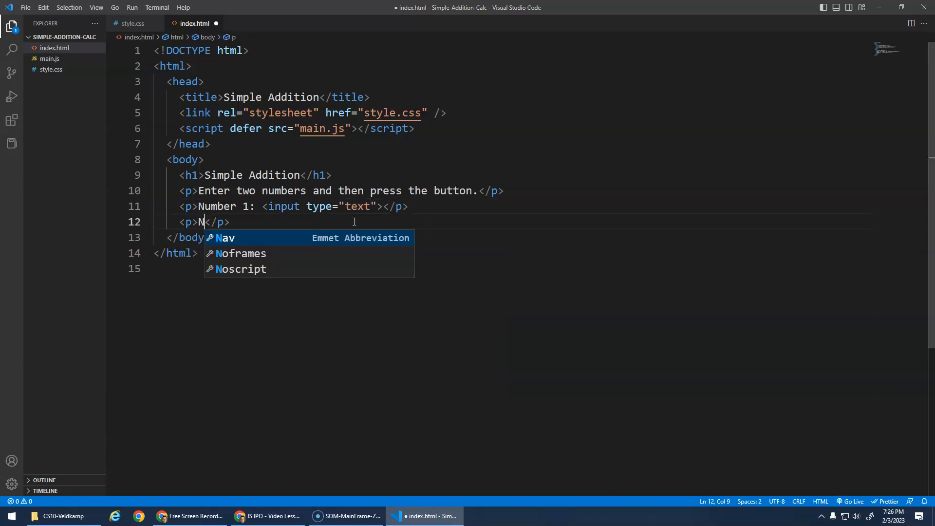
type("umber 2:")
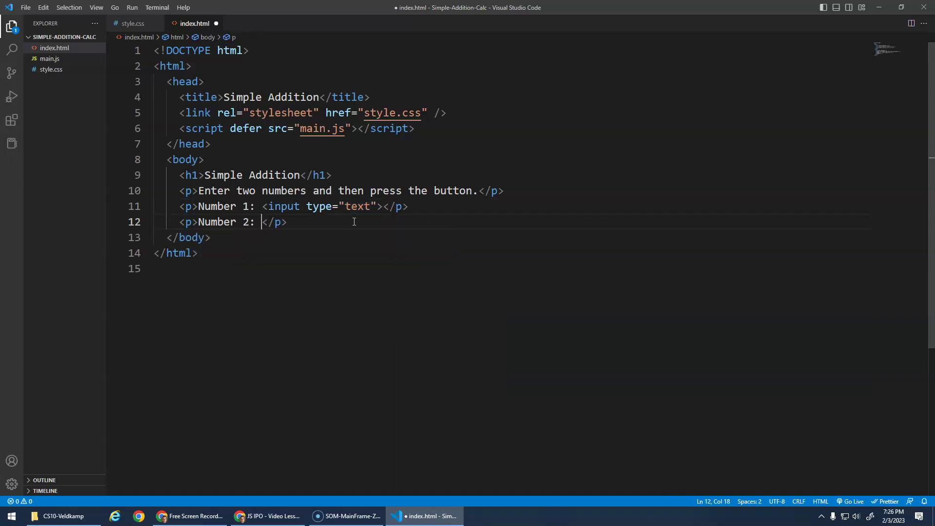
type("<input type=\"text\"><")
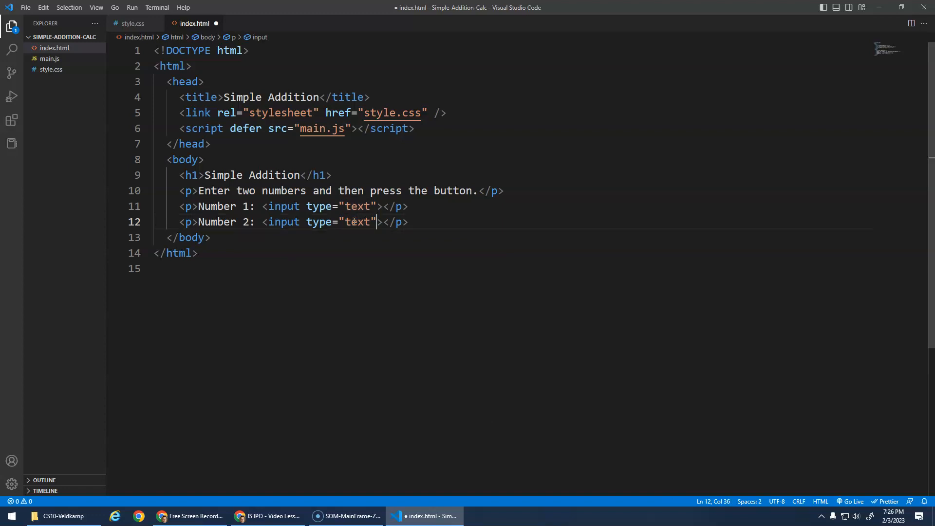
Add a Calculate button, an <hr> divider and an 'output' paragraph, then save and preview live
type("p><button></button></p>")
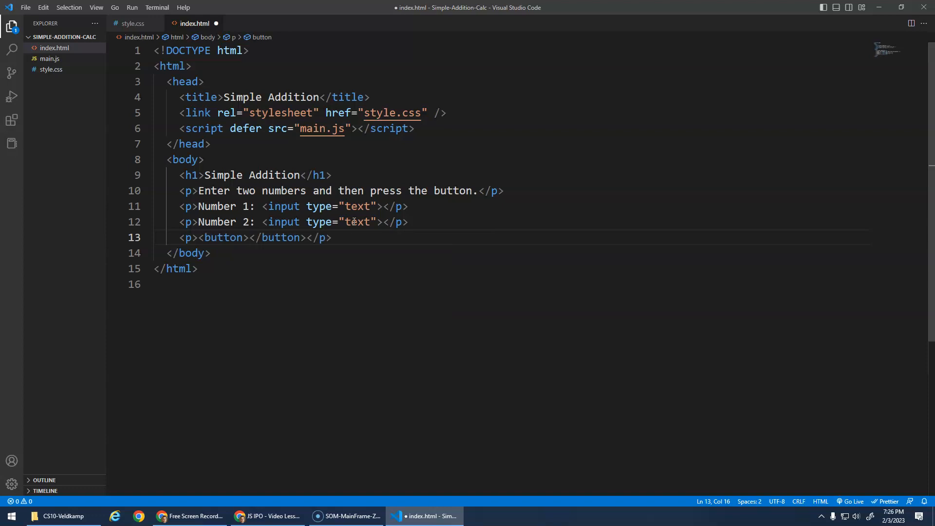
type("Calculate")
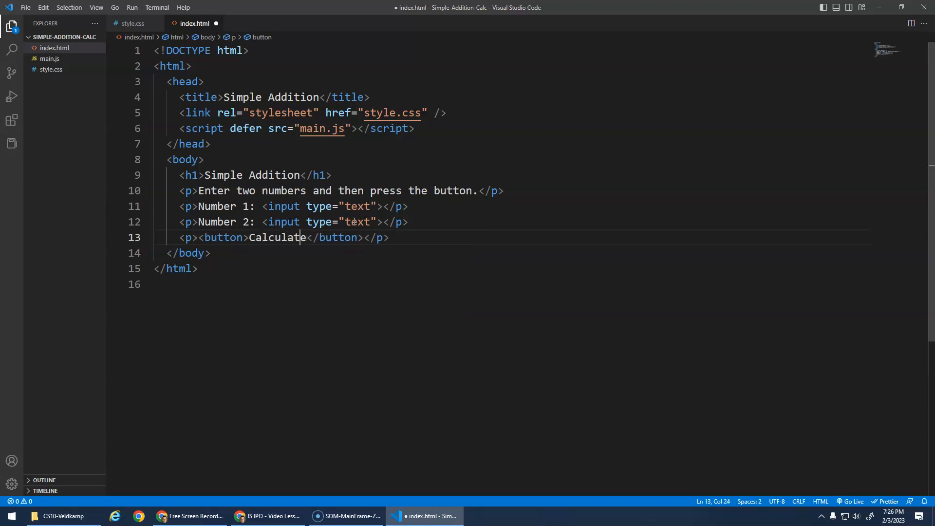
key("Enter")
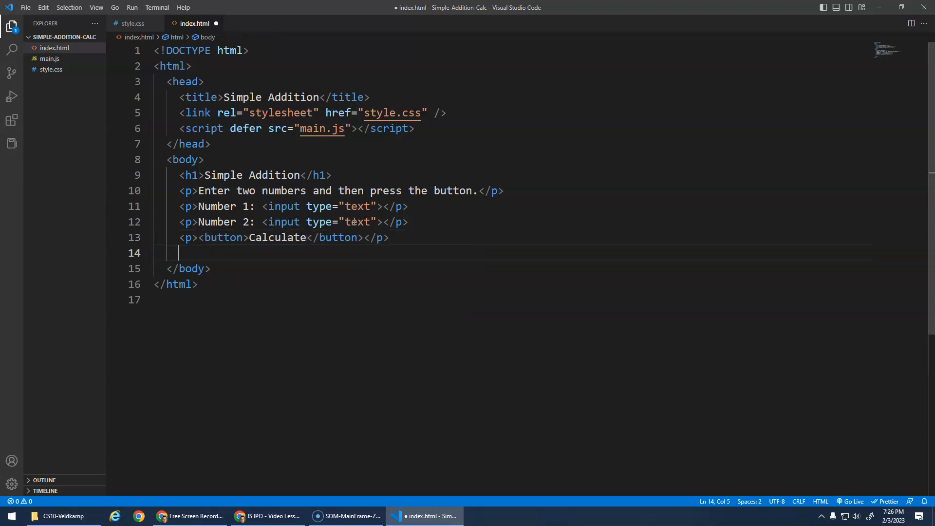
type("<hr>")
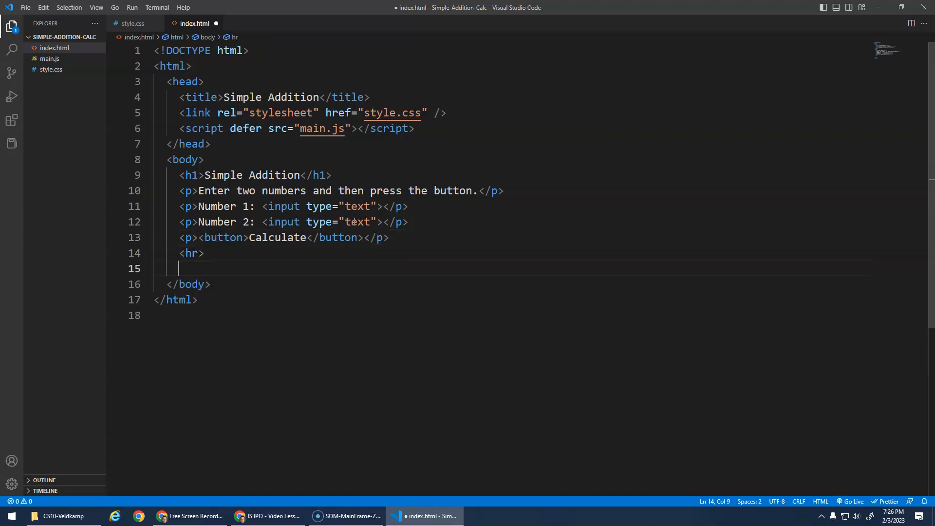
type("<p></p>")
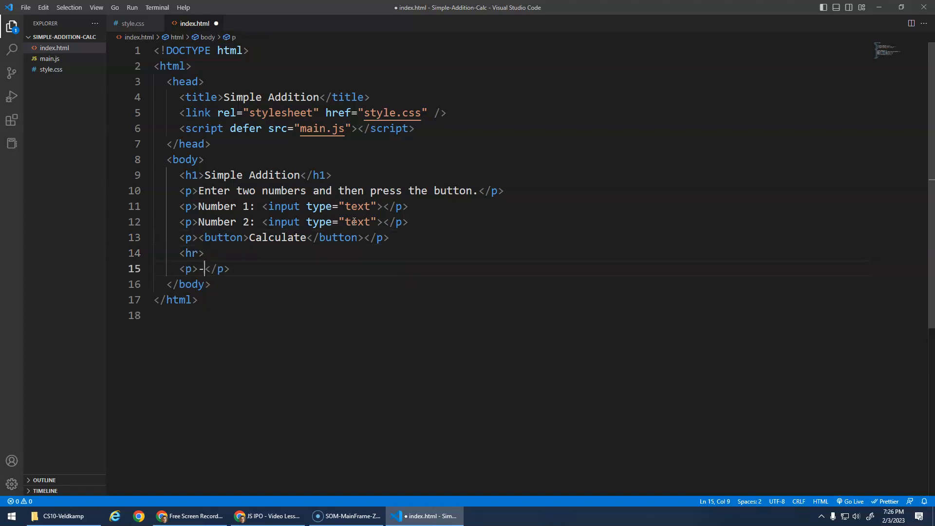
type("id=\"o")
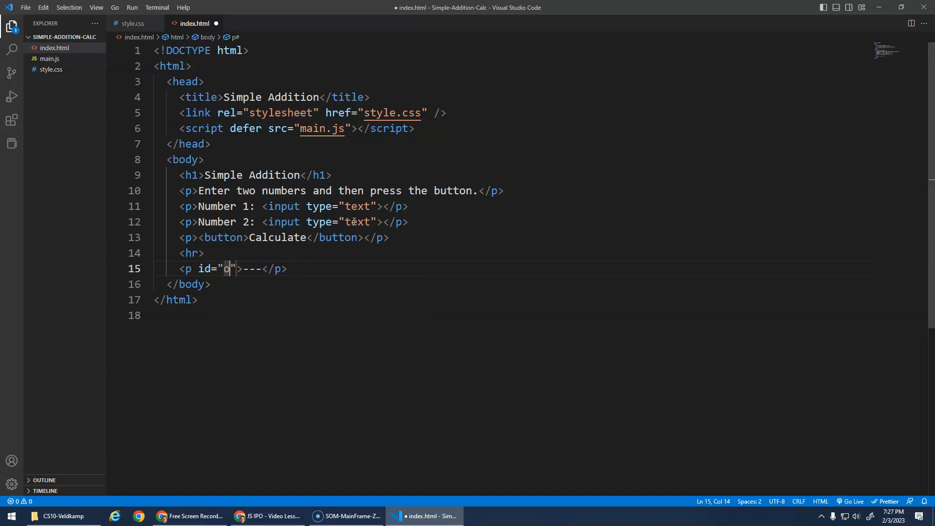
type("utput")
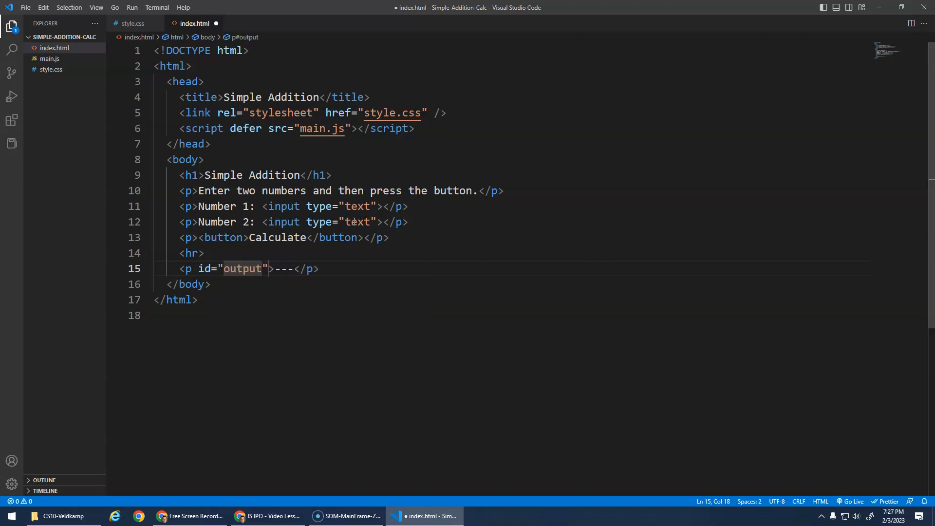
key("ctrl+s")
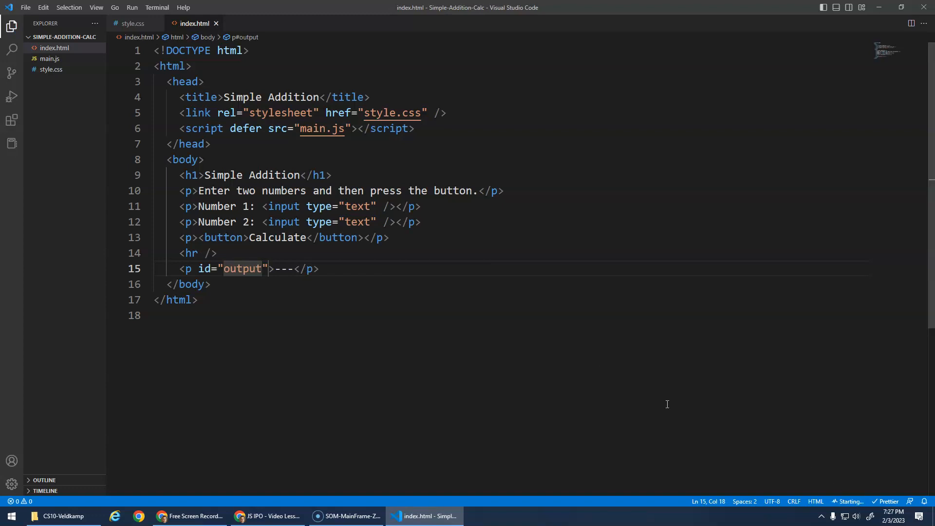
mouse_move(518, 284)
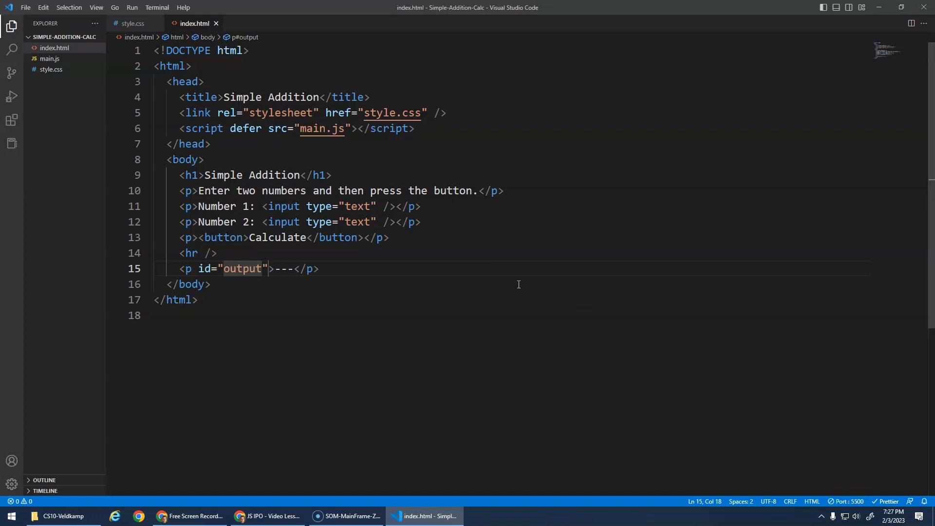
left_click(267, 516)
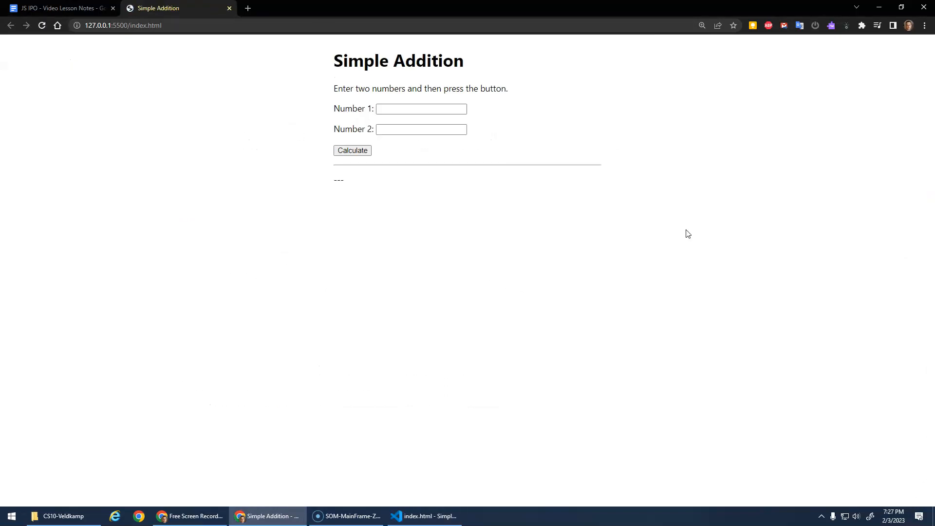
Open Chrome's DevTools Console and clear its earlier messages
key("F12")
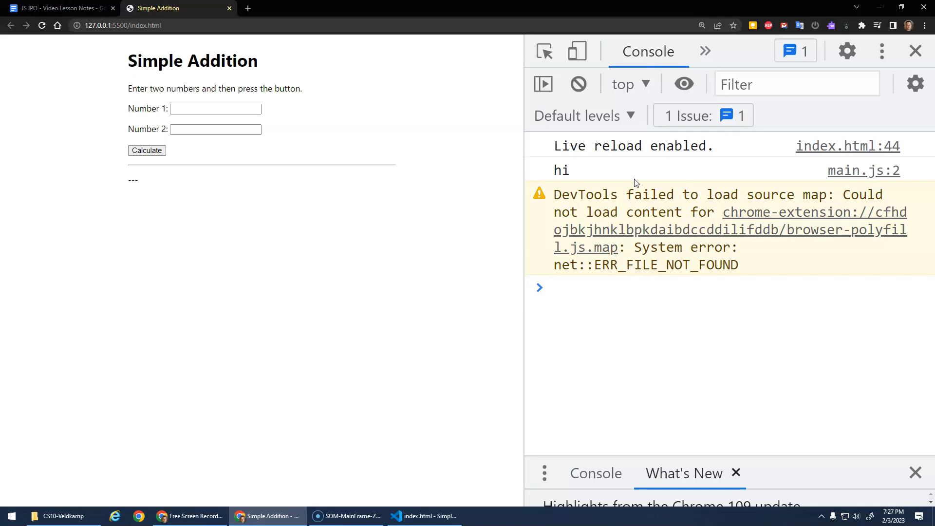
left_click(577, 83)
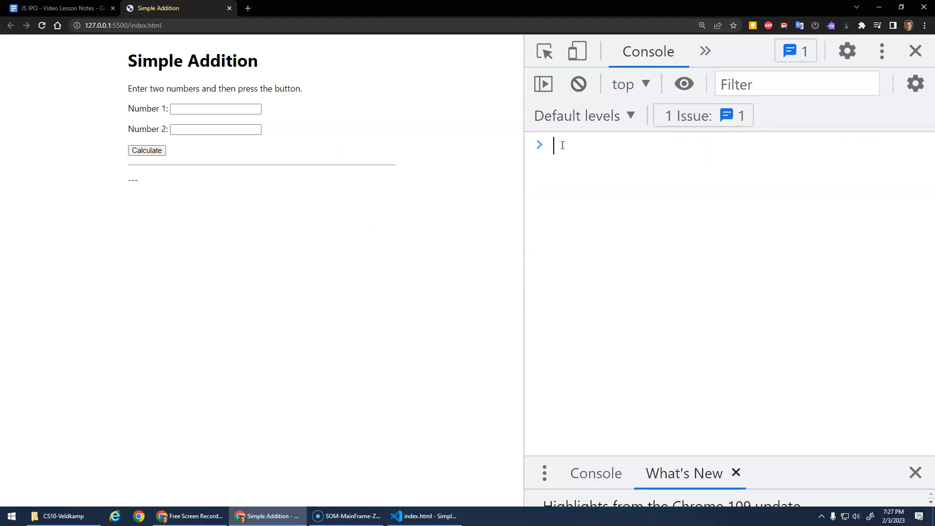
Evaluate "hi" + "there" and 2 + 3 in the console
type("\"hi\" + \"there\";")
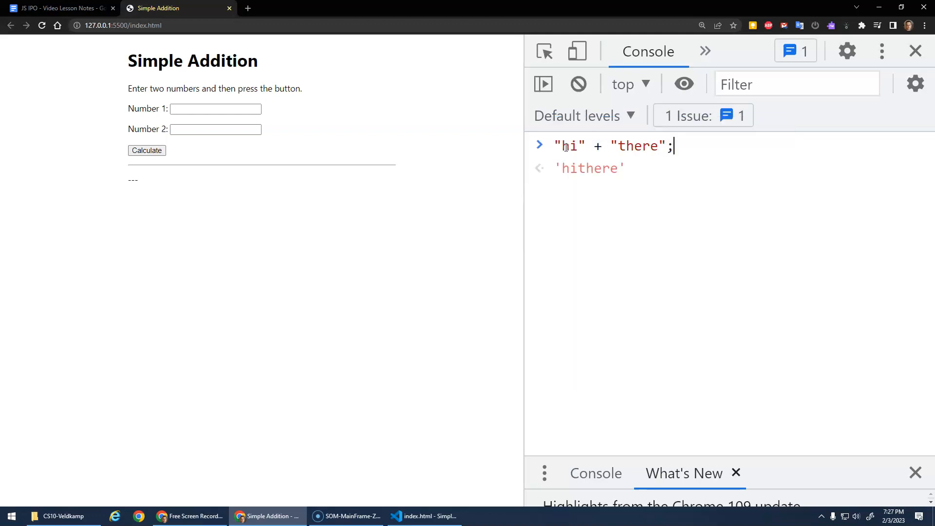
key("Return")
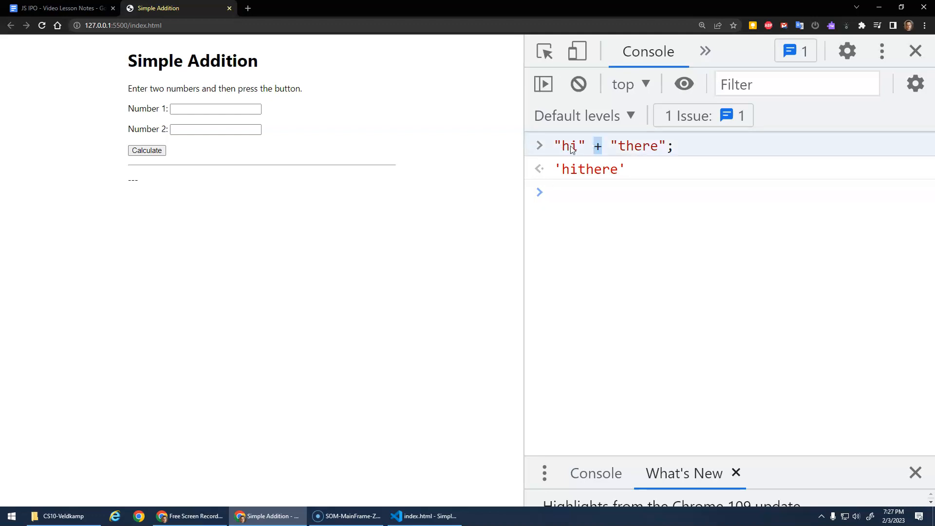
mouse_move(603, 175)
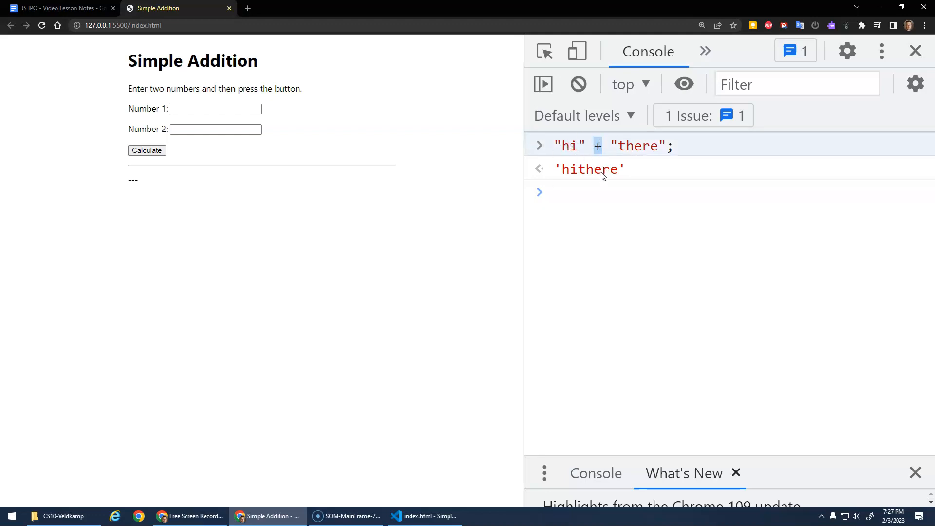
type("2 + 3")
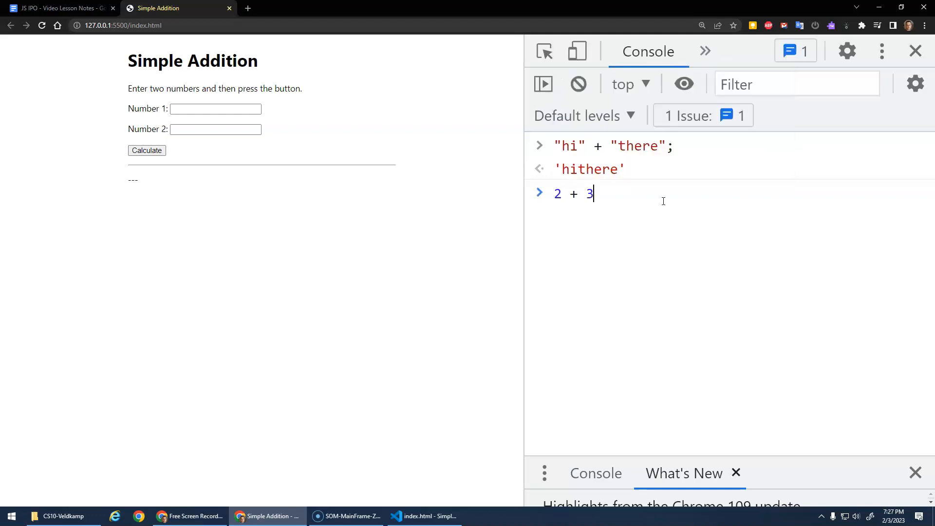
key("Return")
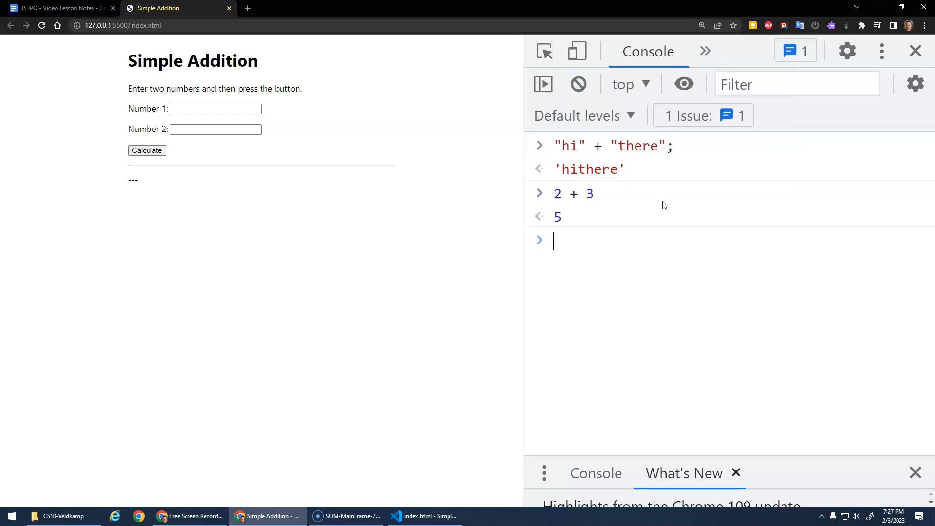
Evaluate 7 - 4, 4 * 5, 11 / 2 and 11 % 3, then begin an exponent expression
type("7 - 4;")
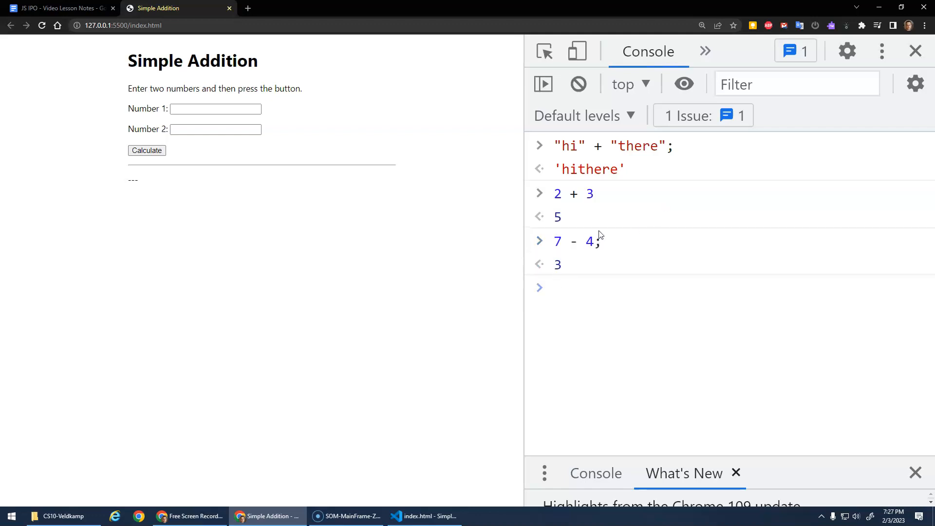
left_click(618, 288)
type("4 * 5")
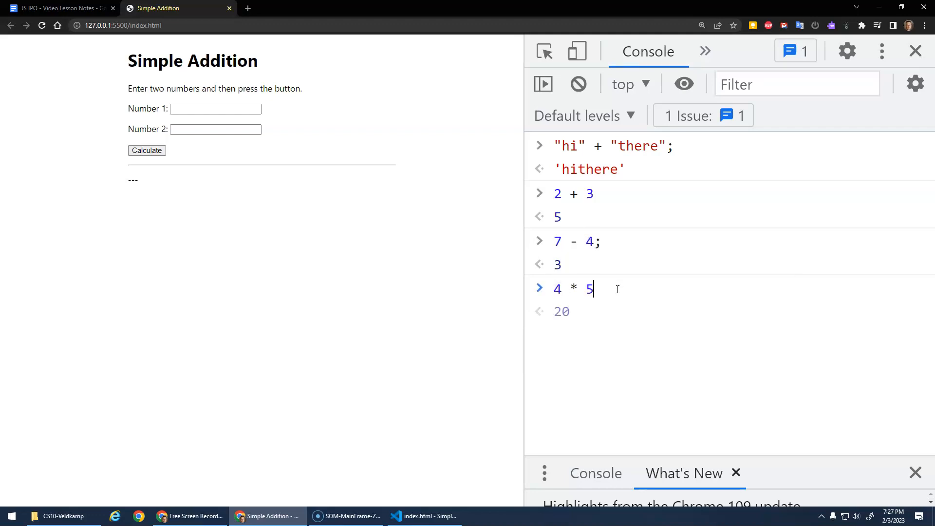
key("Return")
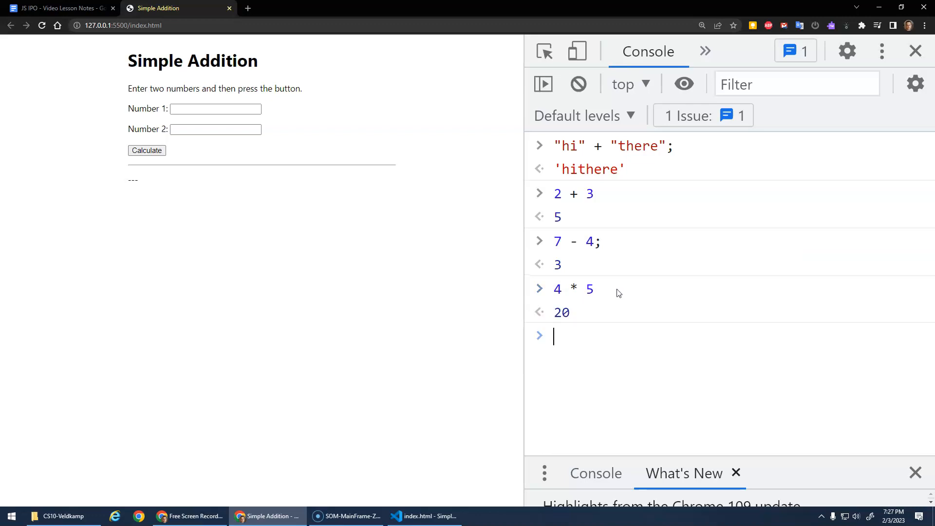
type("10 / 2")
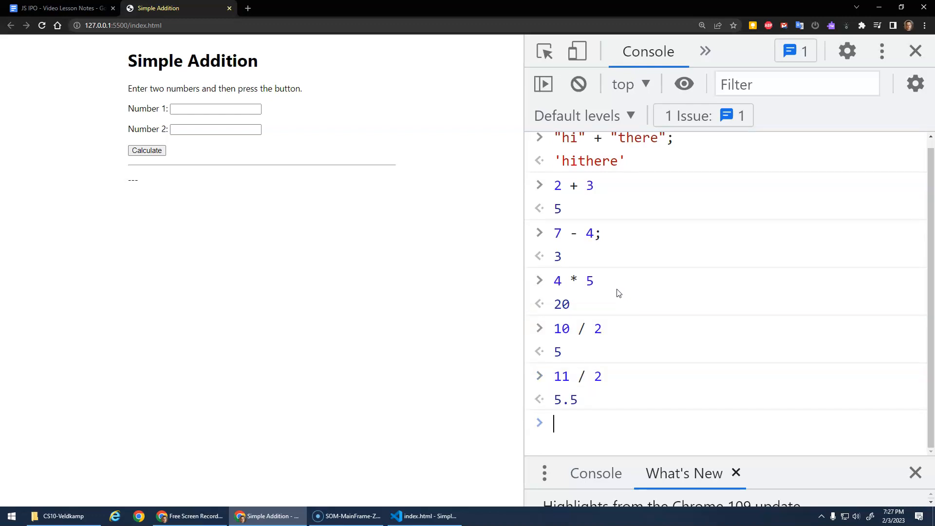
type("11 %")
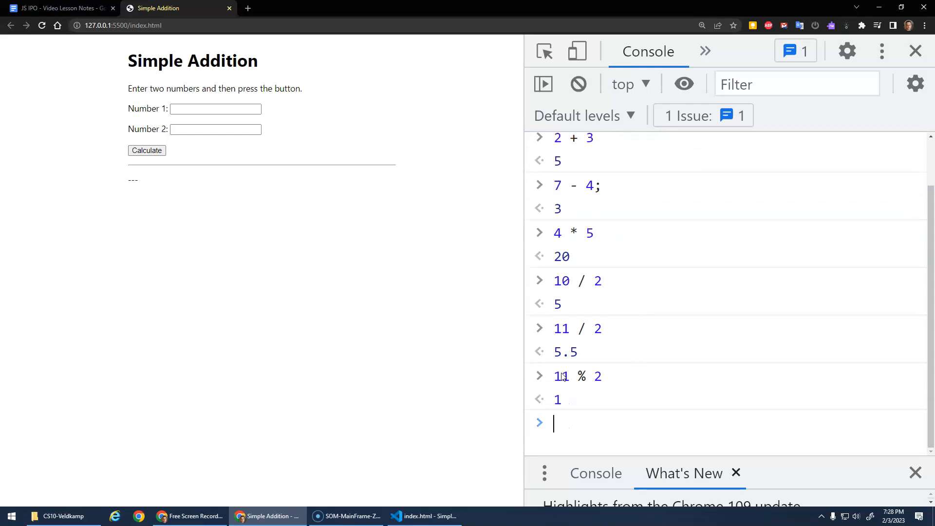
mouse_move(566, 393)
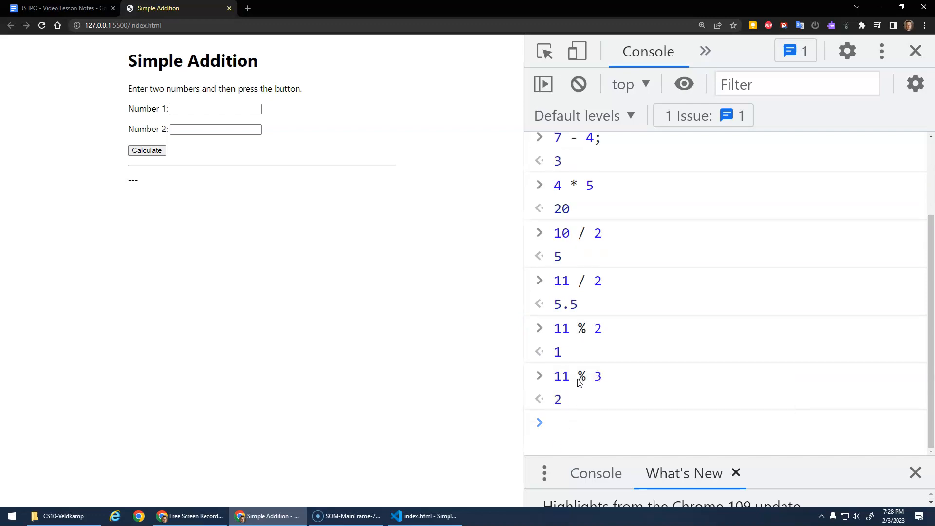
mouse_move(587, 354)
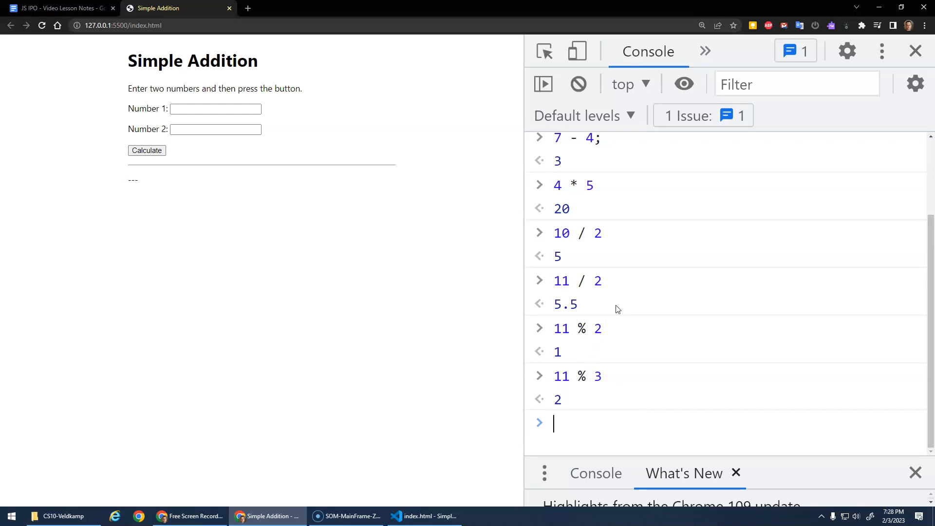
type("3 **")
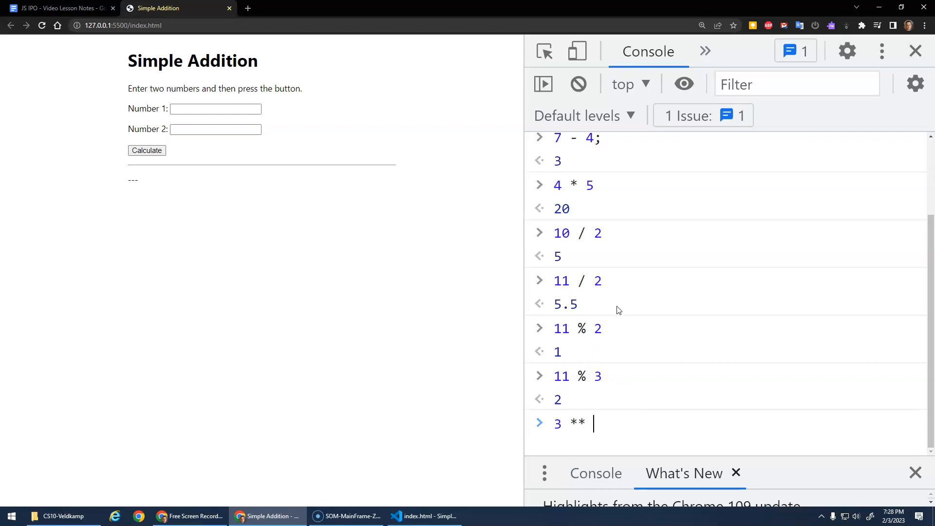
type("4")
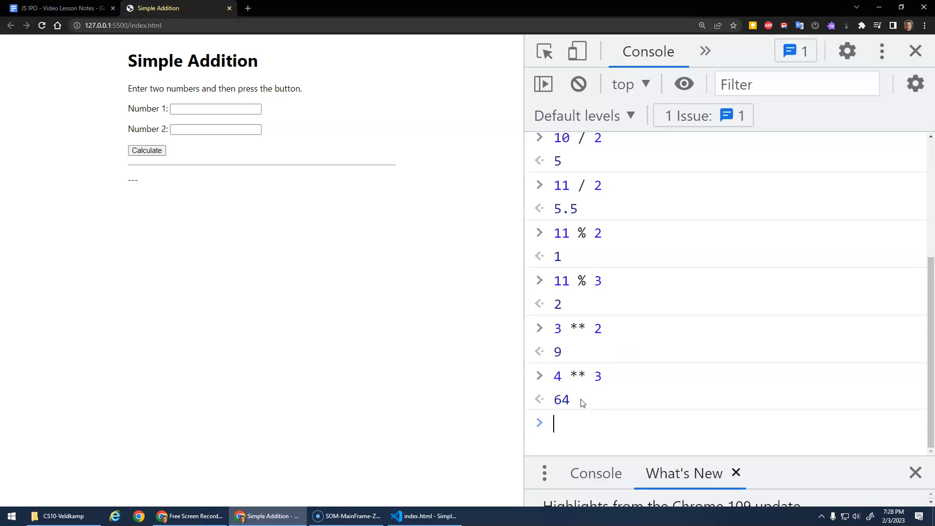
scroll("up", 3)
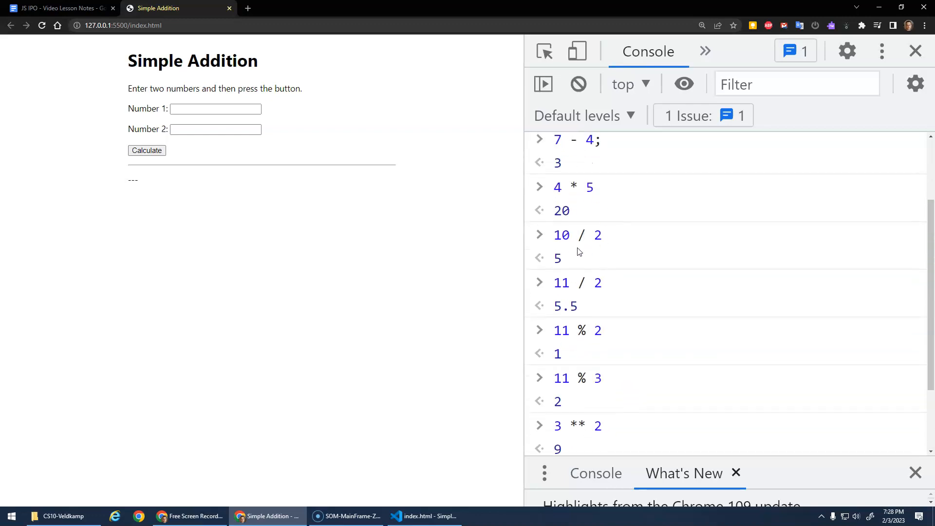
scroll("up", 3)
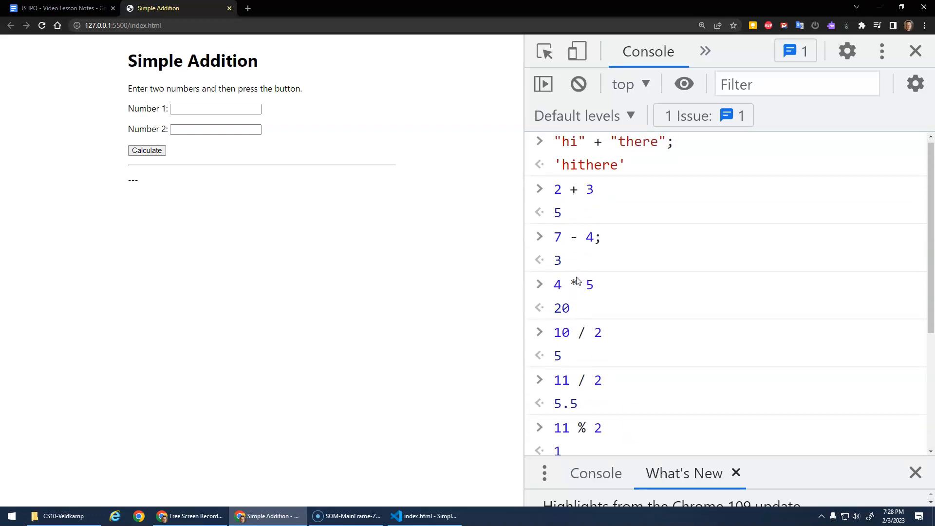
scroll("down", 3)
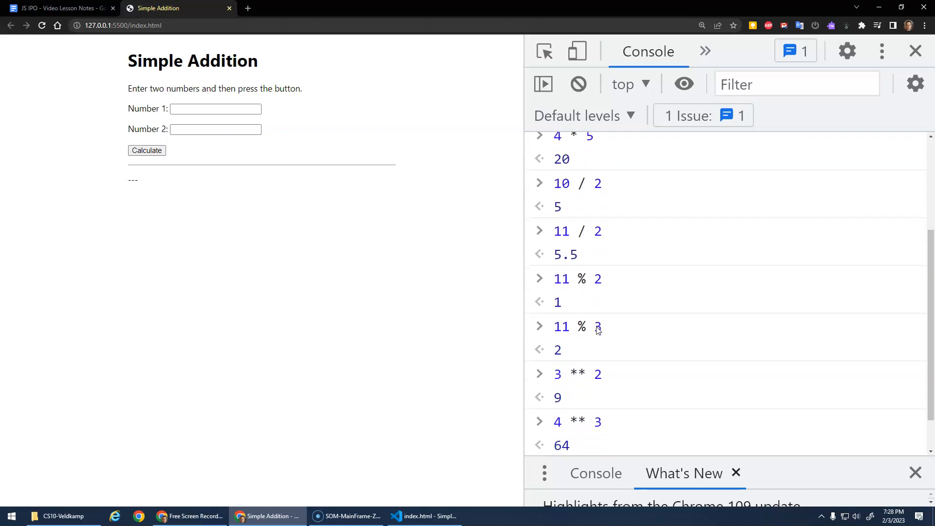
scroll("down", 3)
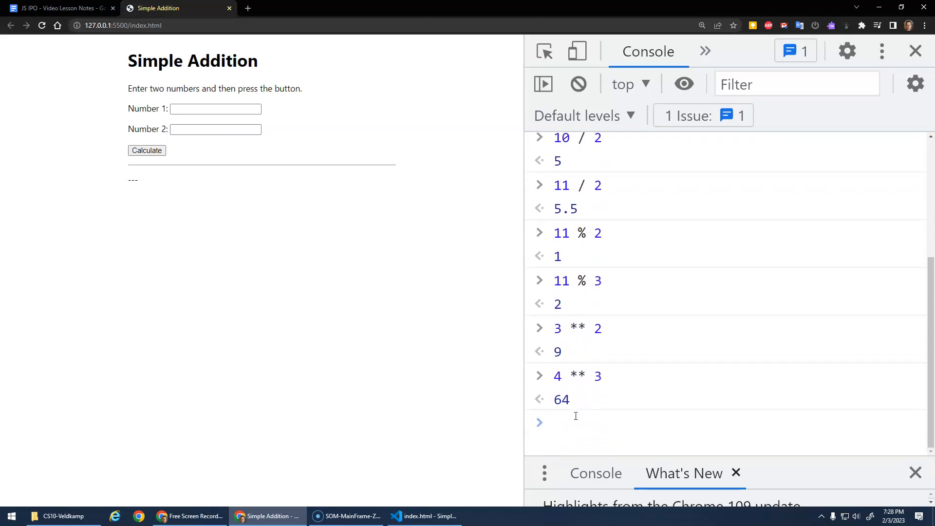
left_click(596, 423)
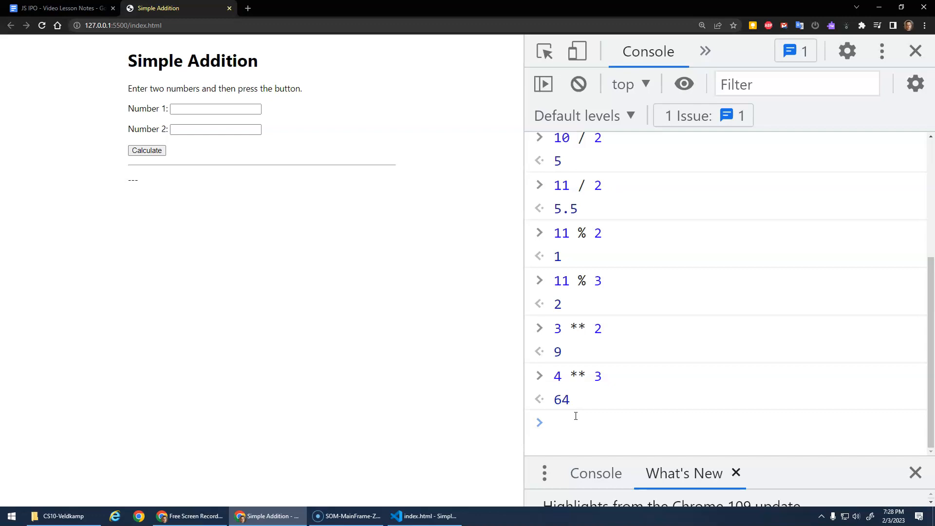
Enter 2 + 3 * 4 (14) and (2 + 3) * 4 (20) in the console
type("2")
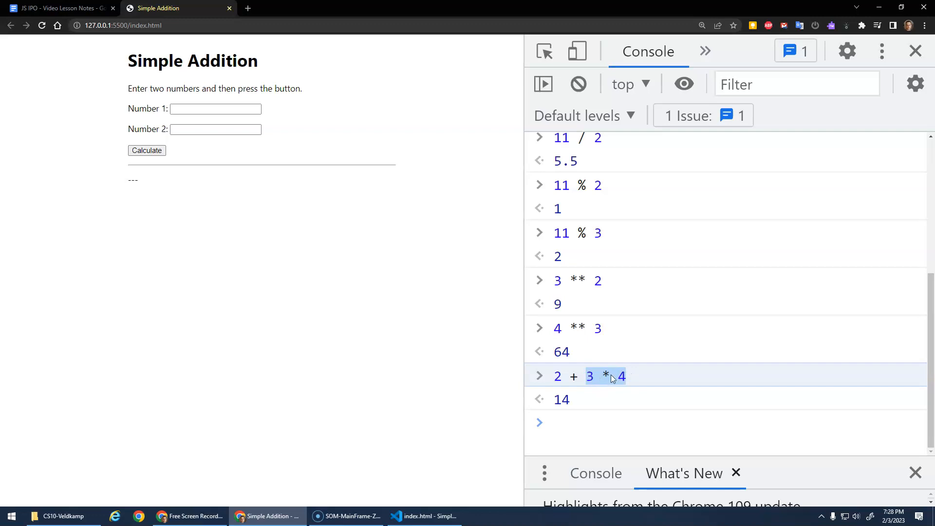
mouse_move(559, 380)
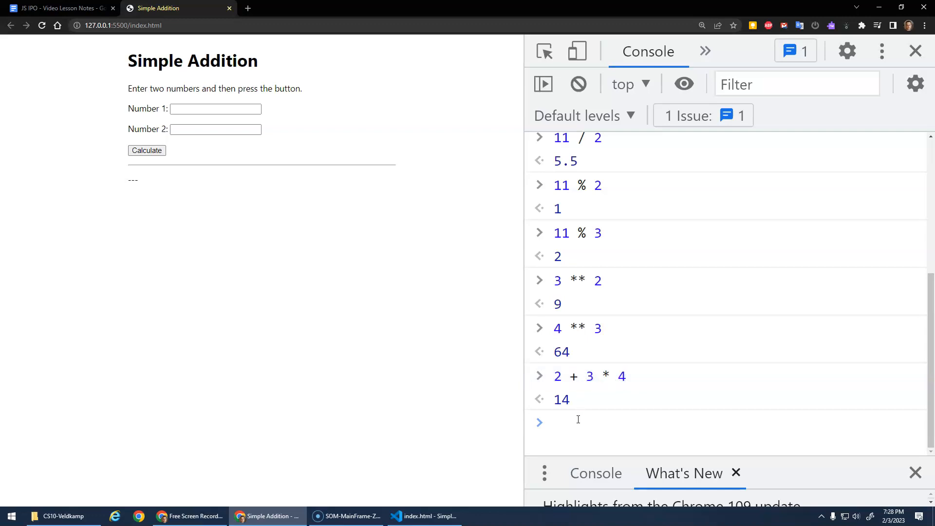
type("(2 +")
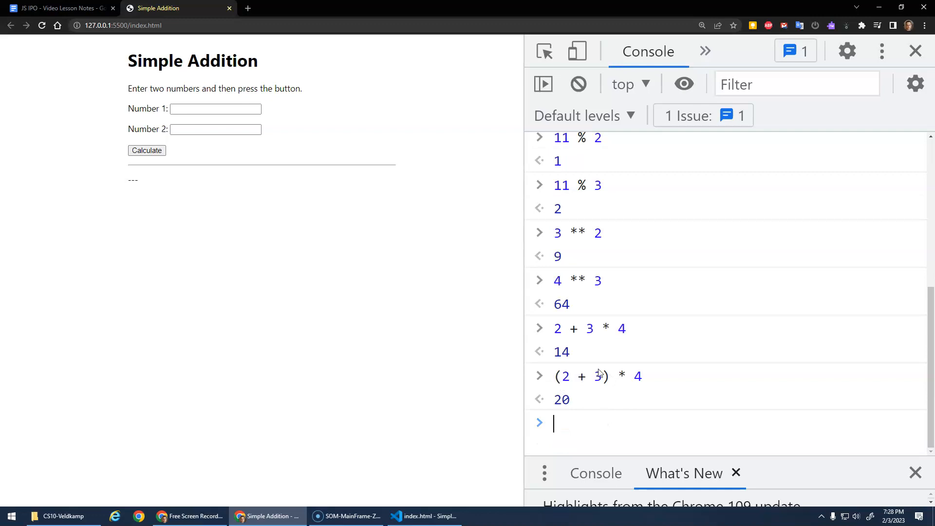
mouse_move(617, 383)
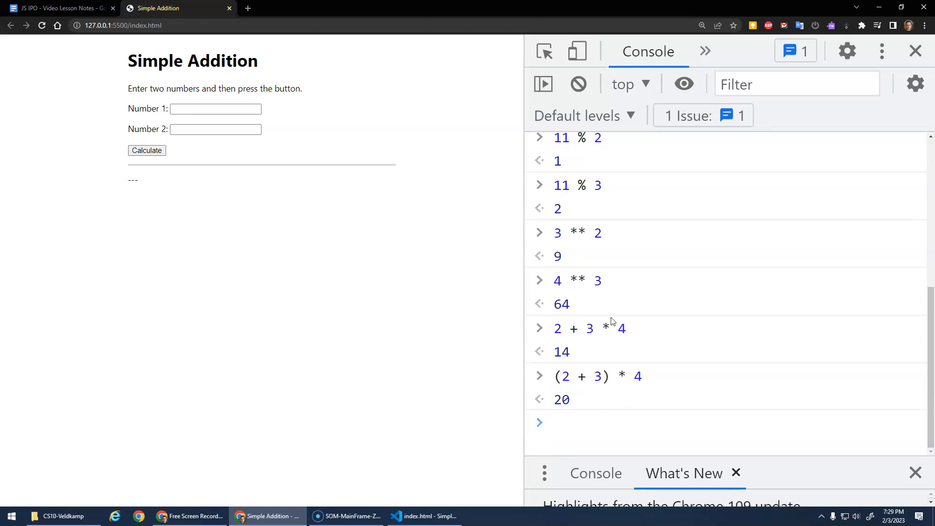
scroll("up", 3)
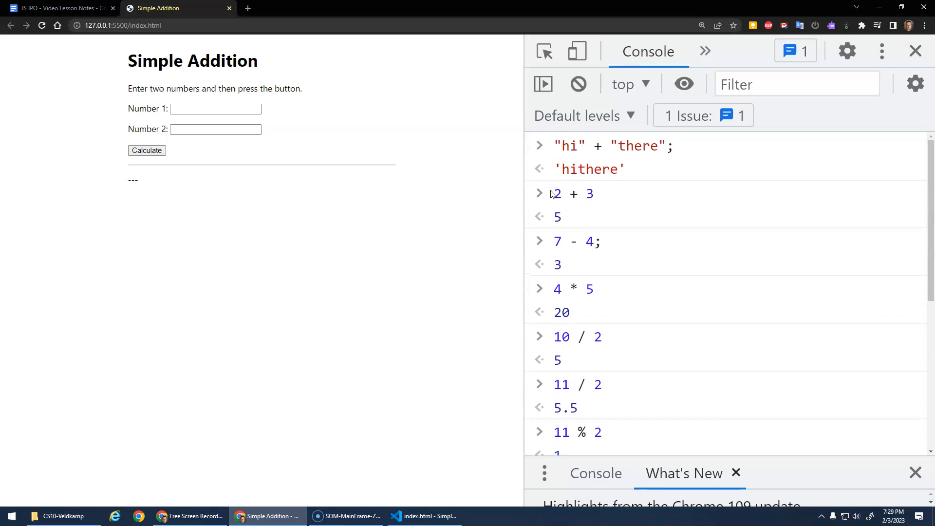
mouse_move(598, 196)
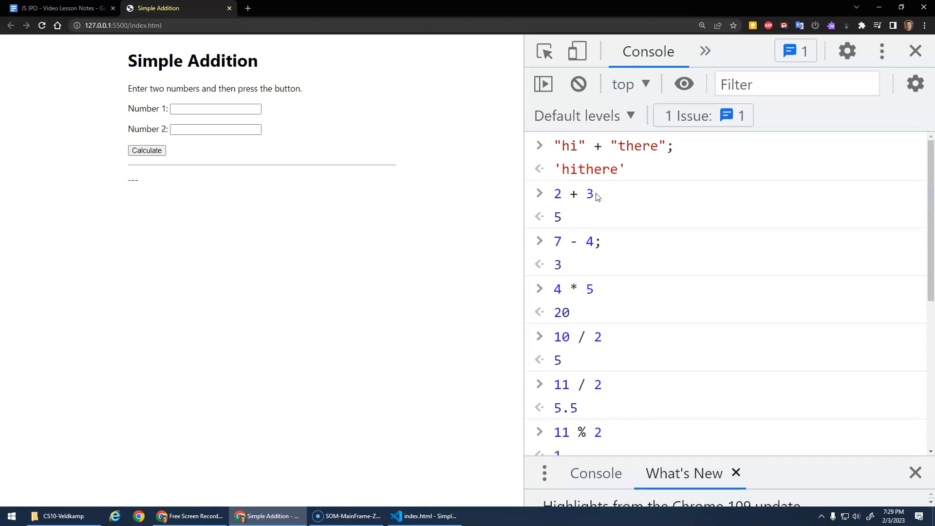
mouse_move(588, 193)
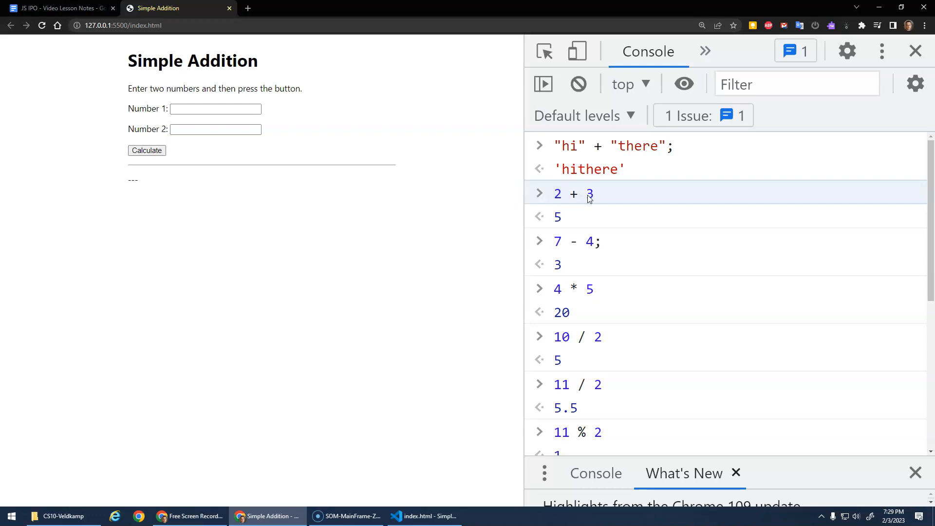
scroll("down", 3)
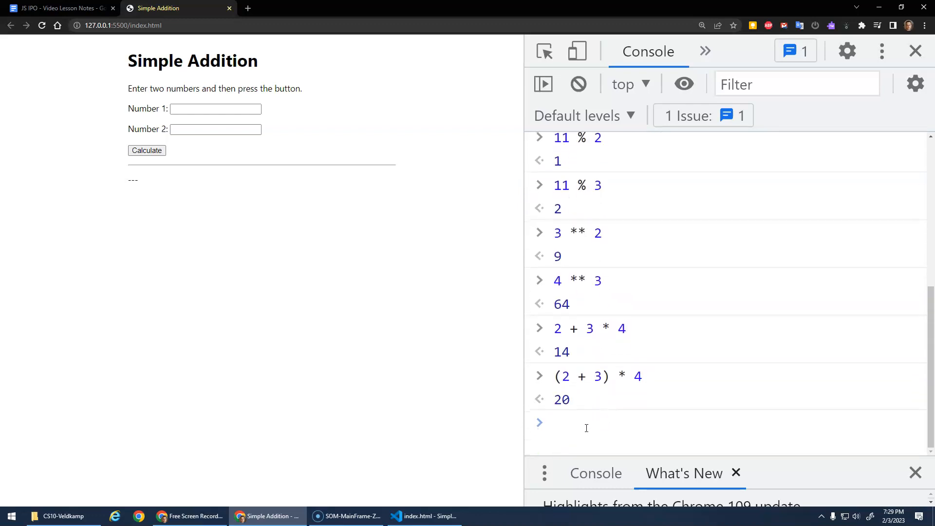
Enter "2" + "3" in the console to show the joined result '23'
type("\"2\" +")
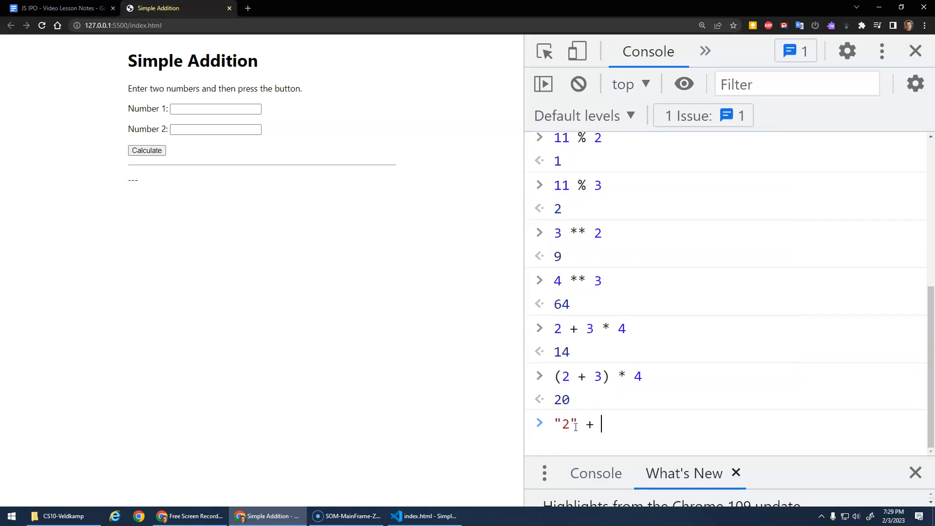
key("Enter")
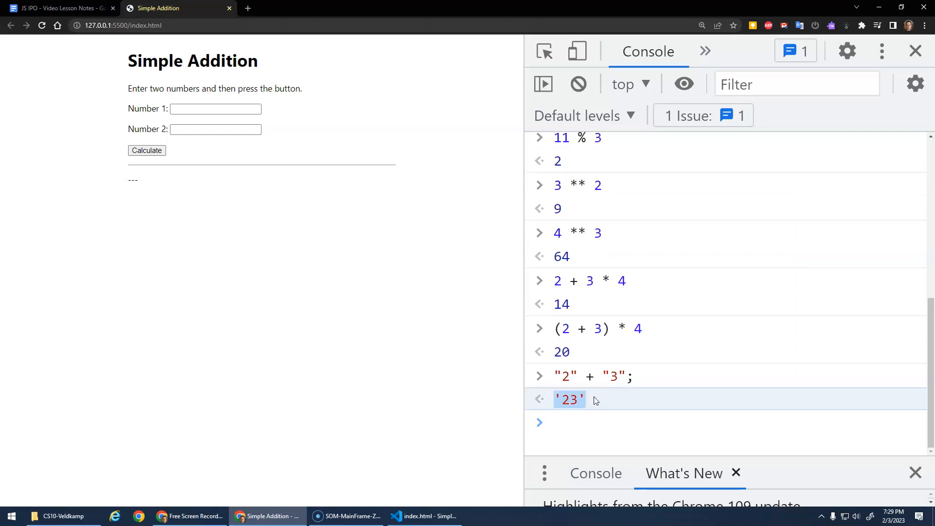
mouse_move(568, 400)
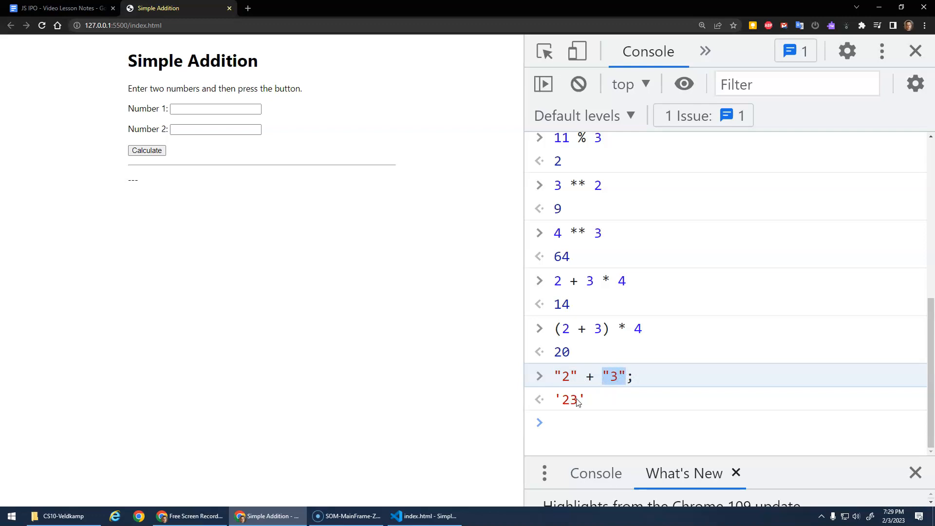
mouse_move(568, 381)
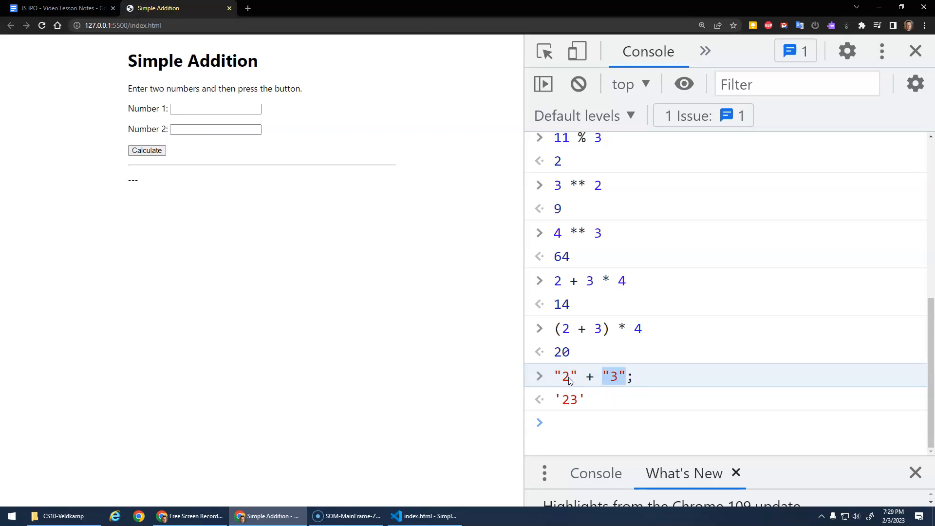
mouse_move(608, 379)
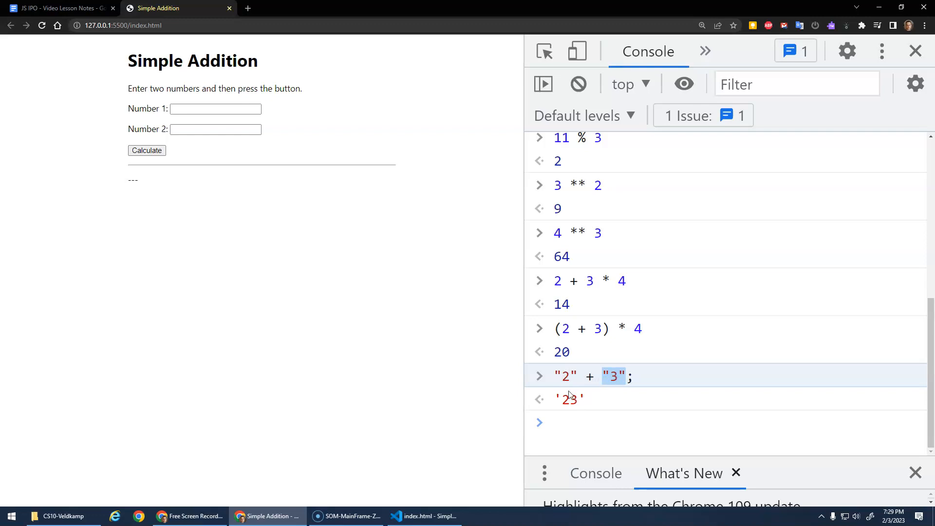
mouse_move(555, 282)
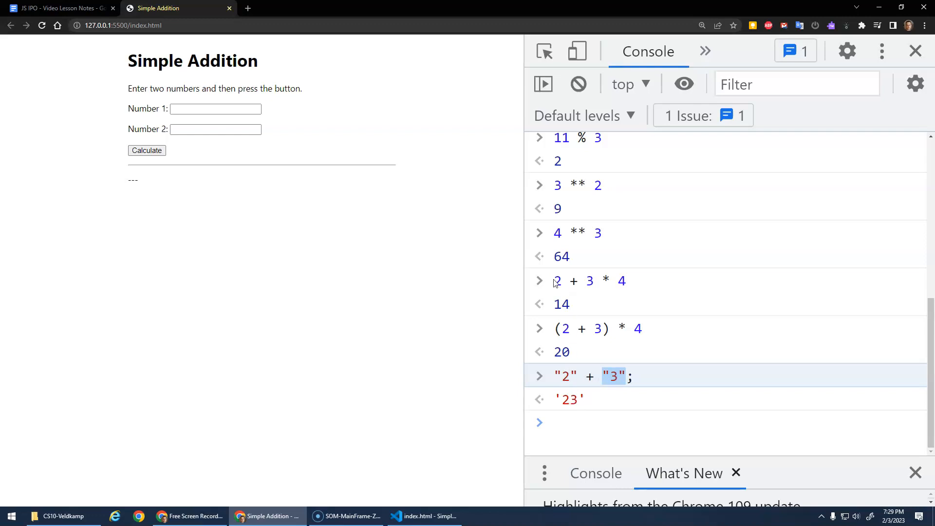
left_click(215, 129)
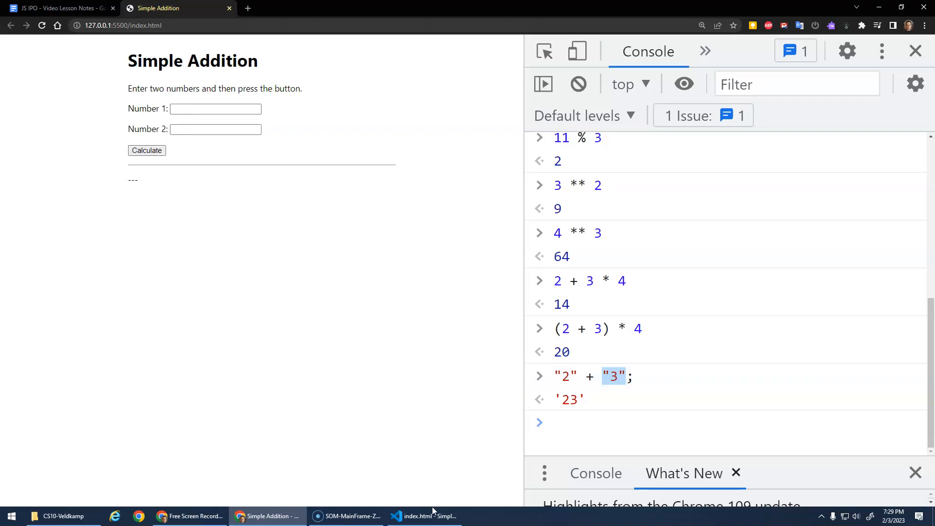
left_click(424, 516)
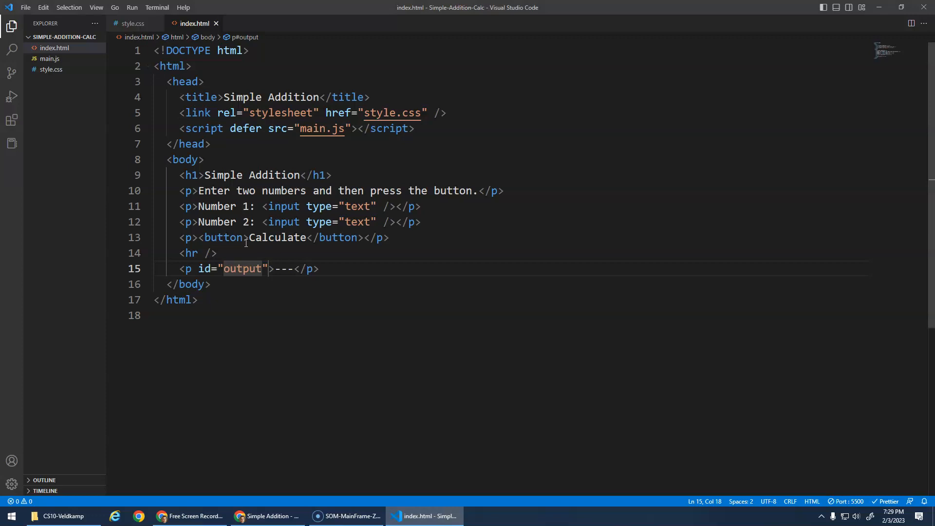
Give the number inputs ids num1-in and num2-in, adjust the button and output ids, and open main.js
type("id=\"bt\"")
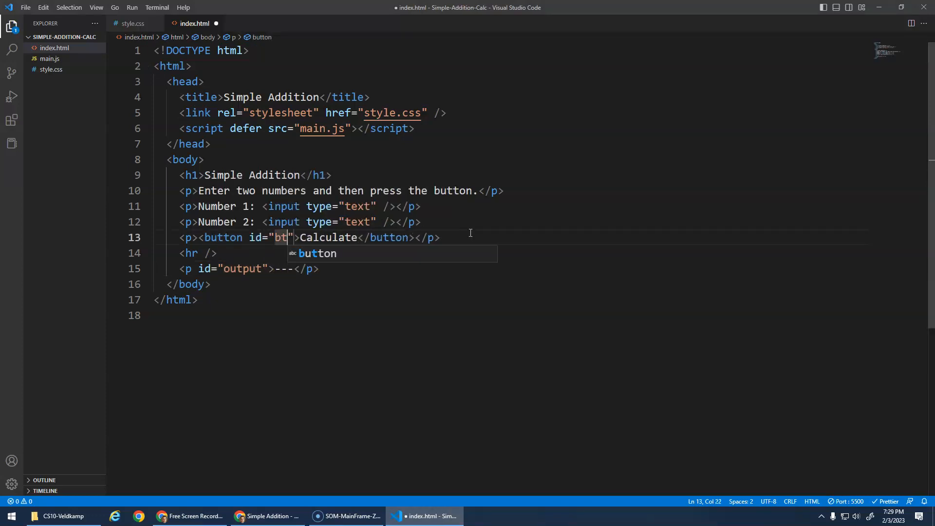
type("n")
left_click(299, 207)
type("id=\"")
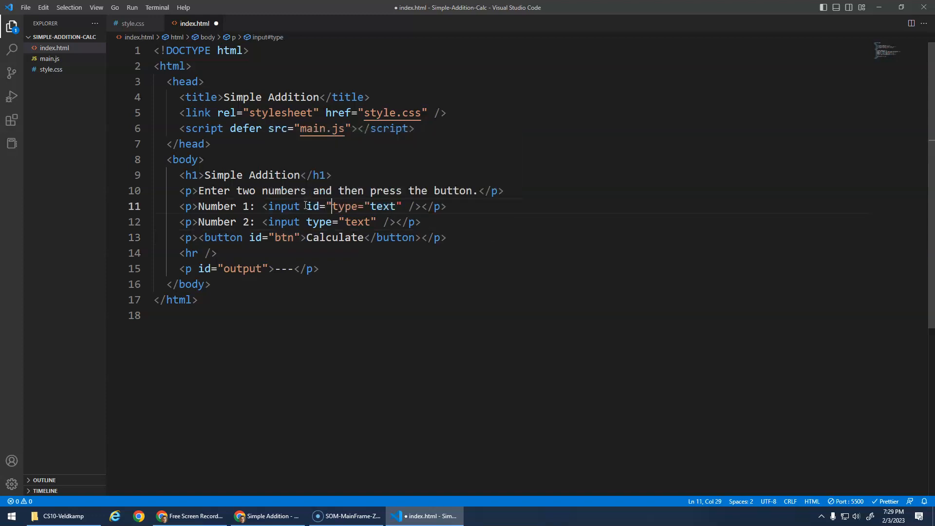
type("num1-in\"")
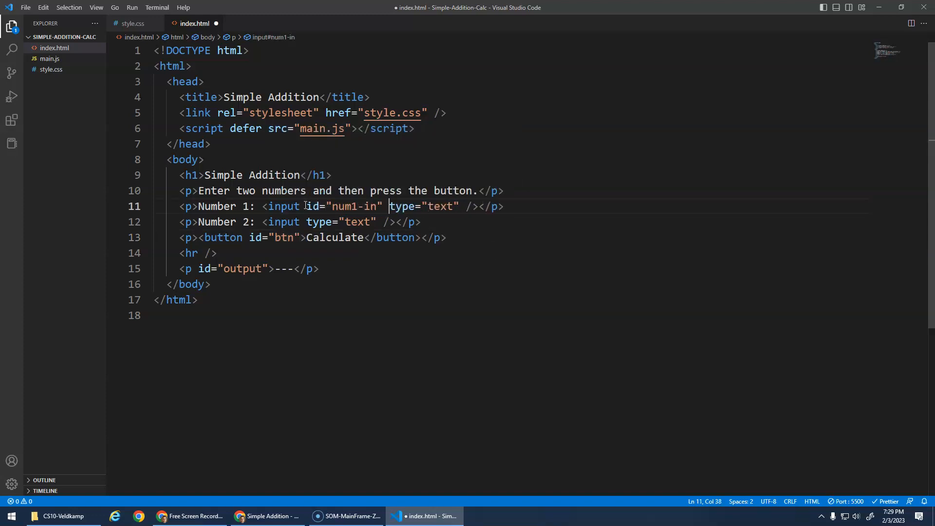
type("id=\"num2-in")
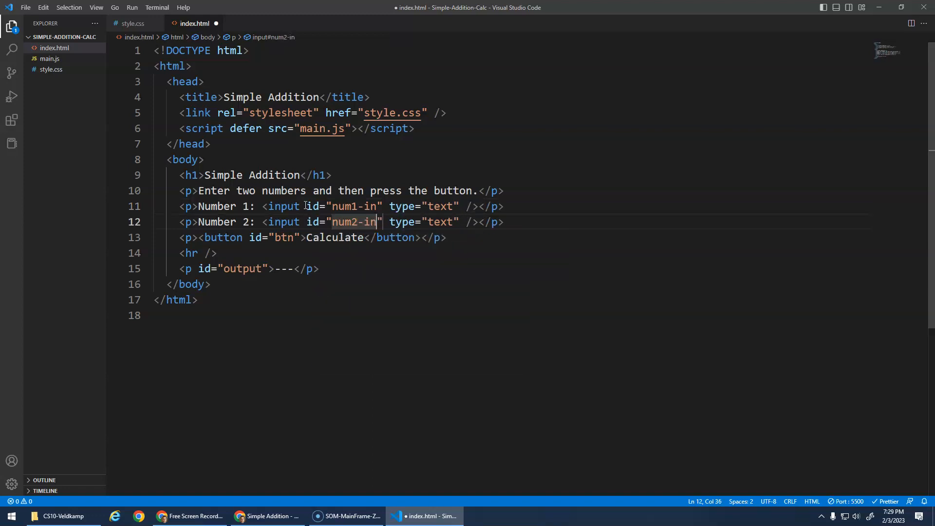
double_click(367, 222)
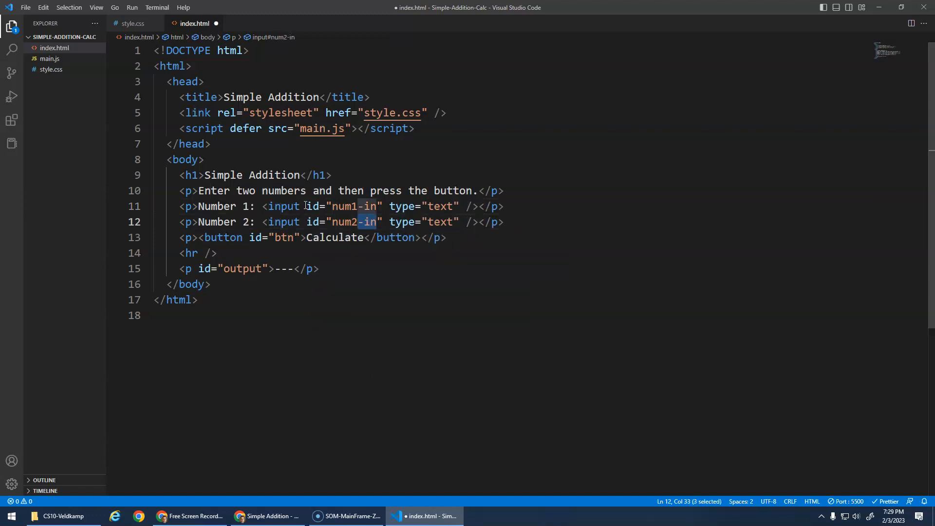
left_click(260, 237)
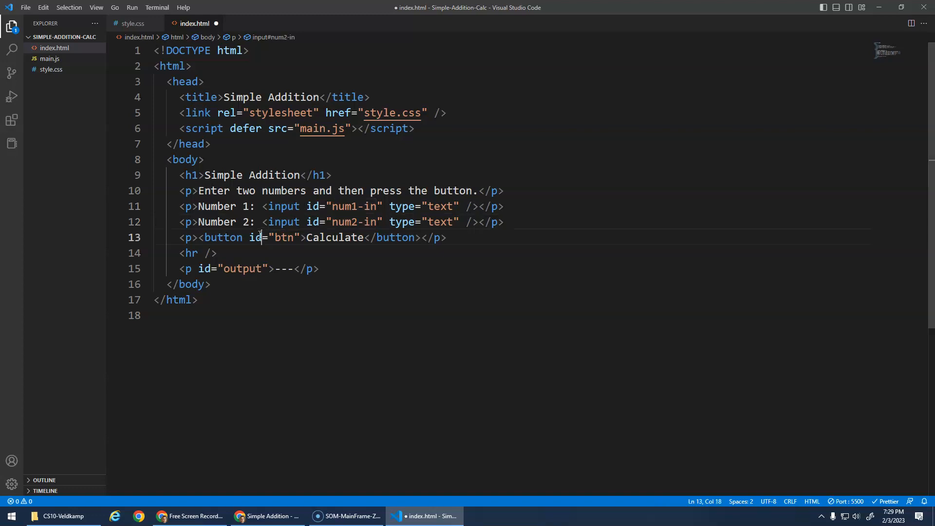
double_click(242, 268)
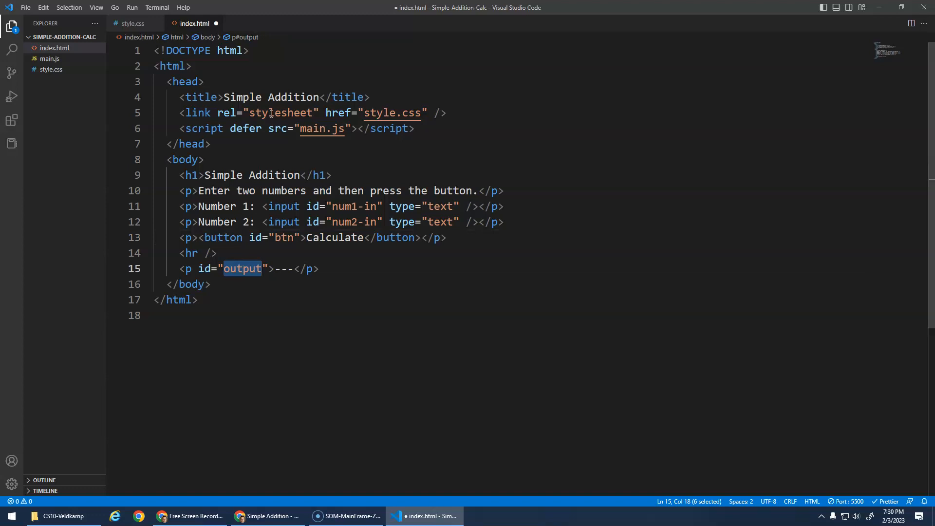
left_click(205, 81)
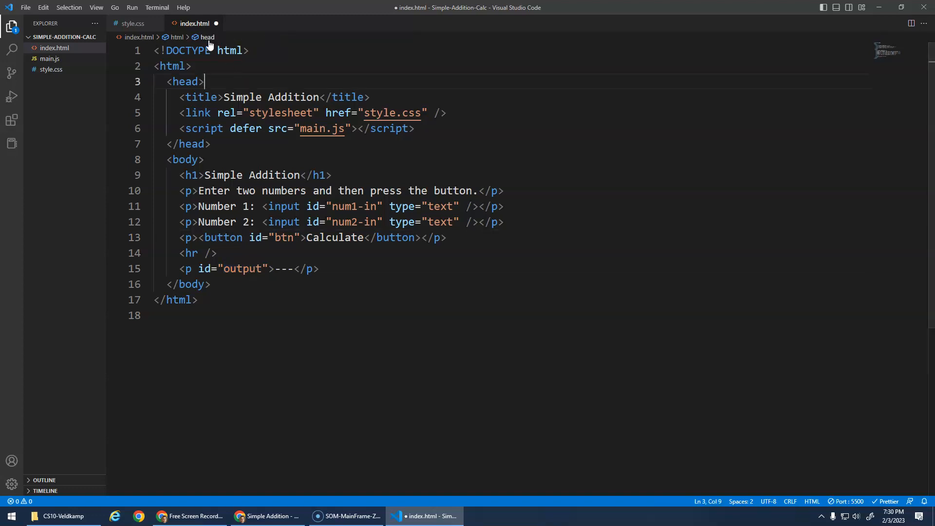
mouse_move(208, 31)
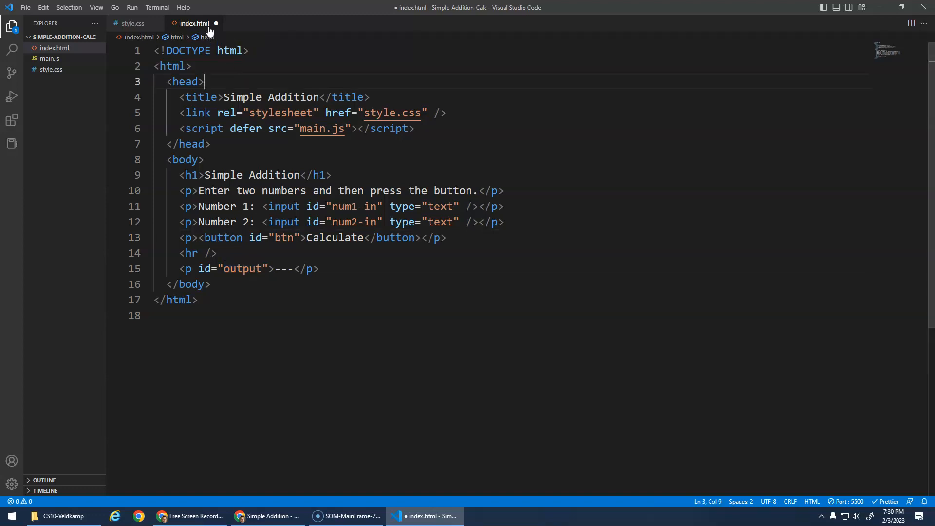
left_click(50, 58)
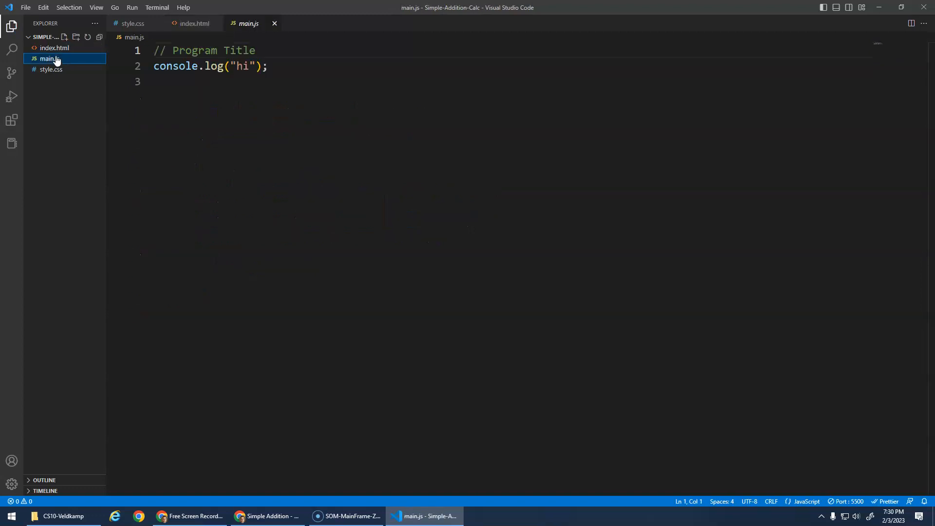
Retitle main.js 'Simple Addition Calculator' and add a btn click event listener
double_click(213, 50)
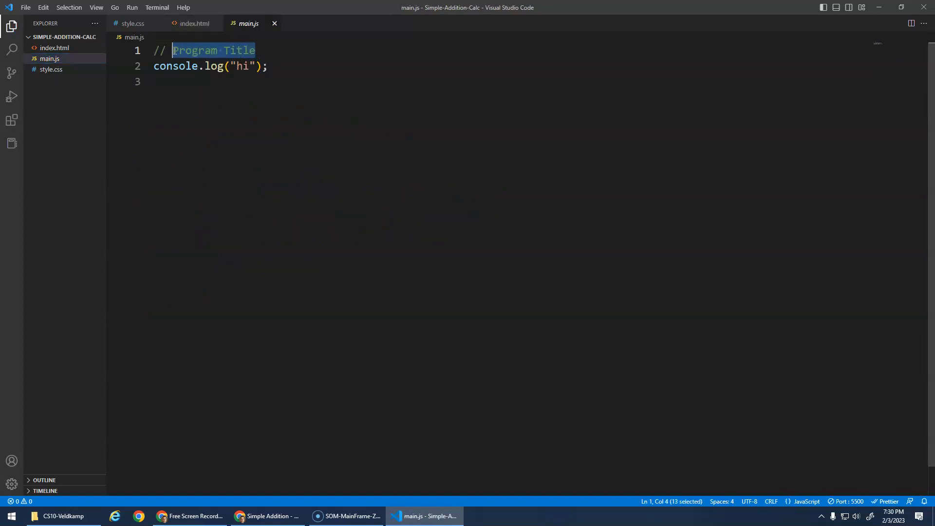
type("Simple Addiiton")
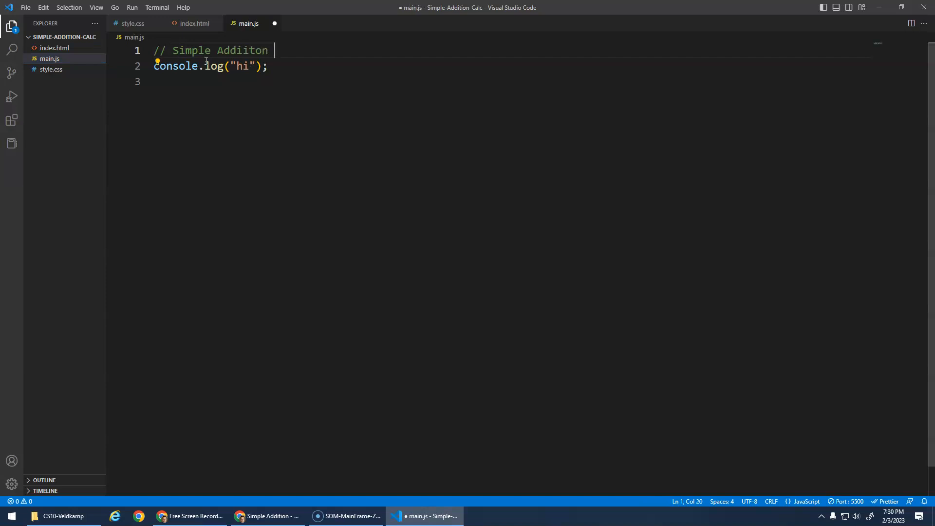
type("Ca")
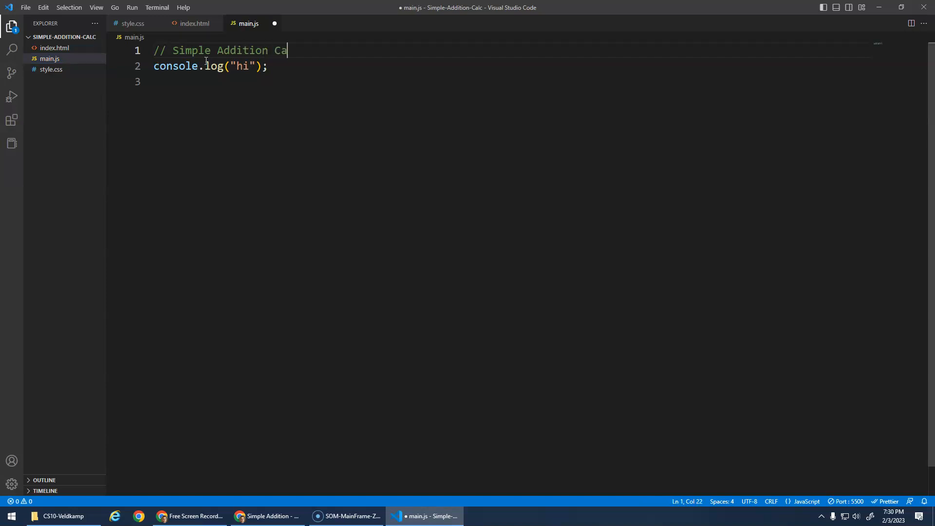
type("lculator")
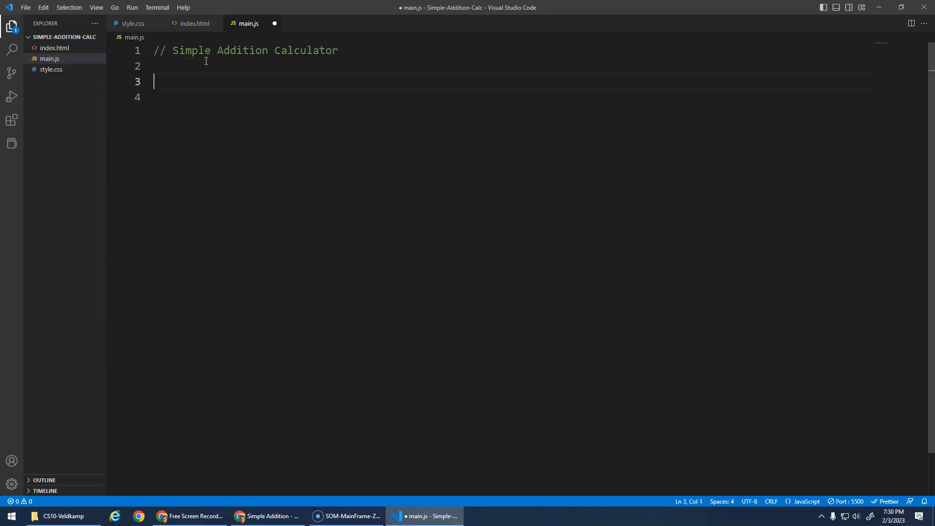
type("// Btn")
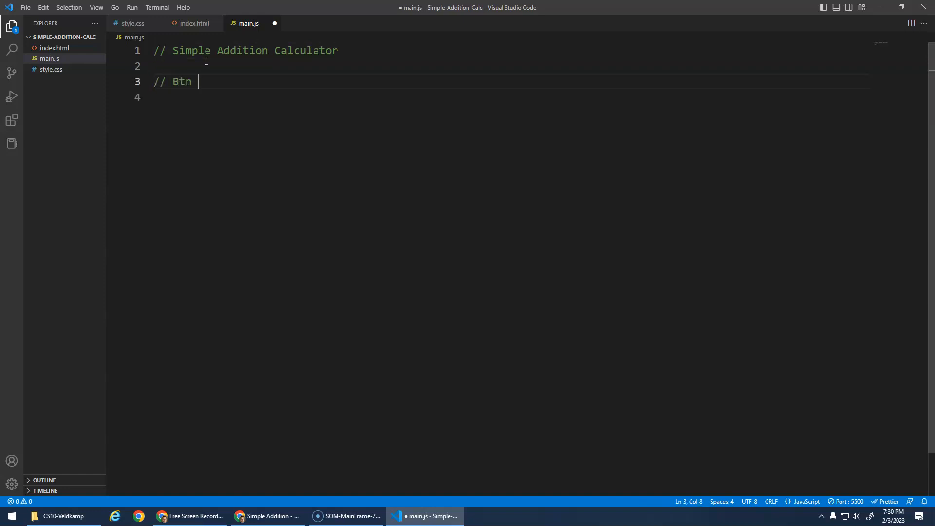
type("Event Listener")
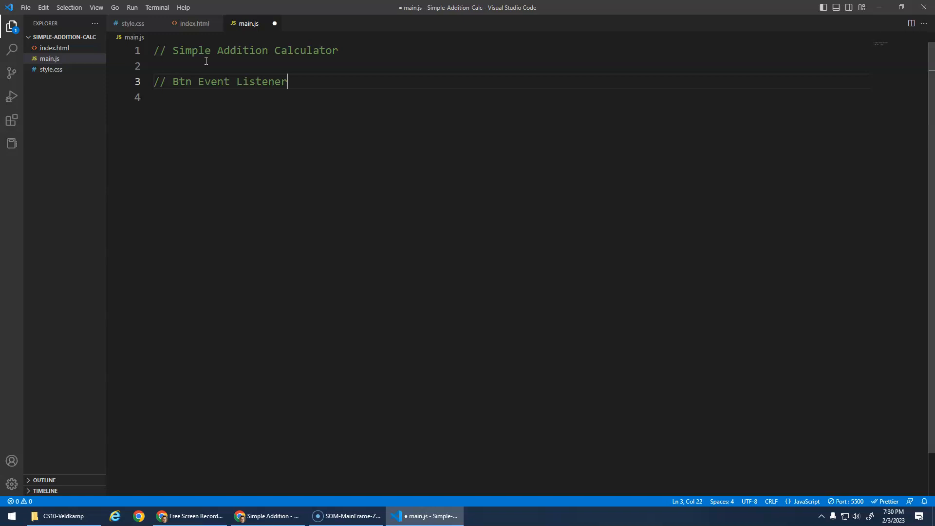
type("document.getElementById(\"btn")
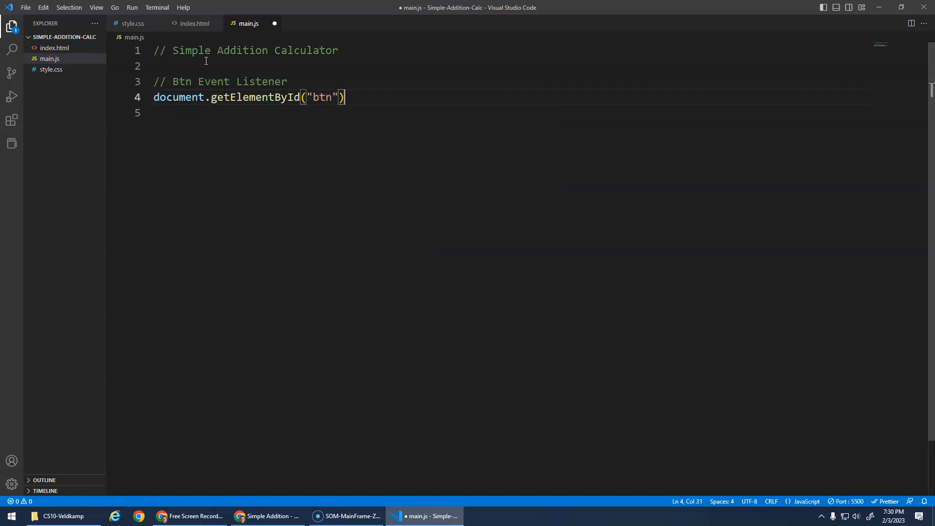
type(".addEventListener(\"click\", btnClicked);")
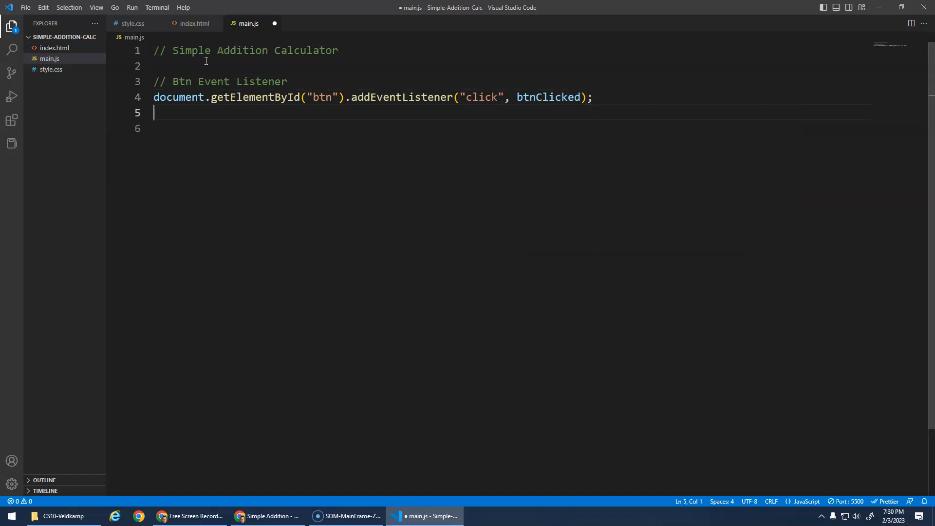
Write a btnClicked function containing Input, Process and Output comments
type("function btnClicked() {")
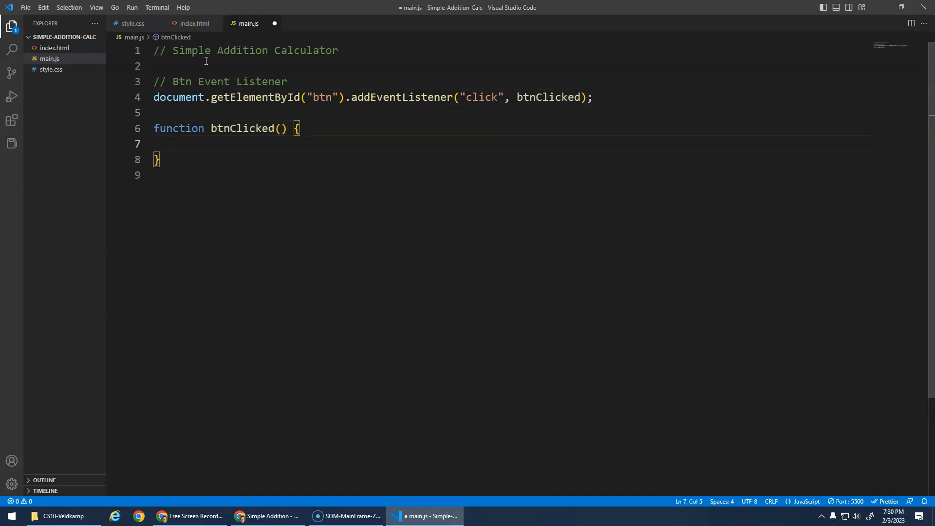
type("//")
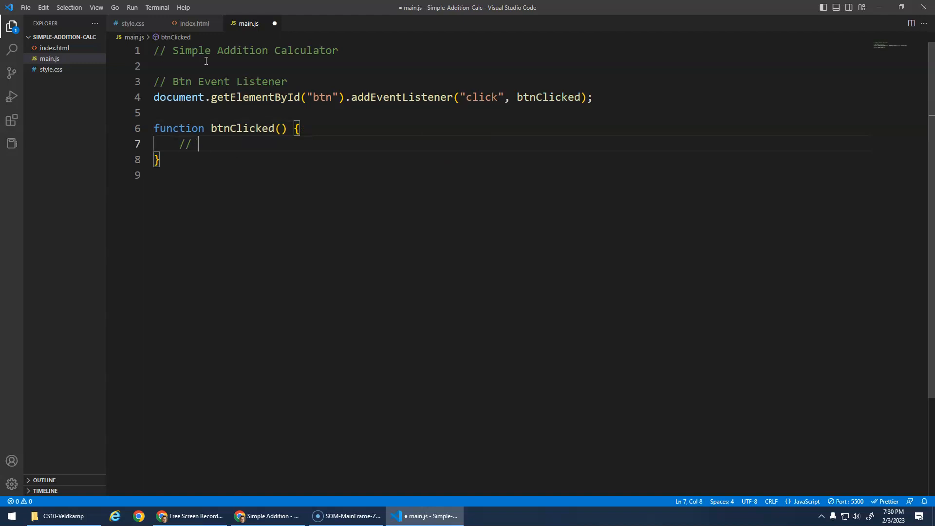
type("IN")
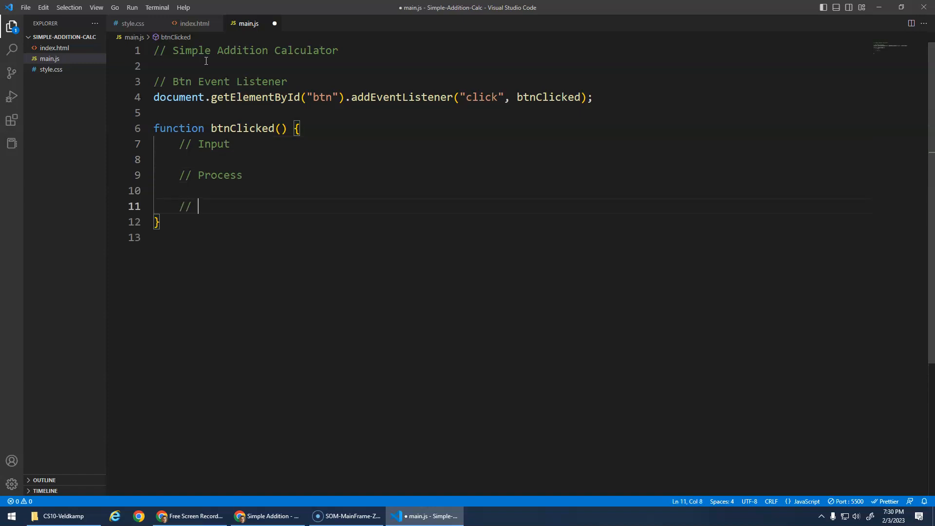
type("Output")
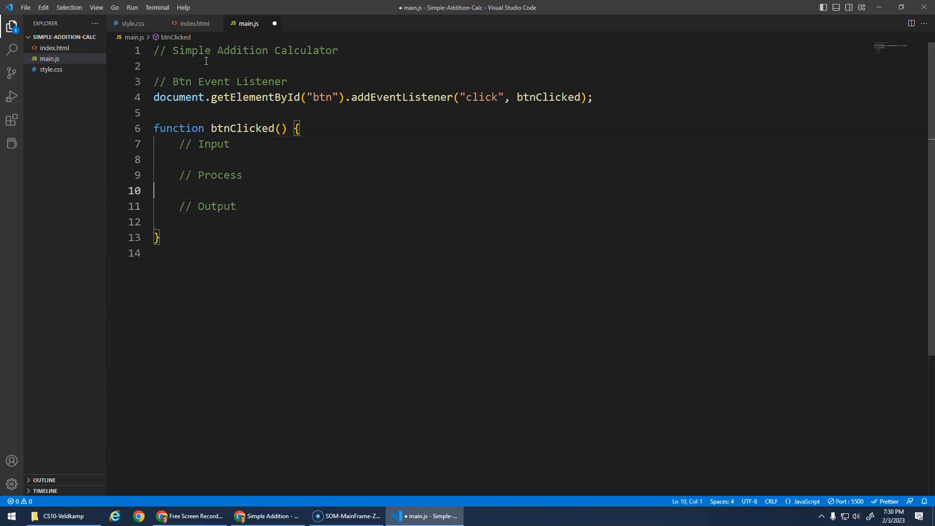
left_click(215, 160)
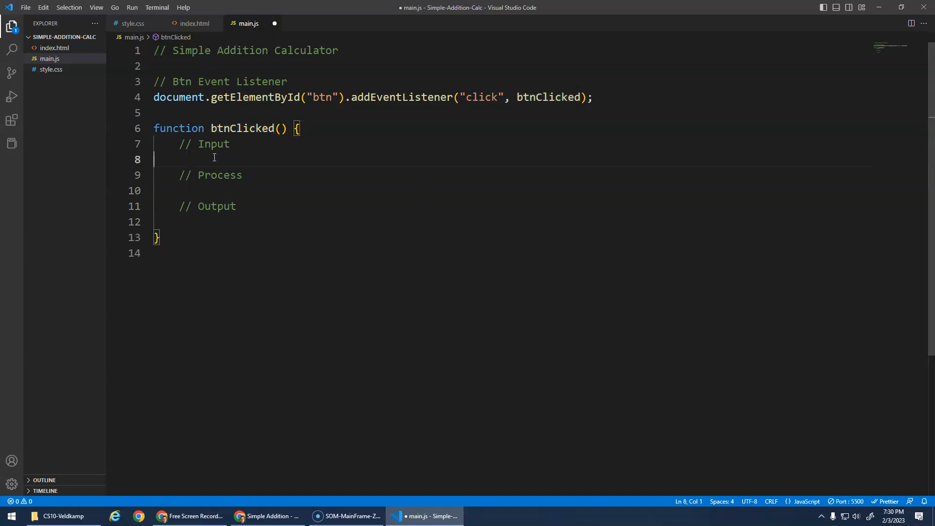
left_click(267, 516)
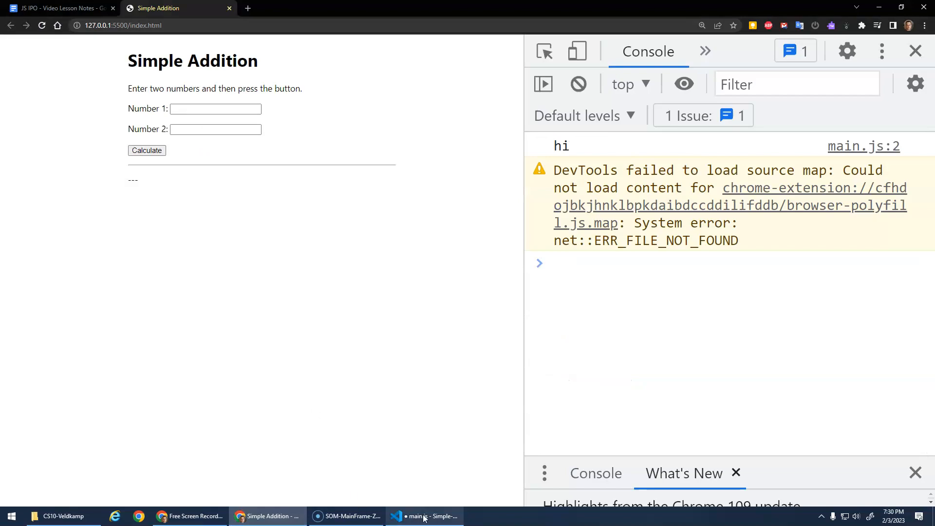
left_click(423, 515)
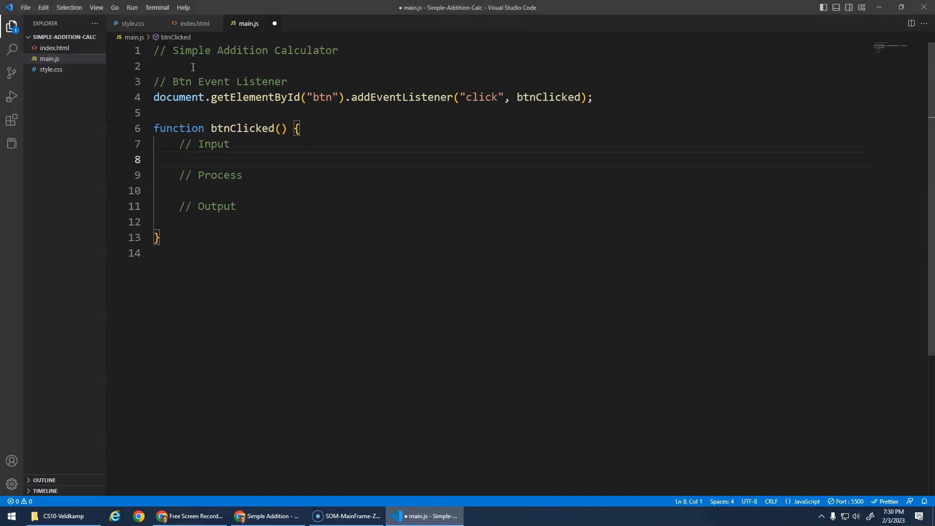
left_click(194, 24)
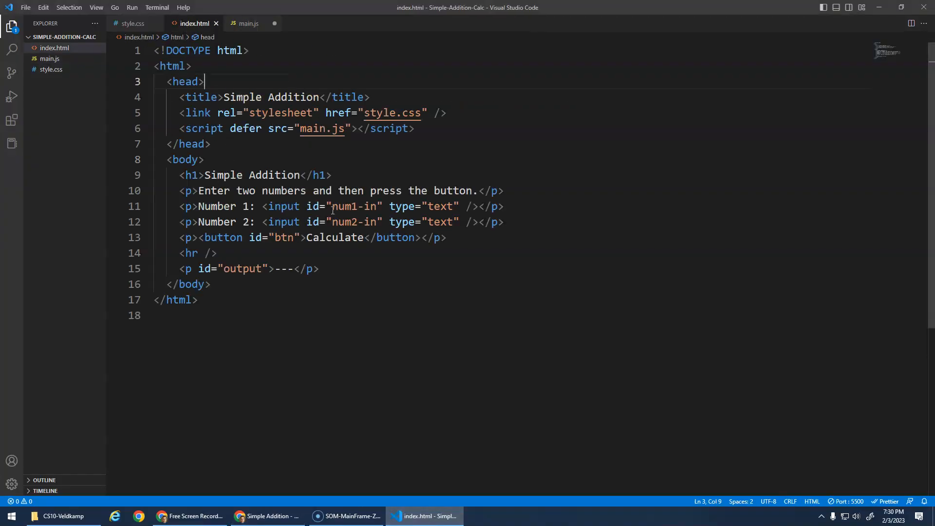
left_click(247, 24)
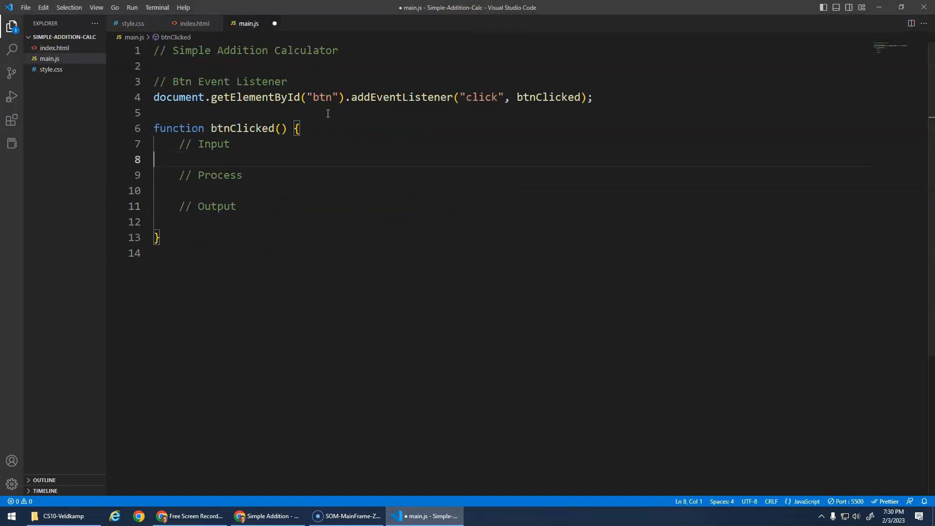
Under // Input, add let num1 and let num2 lines reading the input values via getElementById
key("Enter")
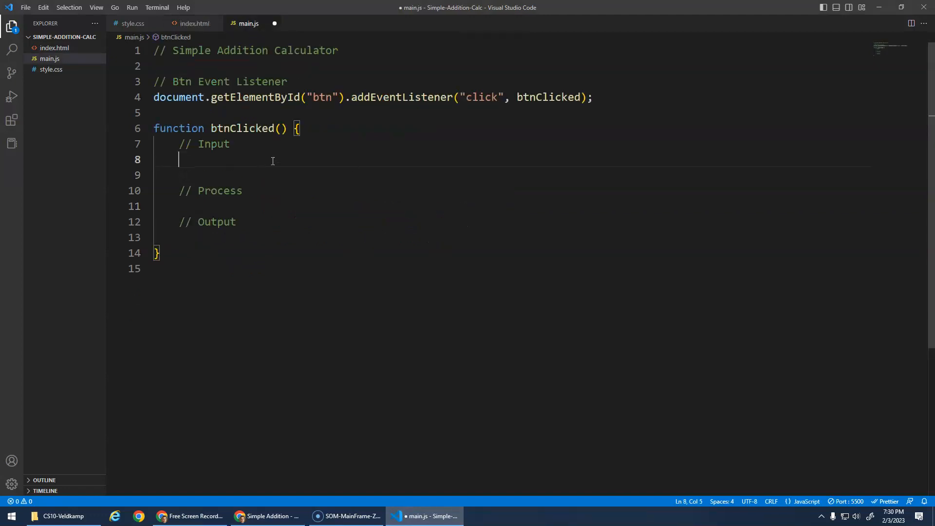
type("let num")
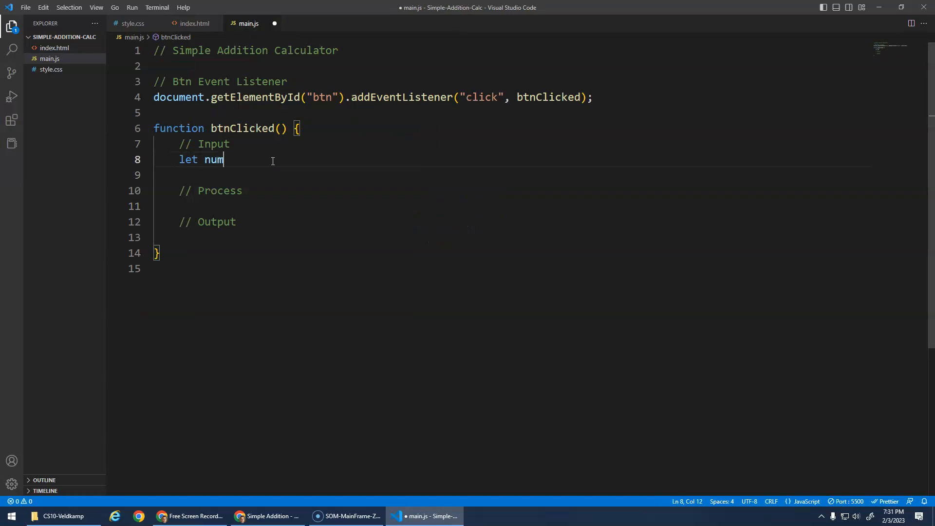
type("1 = document.getElementById(\"num1")
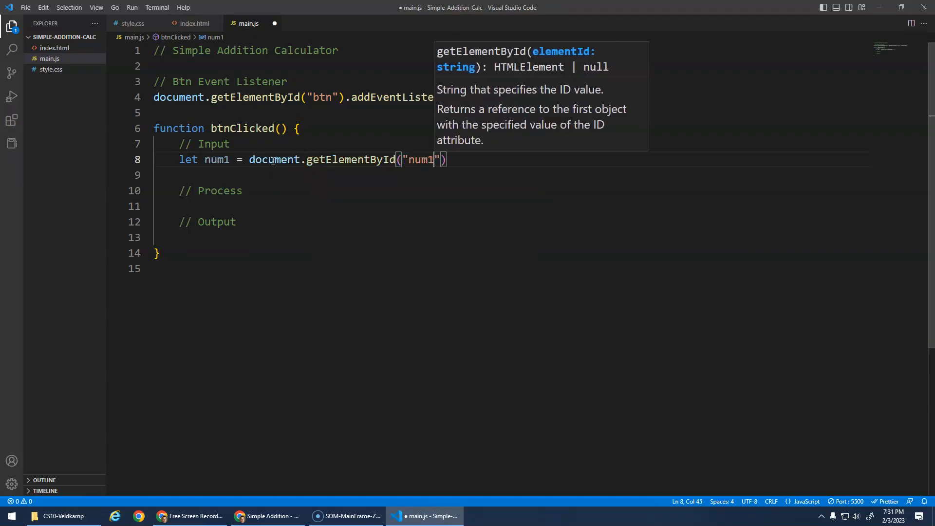
type("-in\").value")
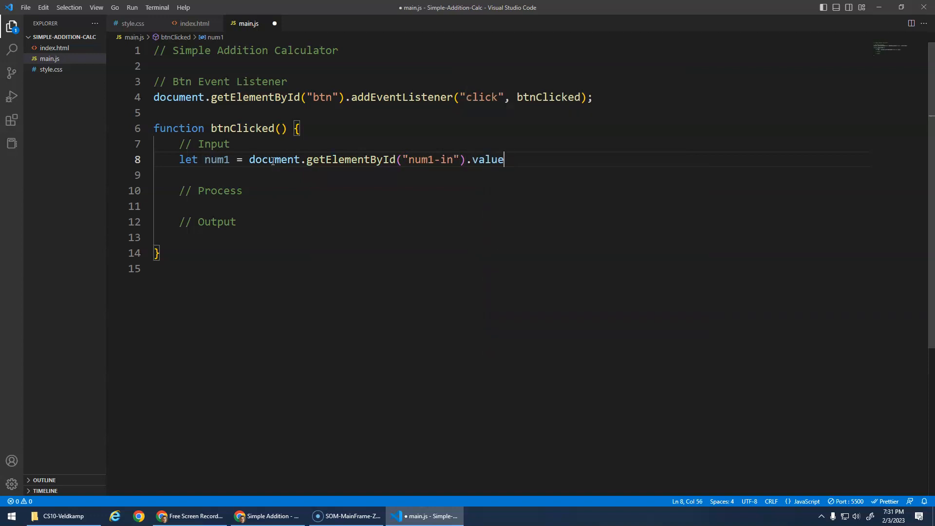
key("Backspace")
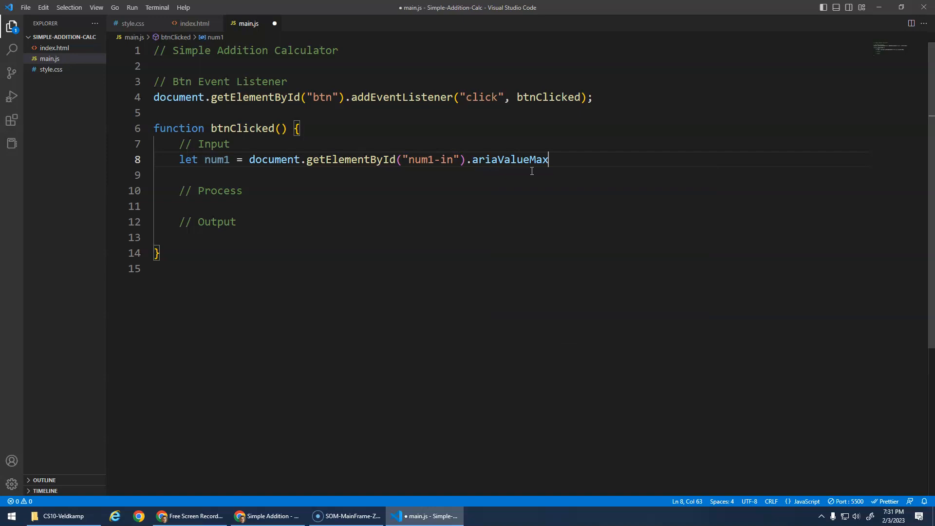
key("Backspace")
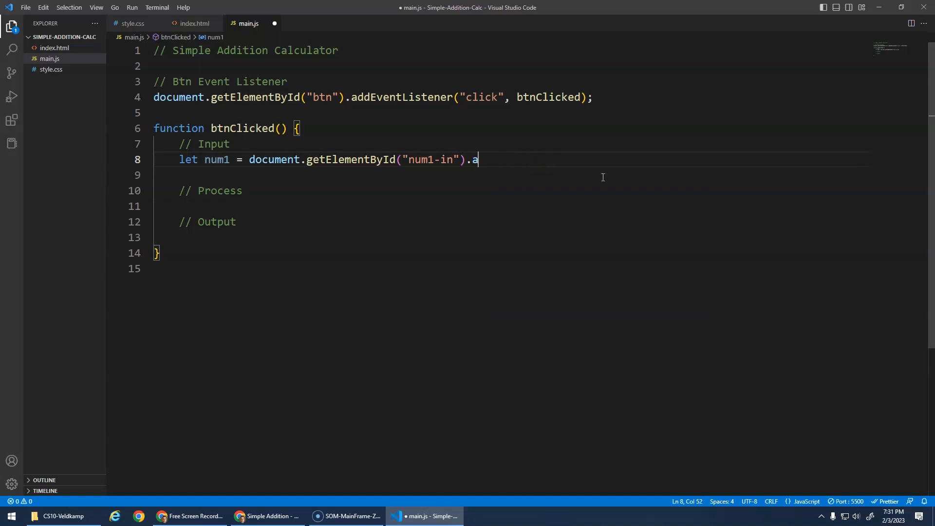
type("value")
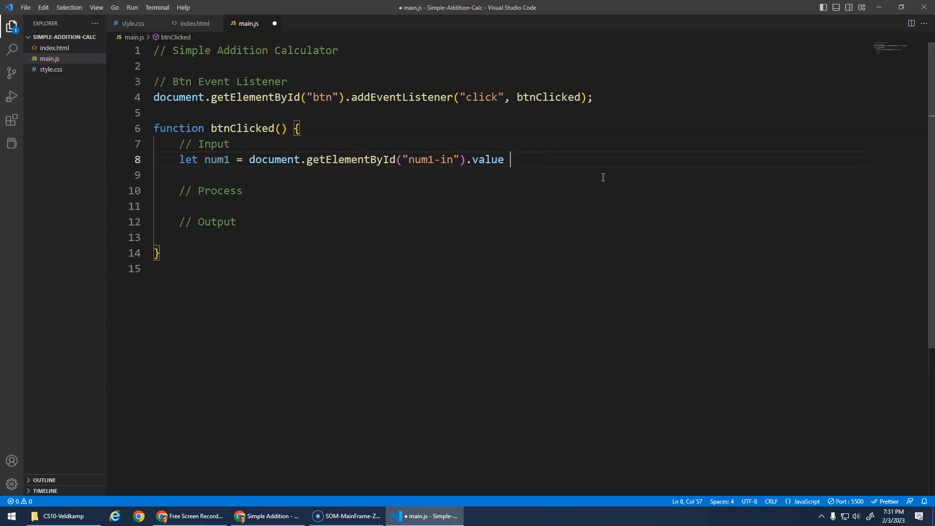
type(";")
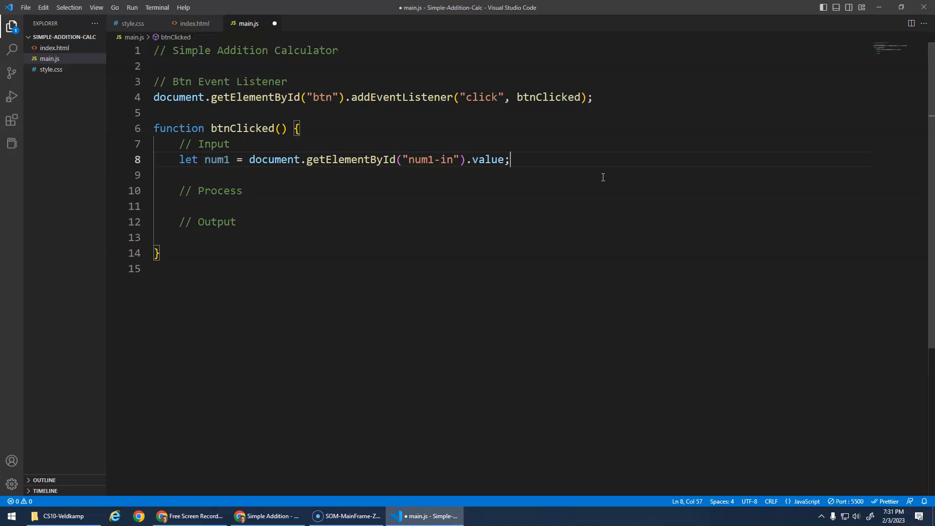
type("let num2 =")
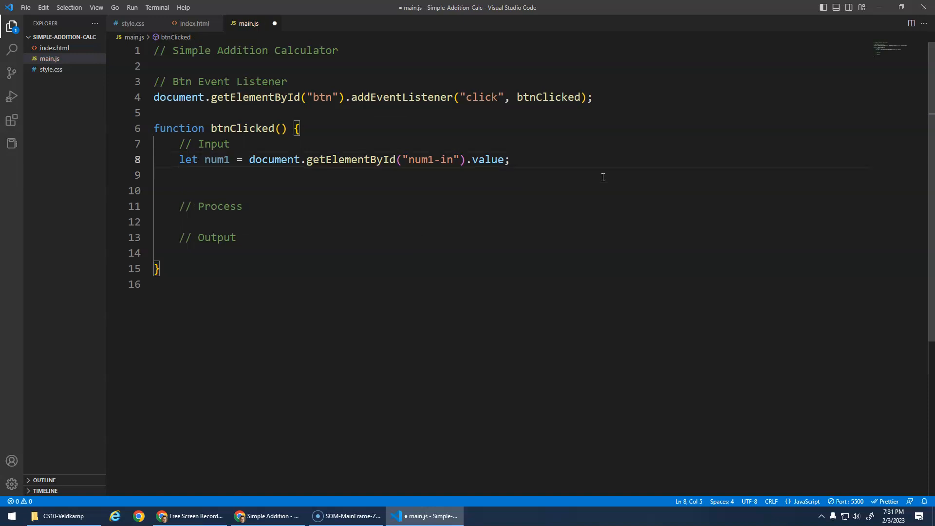
type("let num2 = document.getElementById(\"num1-in\").value;")
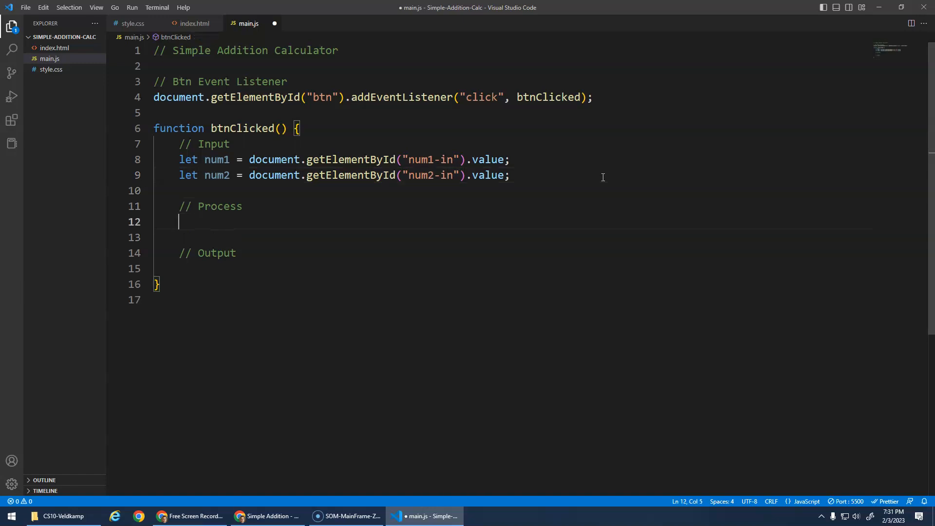
Add 'let total = num1 + num2;' and write total into the output element's innerHTML
type("let total = nu1")
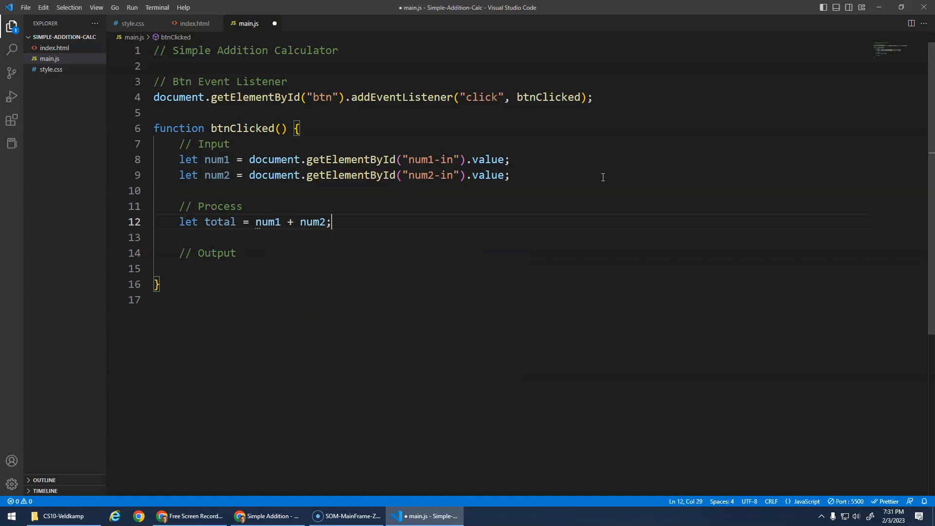
key("Enter")
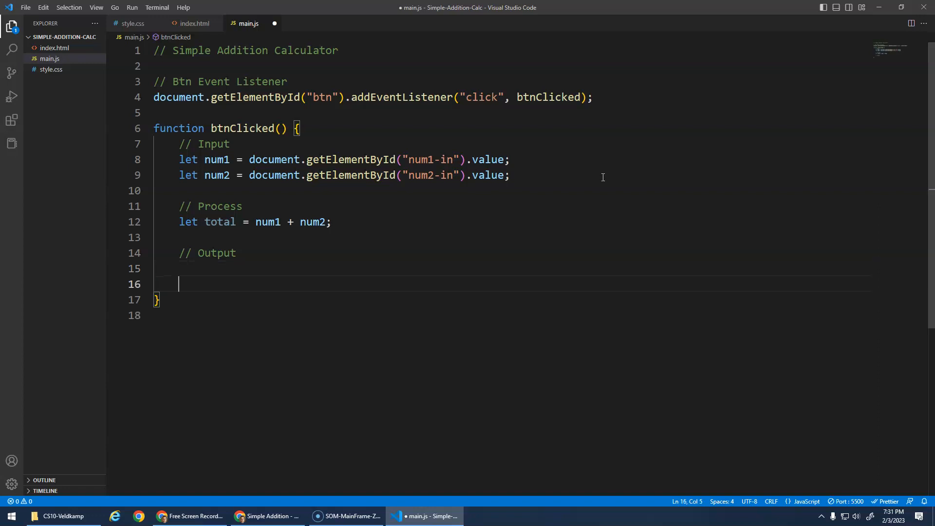
type("d")
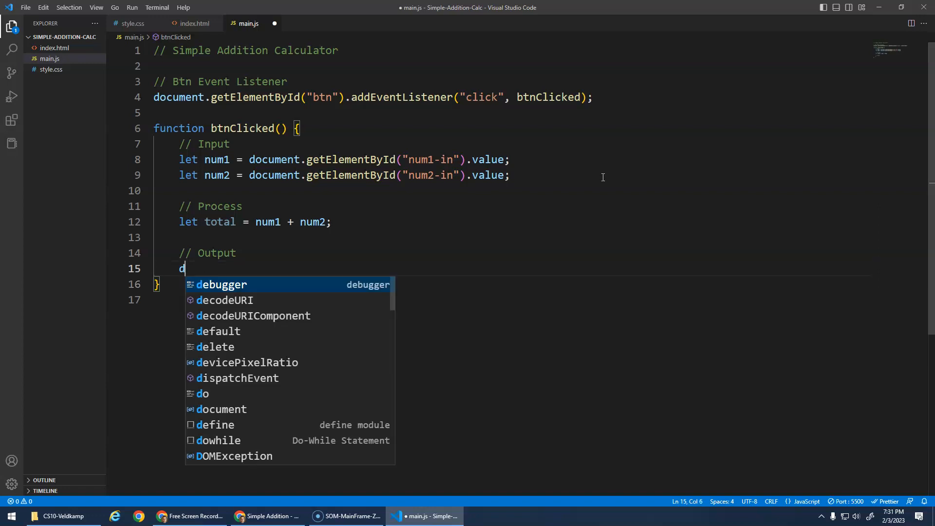
type("ocument.getElementById")
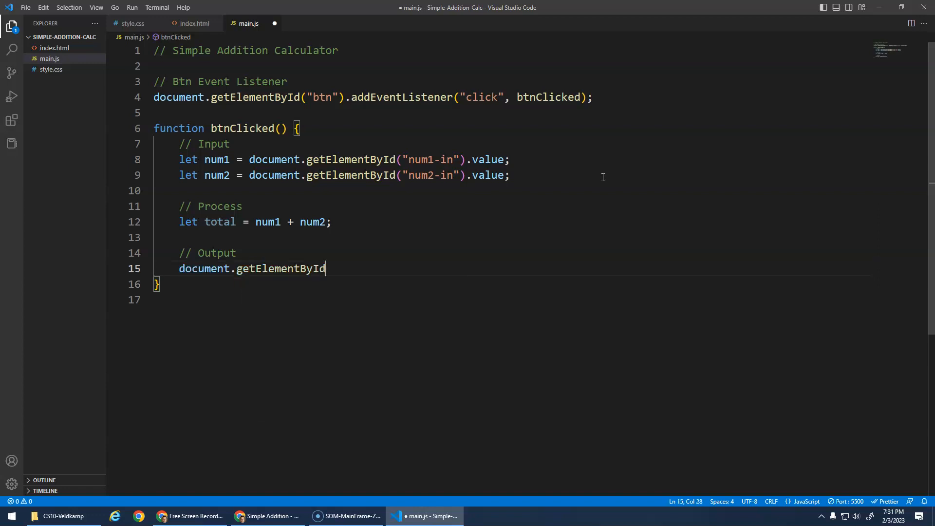
type("(\"output\").innerHTML =")
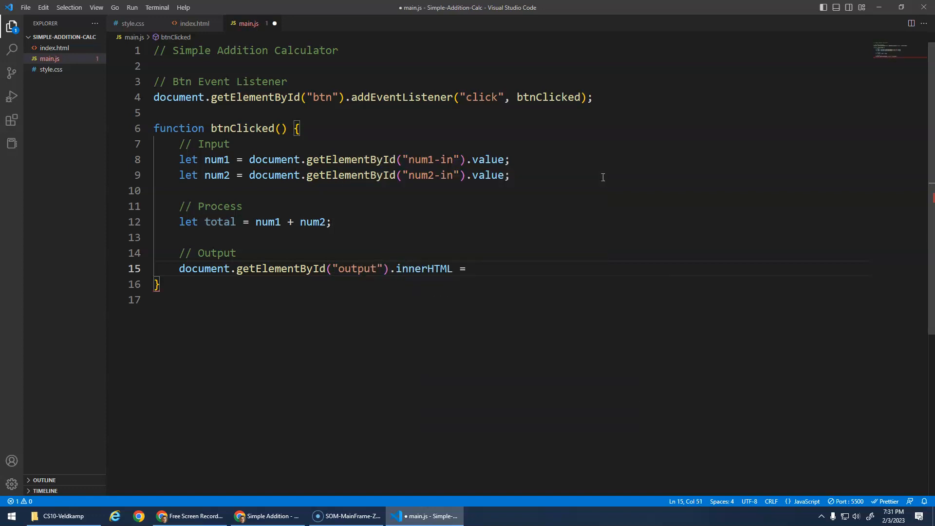
type("total;")
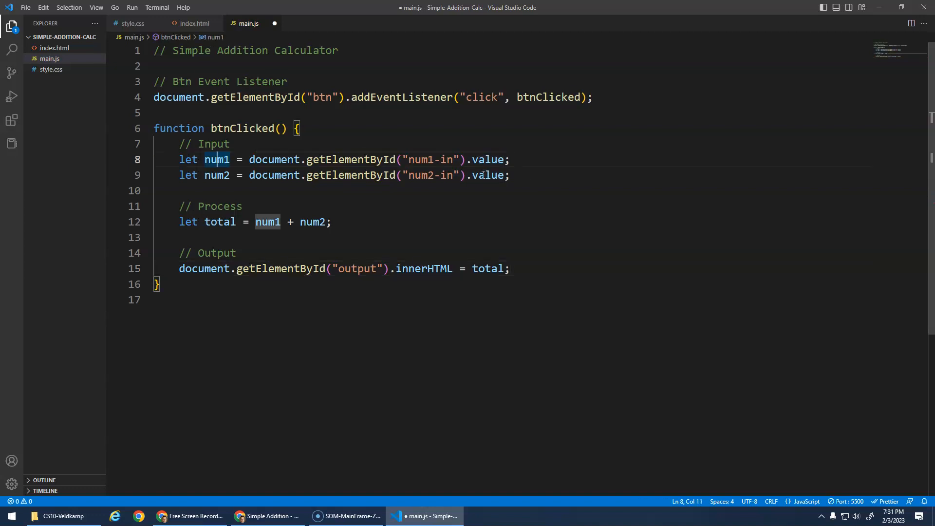
Highlight num1, the num1 + num2 expression and total, then save main.js
left_click(224, 175)
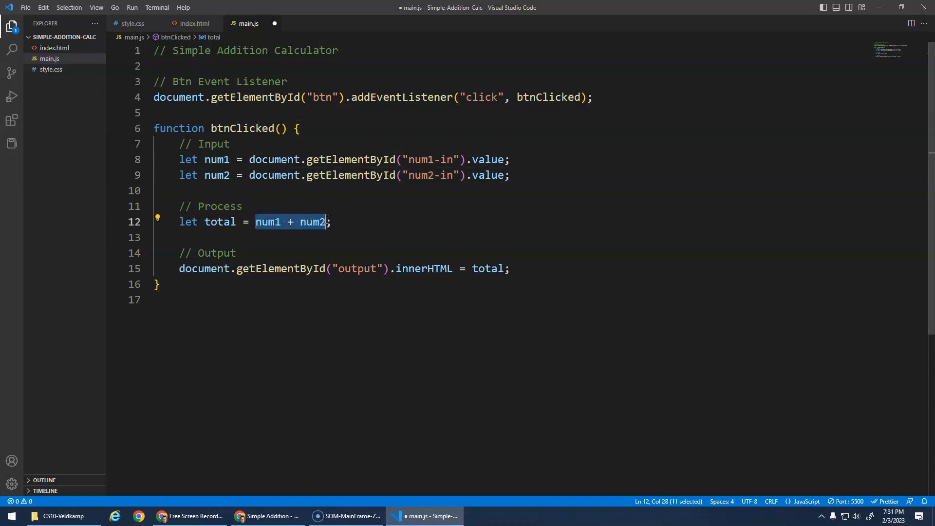
left_click(218, 222)
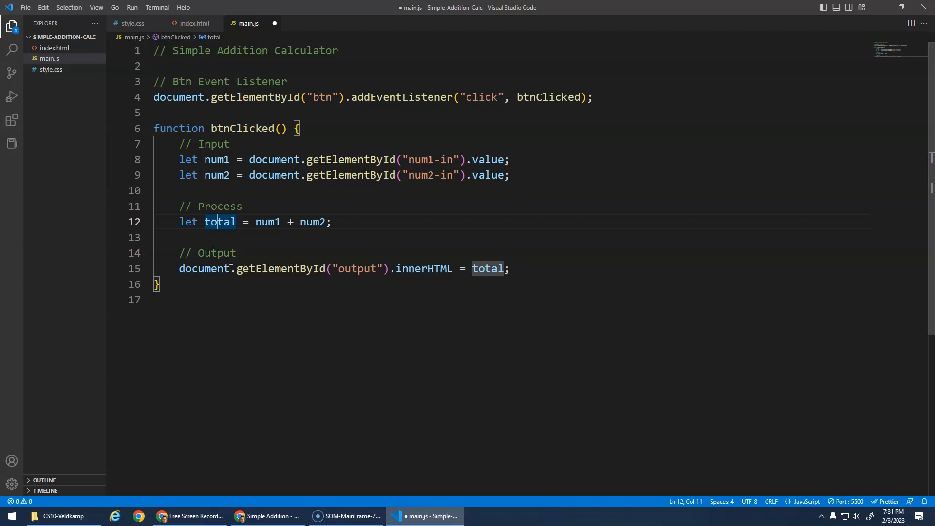
double_click(487, 269)
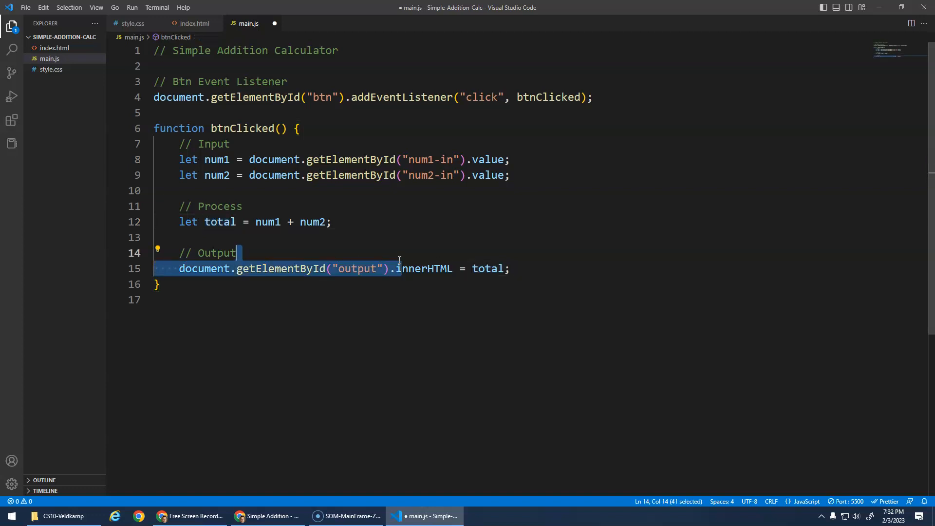
key("ctrl+s")
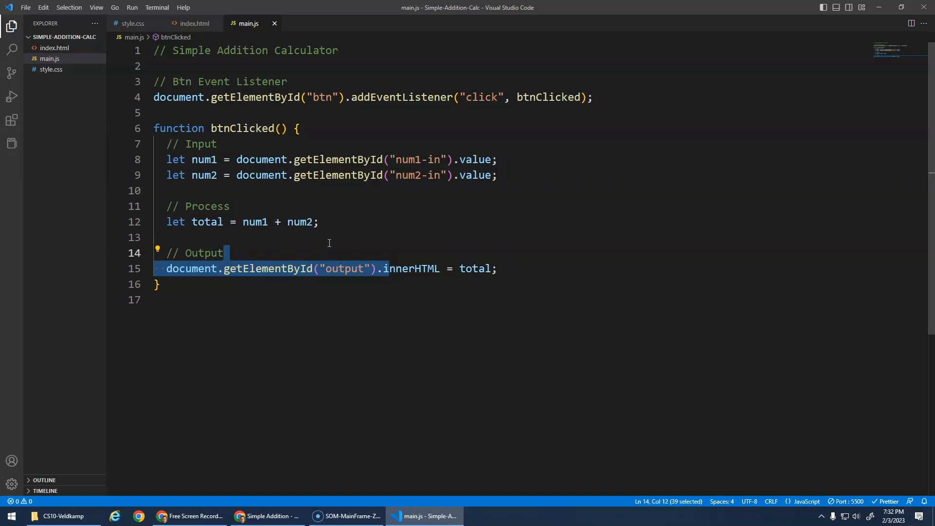
Clear the Chrome console, enter 5 and 6, and calculate, getting 56
left_click(266, 516)
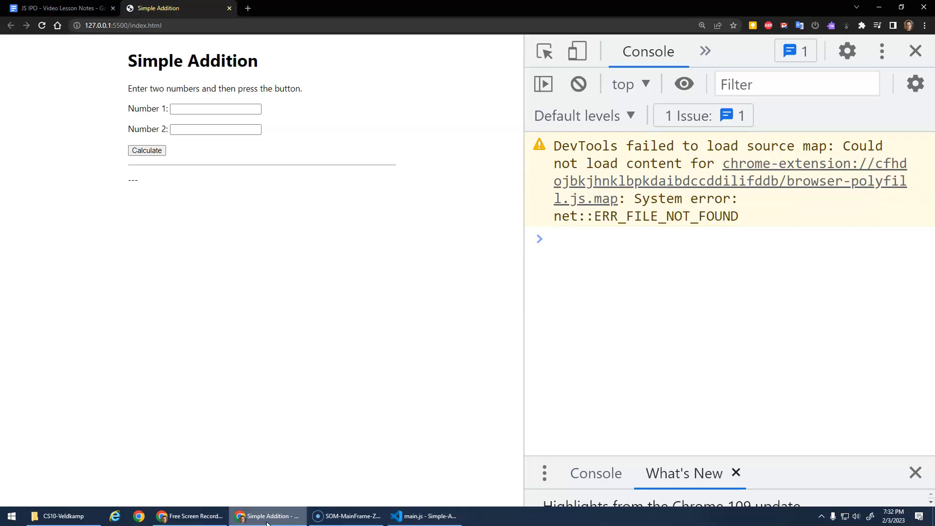
left_click(577, 83)
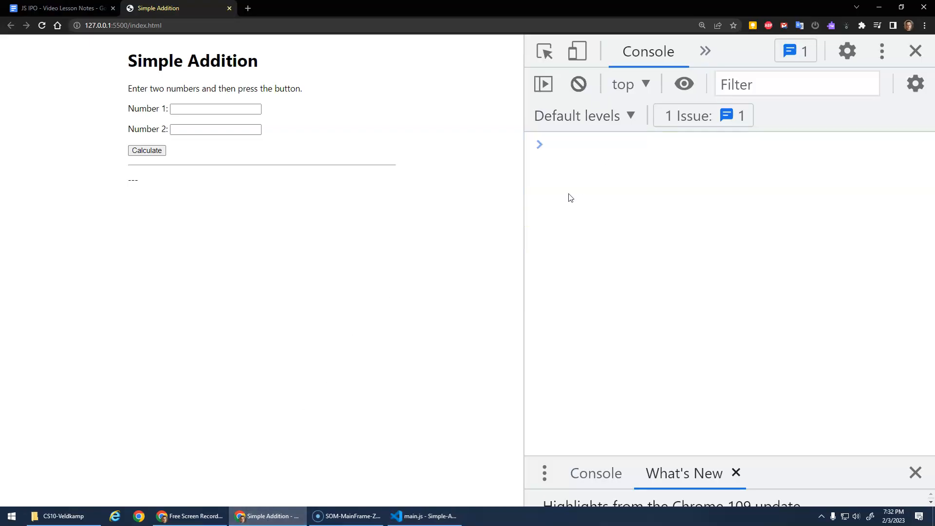
left_click(215, 109)
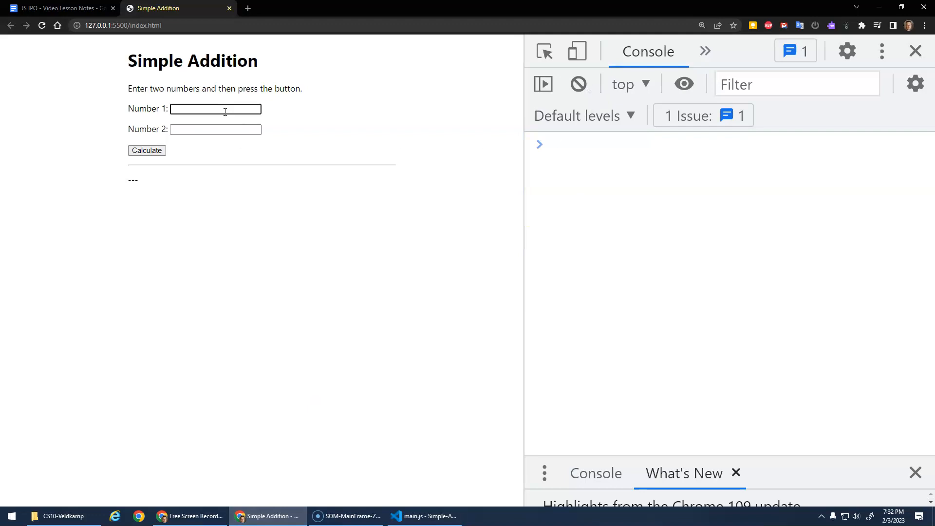
type("6")
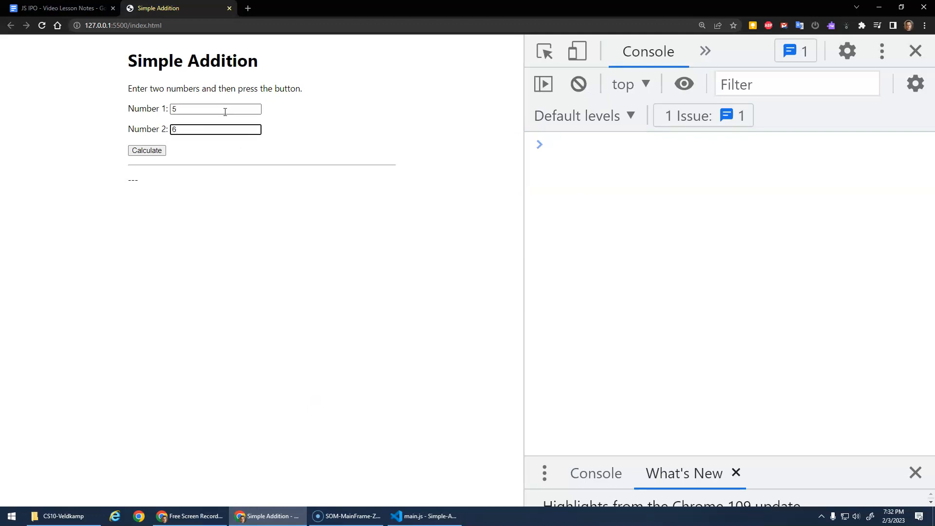
left_click(147, 151)
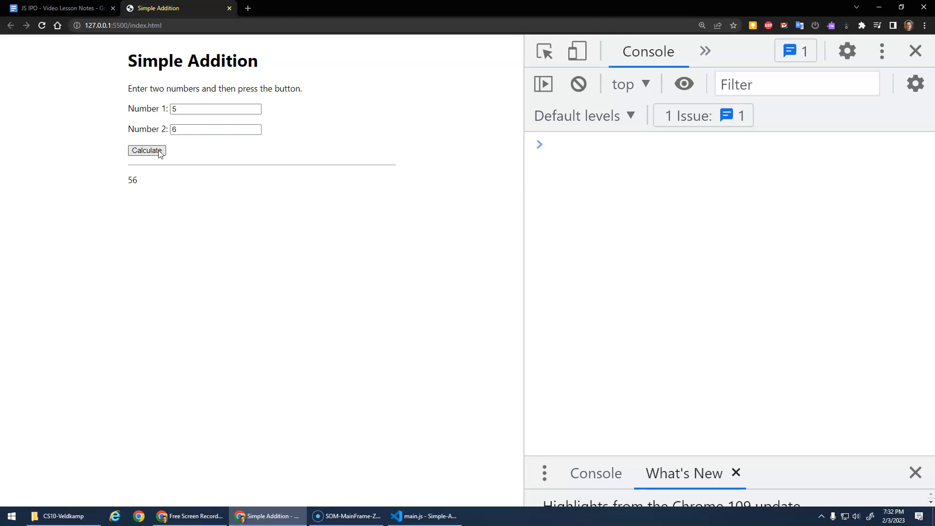
double_click(132, 180)
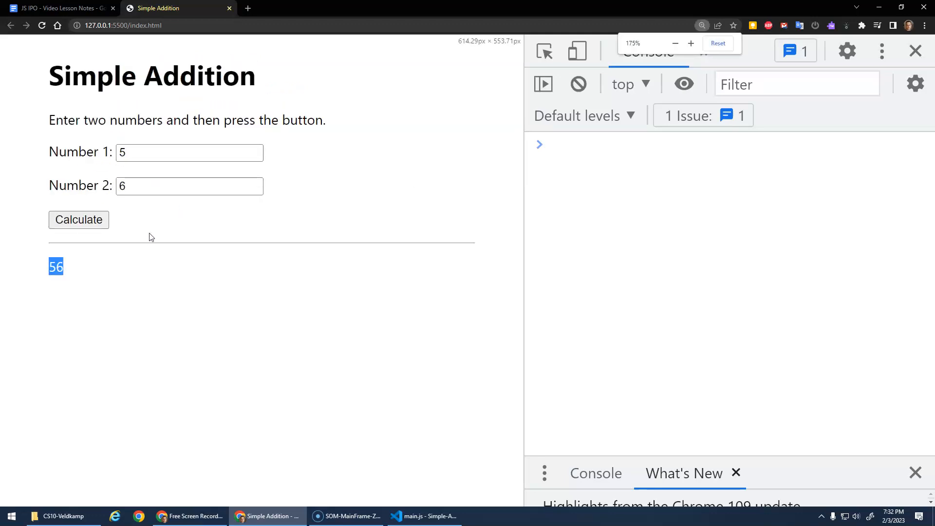
left_click(151, 285)
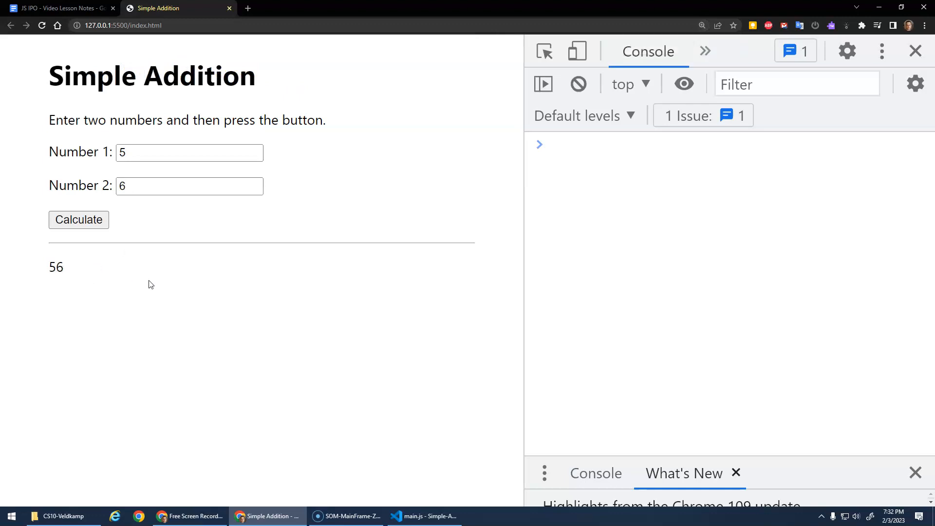
Read the num1-in value in the console and evaluate '5' + and 5 + 6
left_click(189, 152)
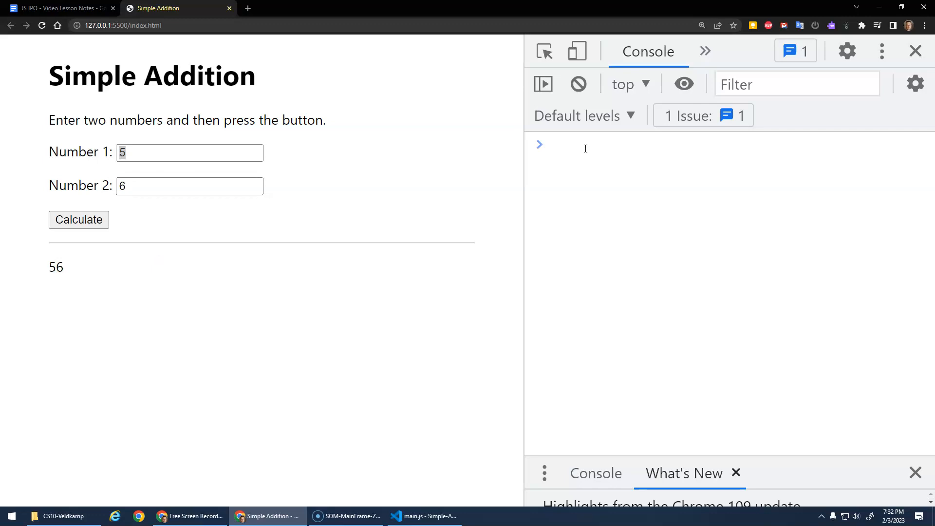
type("document.gel")
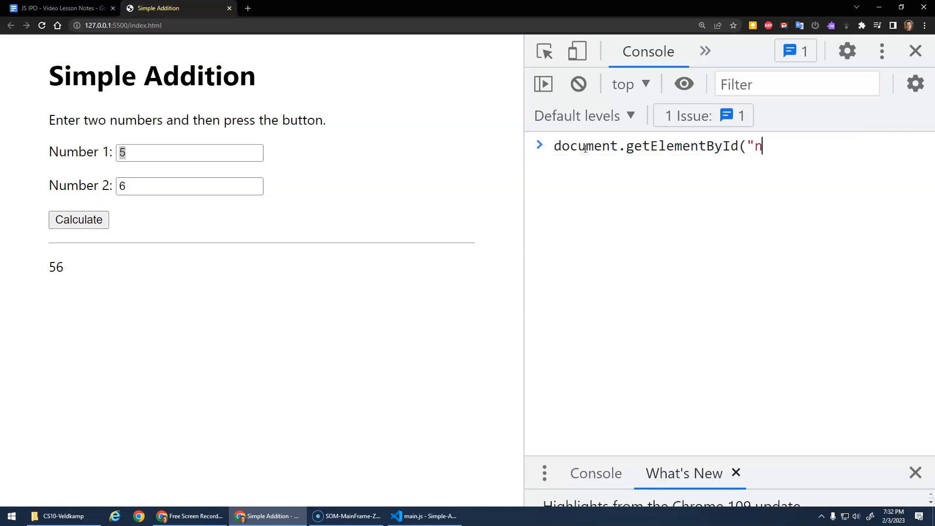
type("um1-in\").value;")
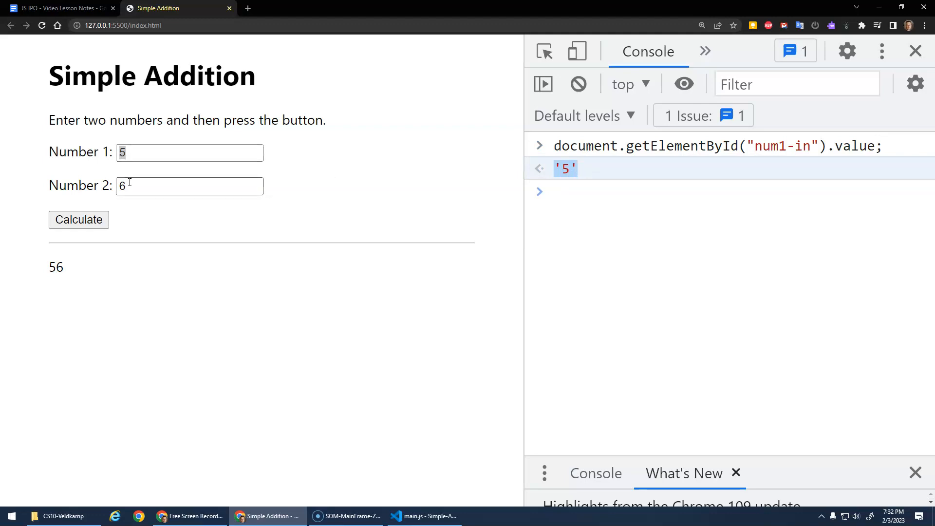
double_click(55, 266)
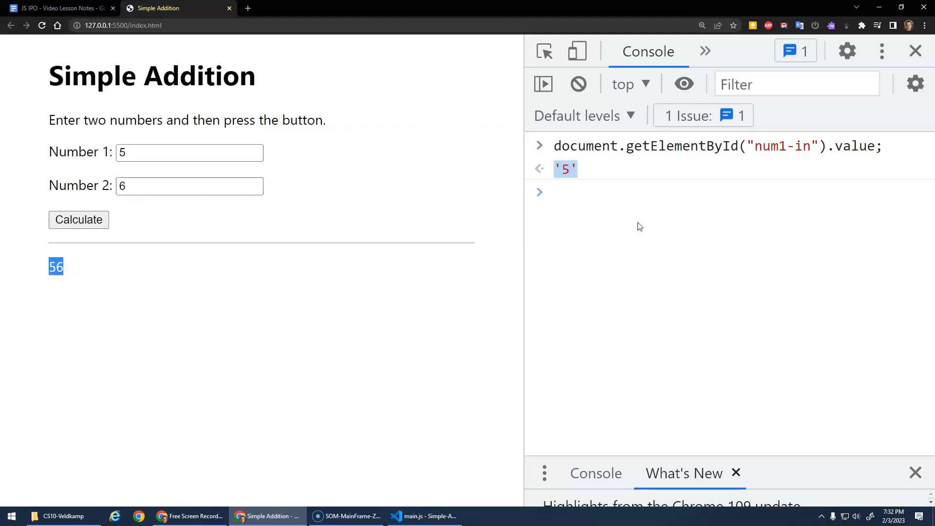
type("'5' + '6';")
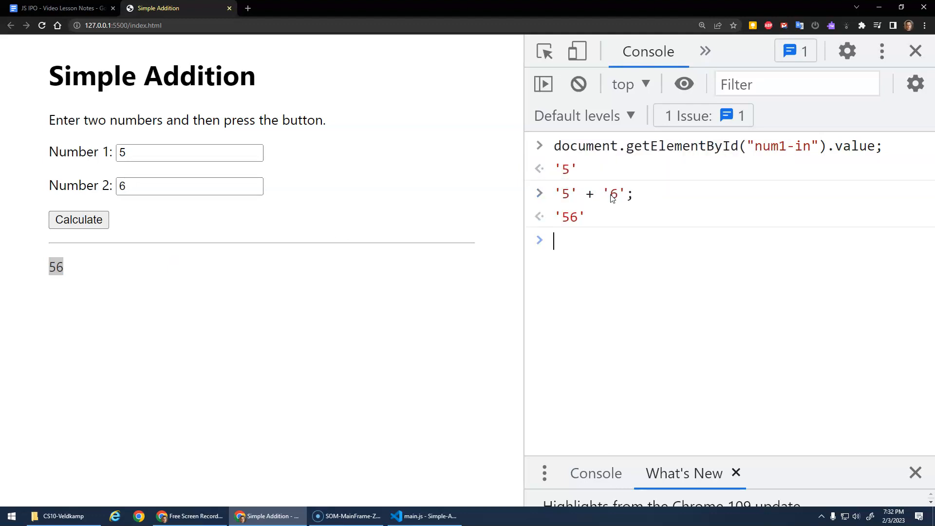
mouse_move(675, 218)
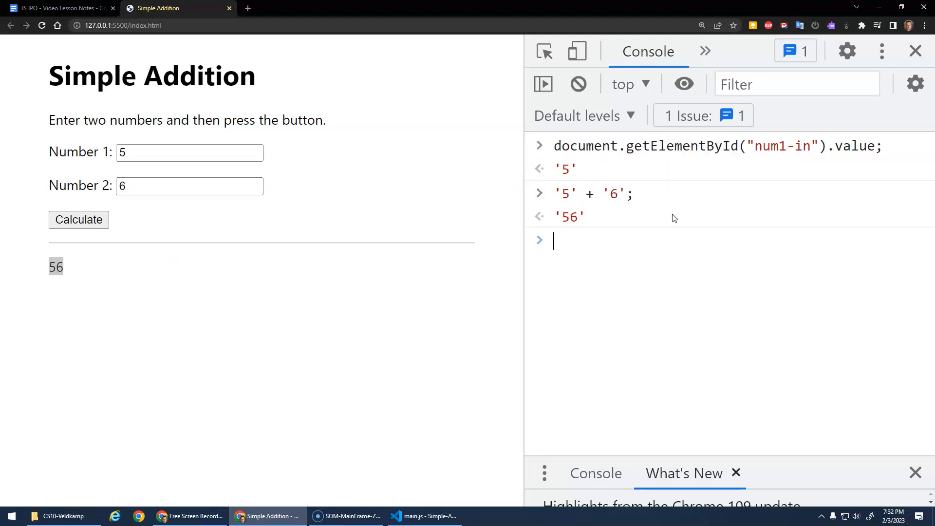
type("5 + 6")
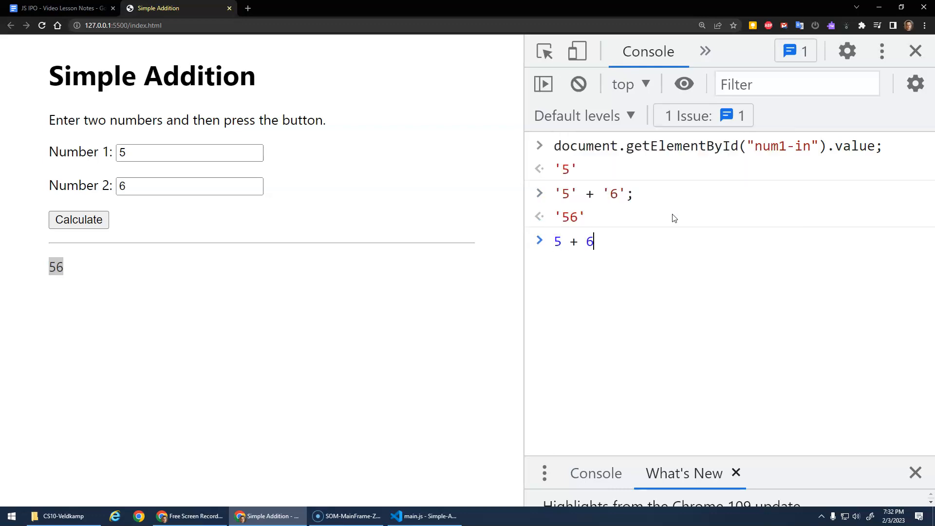
key("Return")
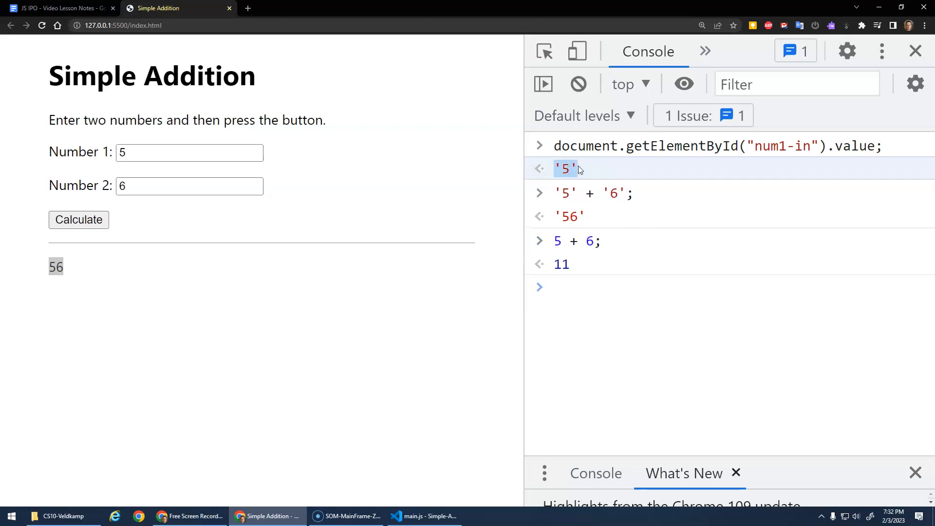
mouse_move(691, 311)
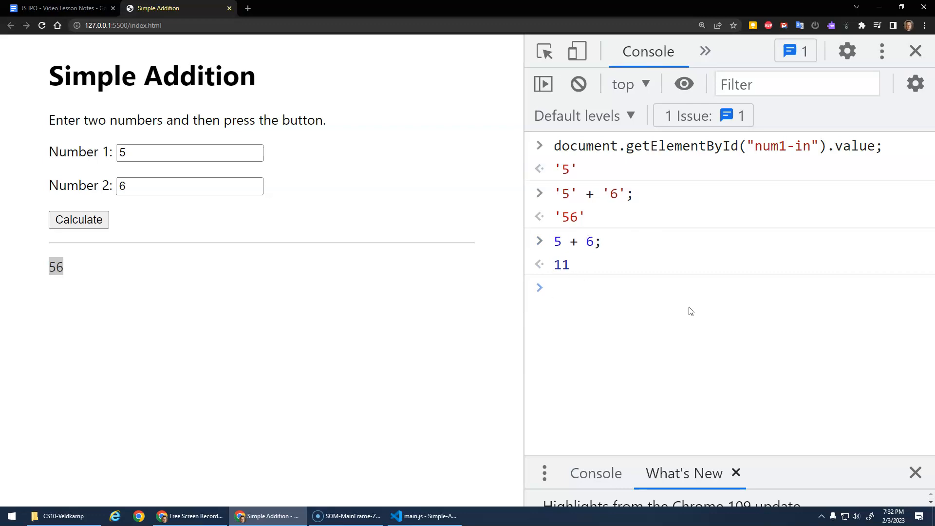
Evaluate +'567' and +'seven' in the console, getting 567 and NaN
type("+'5';")
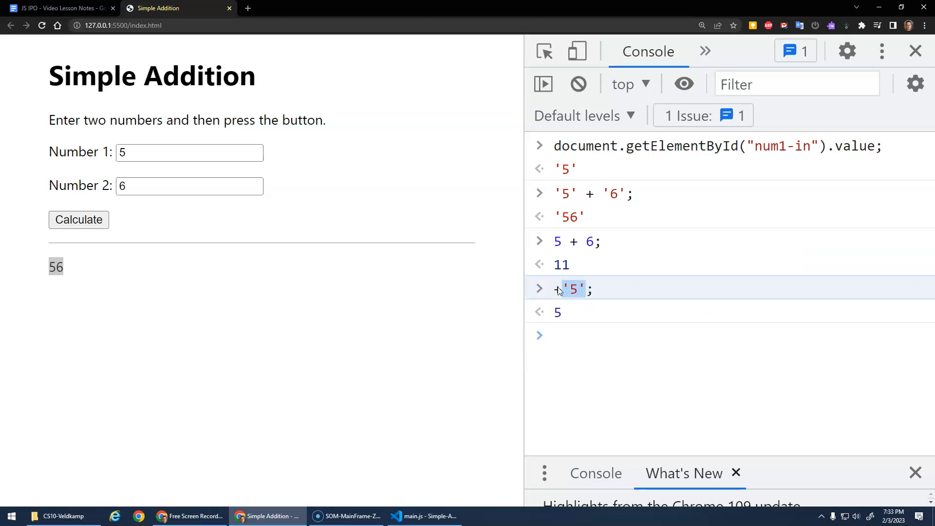
mouse_move(587, 293)
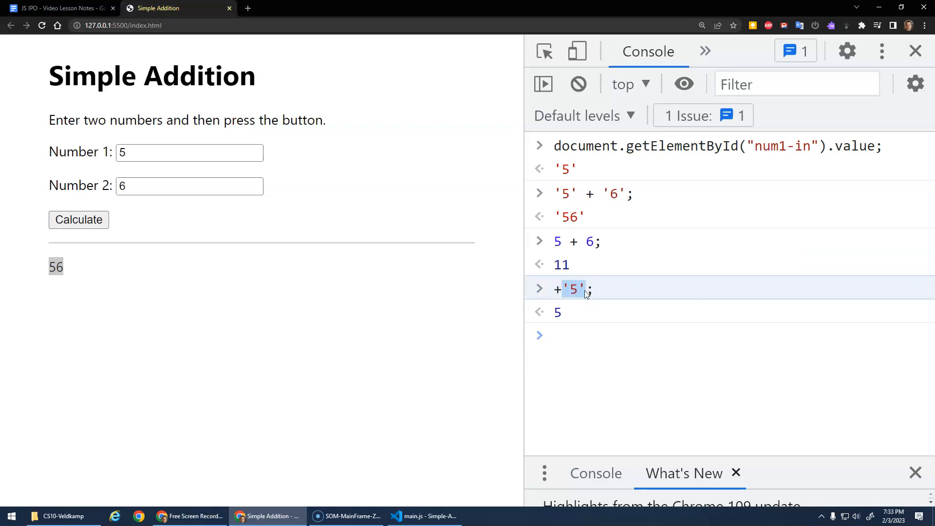
mouse_move(560, 290)
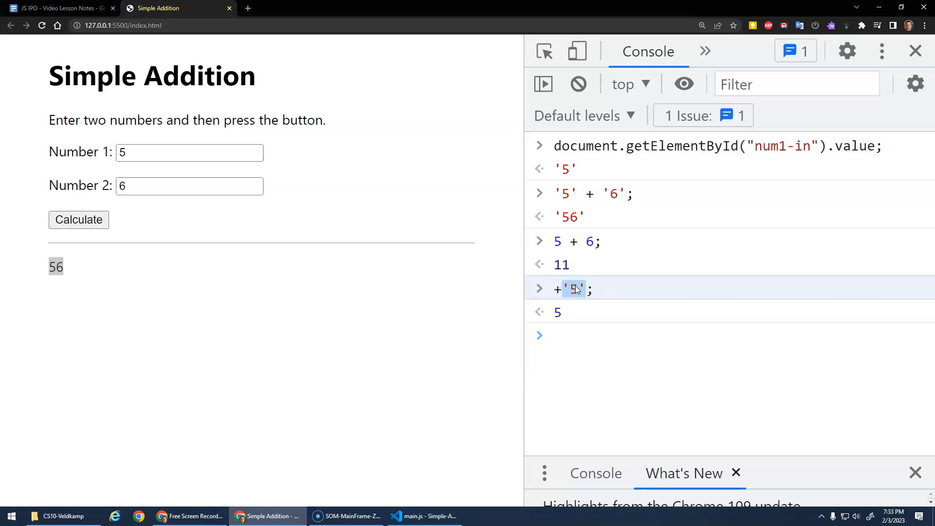
mouse_move(566, 324)
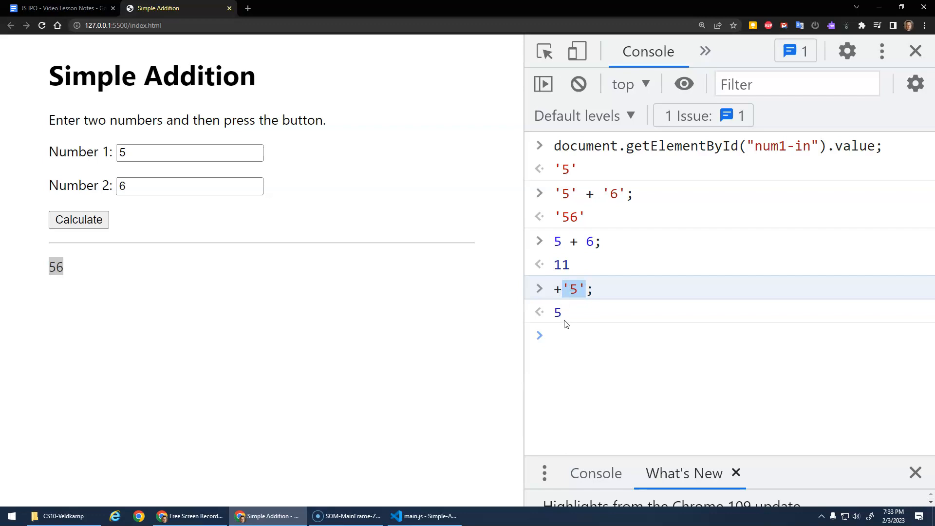
type("=")
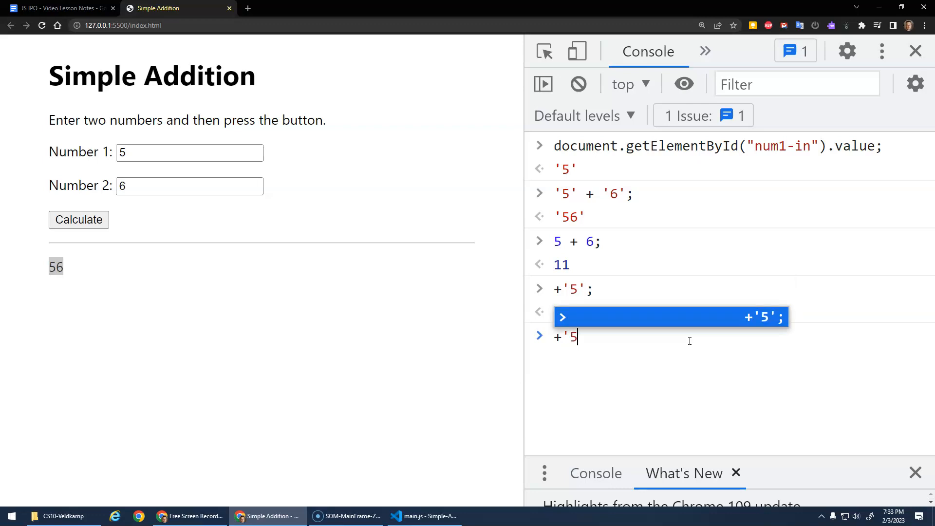
key("Enter")
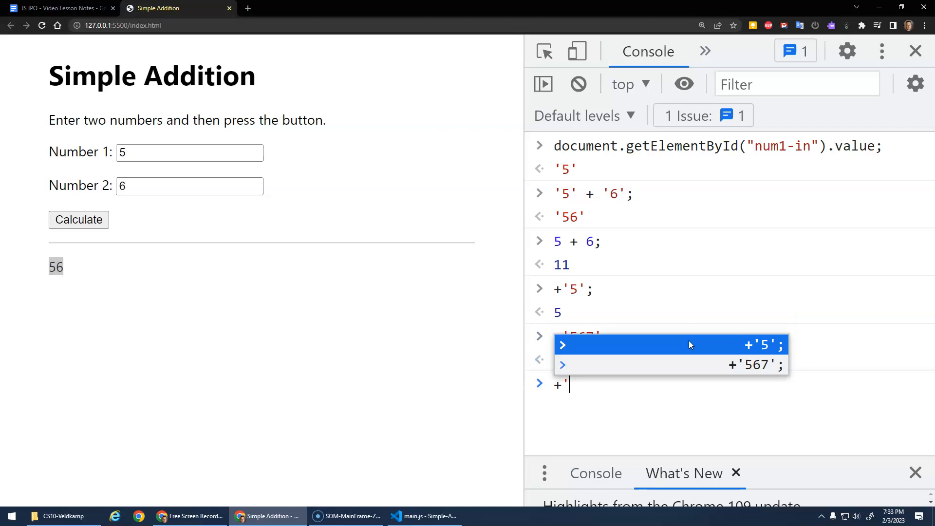
type("fdaf")
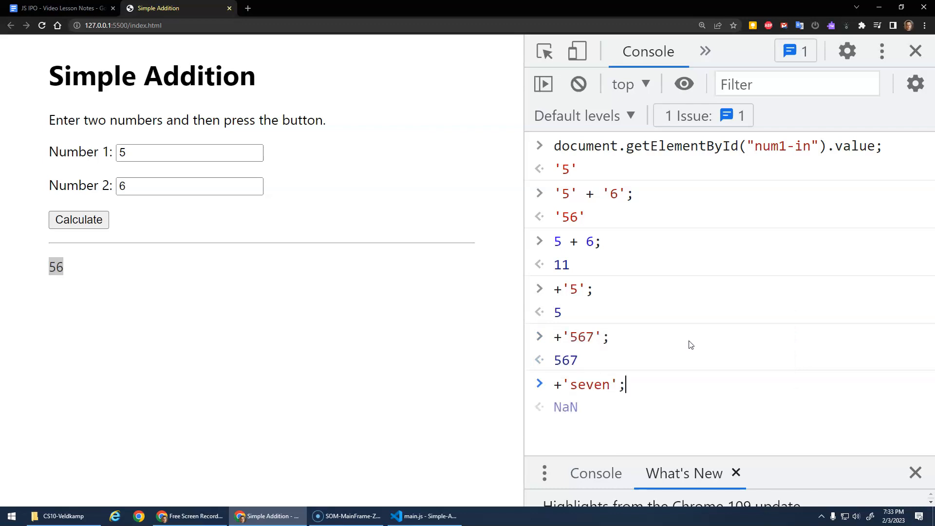
key("Return")
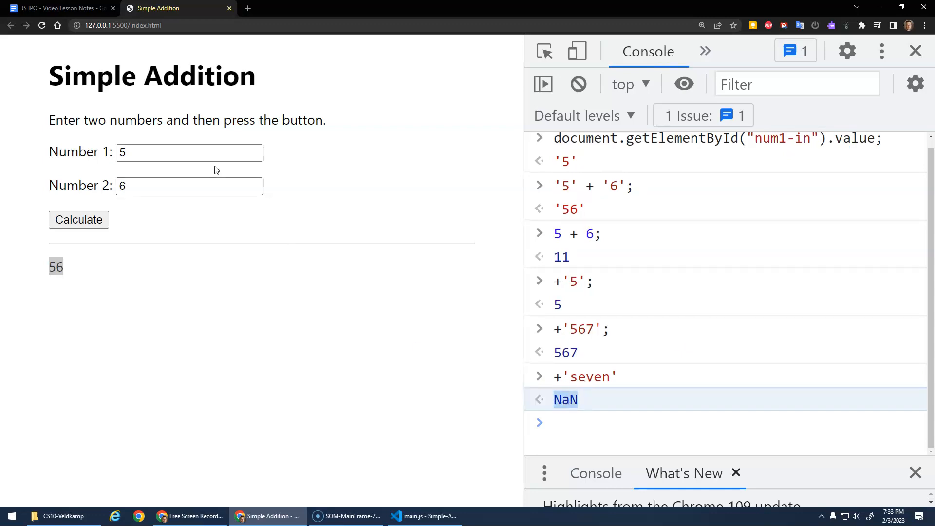
mouse_move(165, 181)
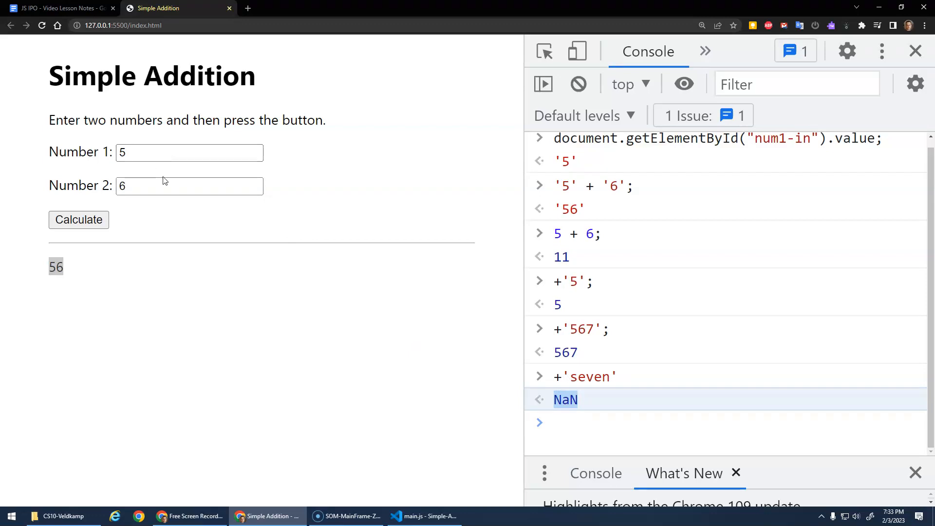
mouse_move(365, 434)
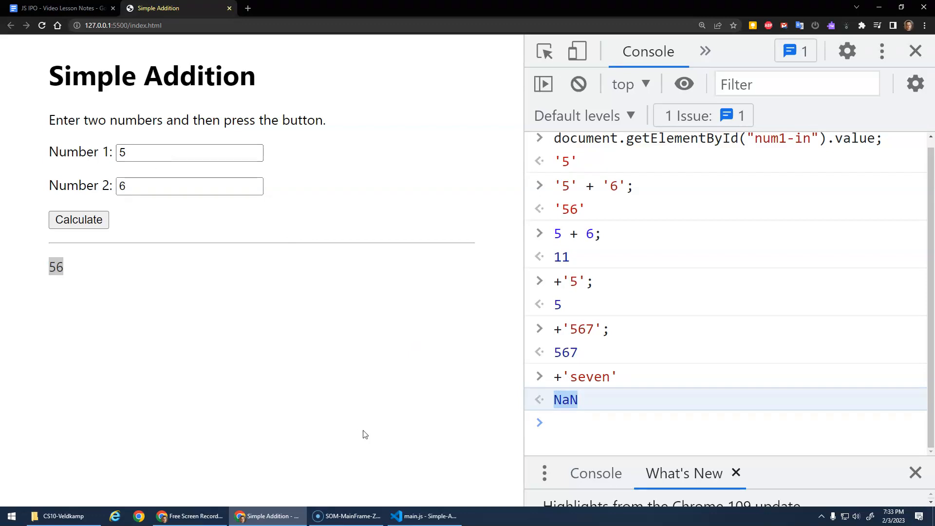
Prefix both document.getElementById value reads on lines 8 and 9 with + and save
left_click(424, 516)
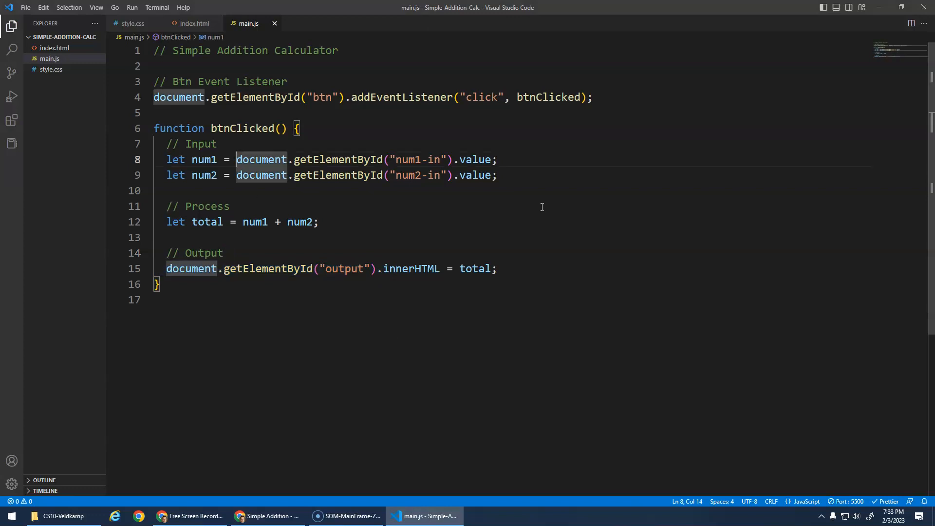
type("+")
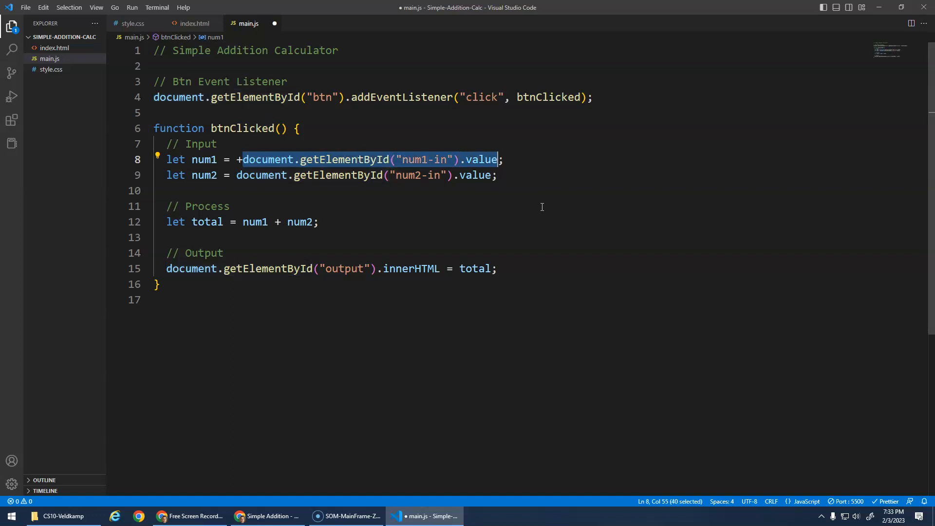
mouse_move(353, 141)
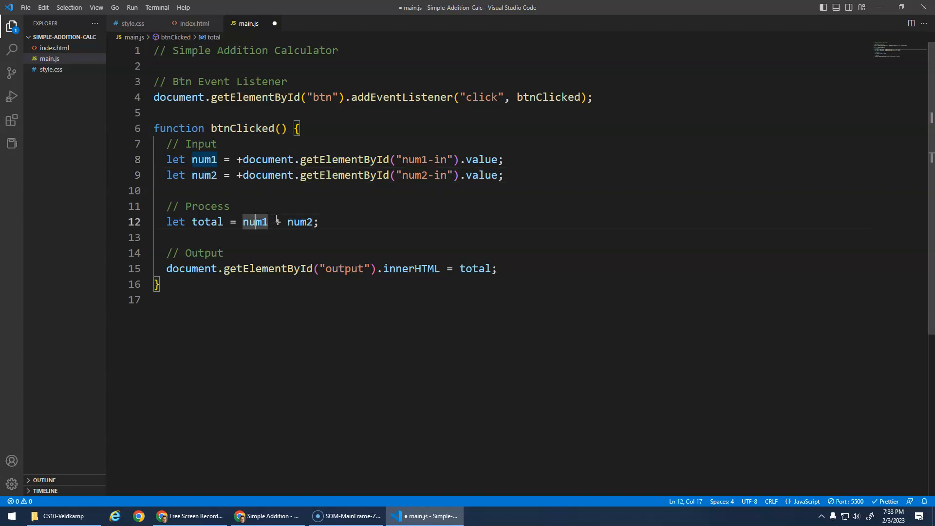
double_click(300, 223)
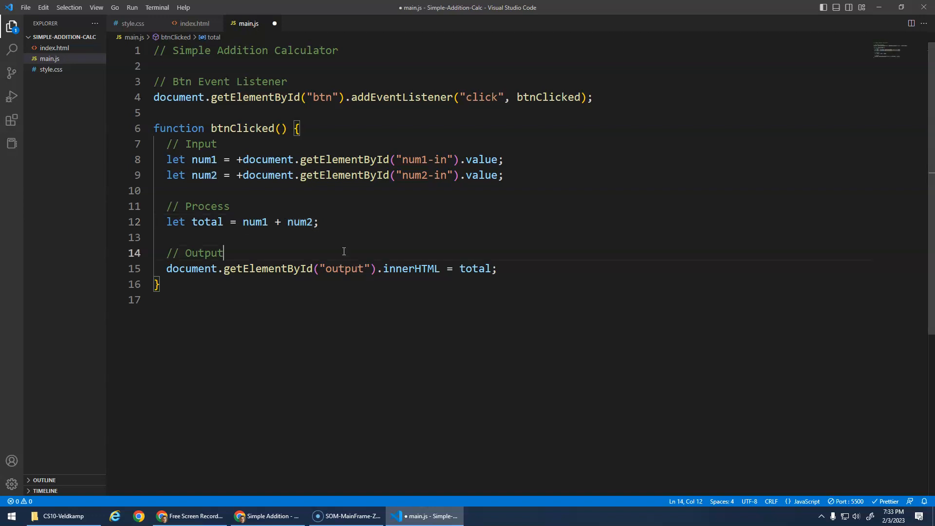
key("ctrl+s")
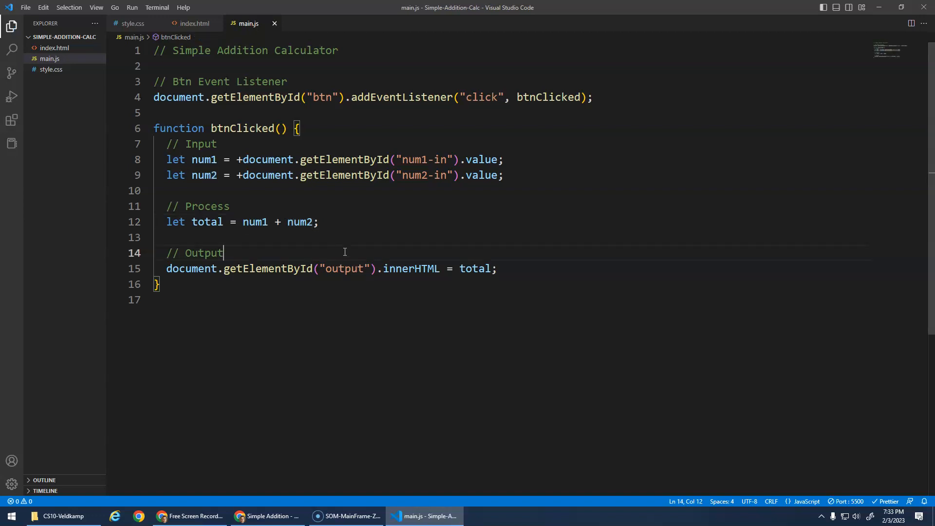
Retest the calculator: 5 and 6 give 11, 5 and 60 give 65, sixty gives NaN
left_click(267, 516)
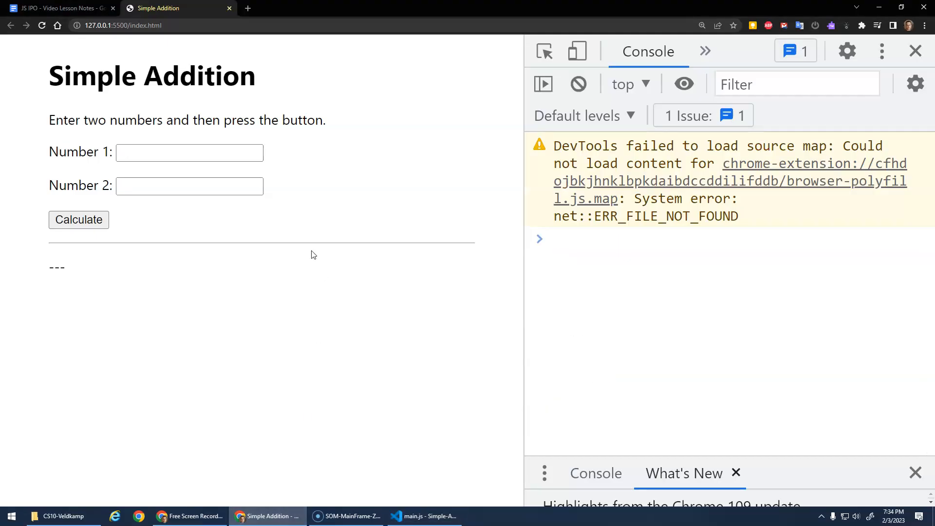
type("5")
type("6")
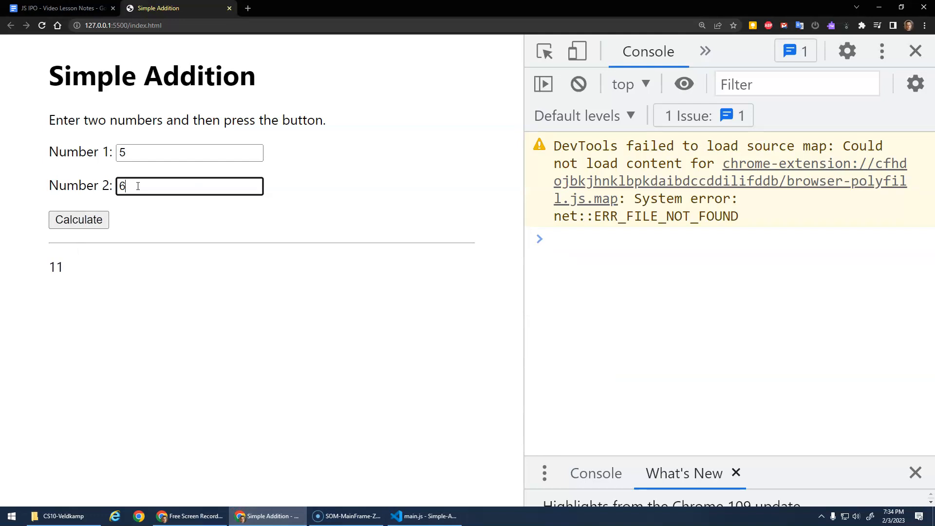
type("0")
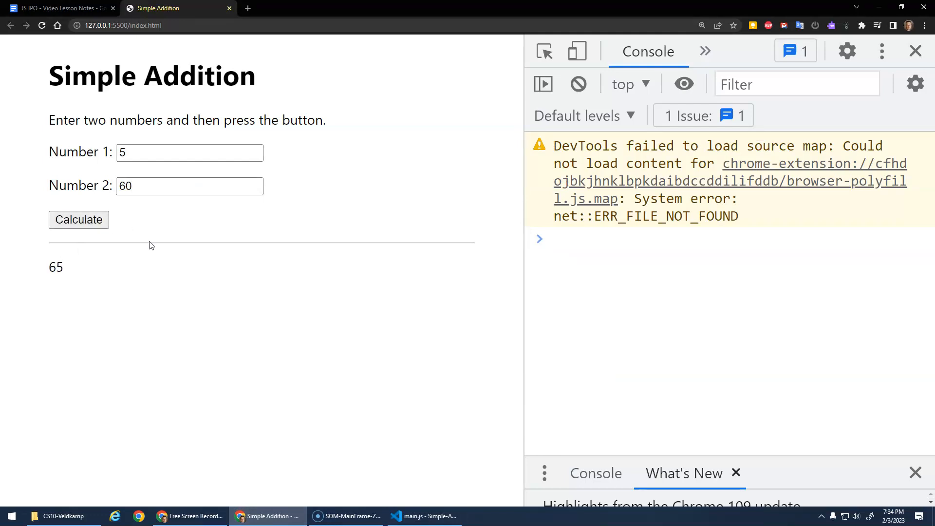
mouse_move(198, 254)
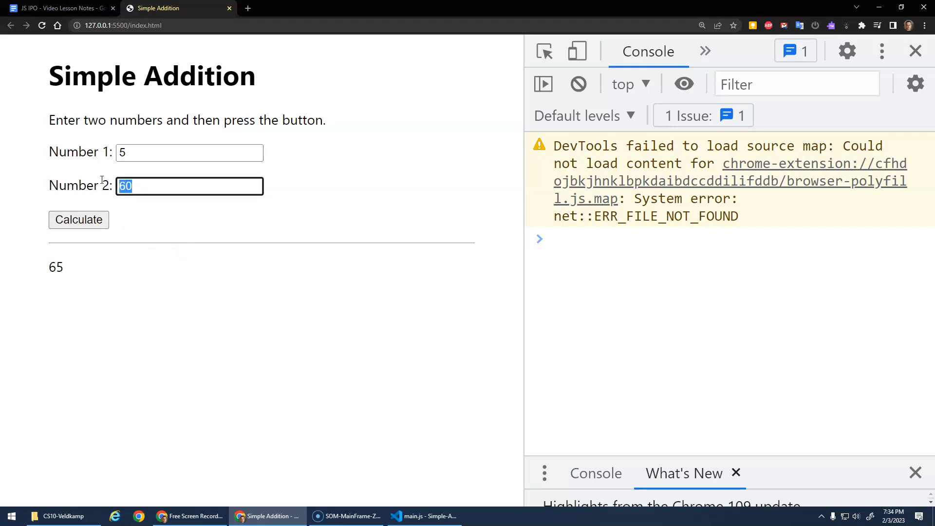
type("sixty")
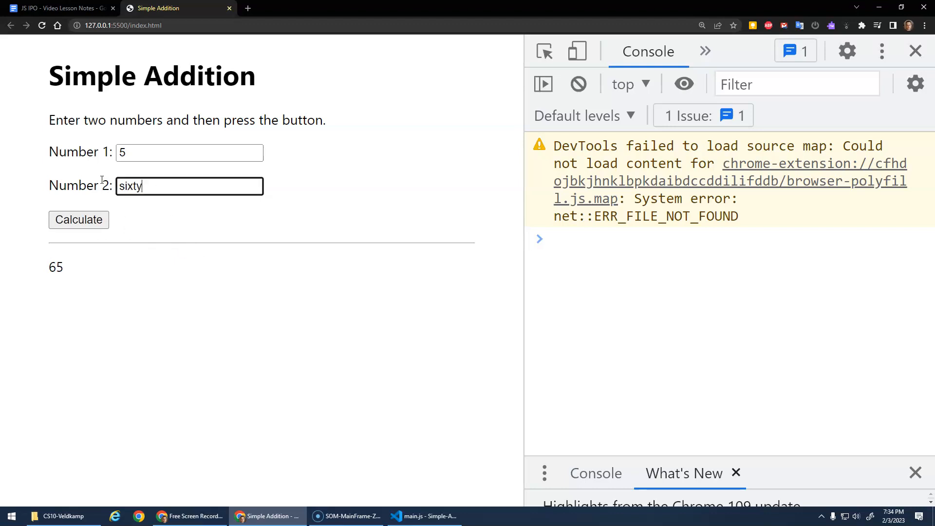
left_click(78, 220)
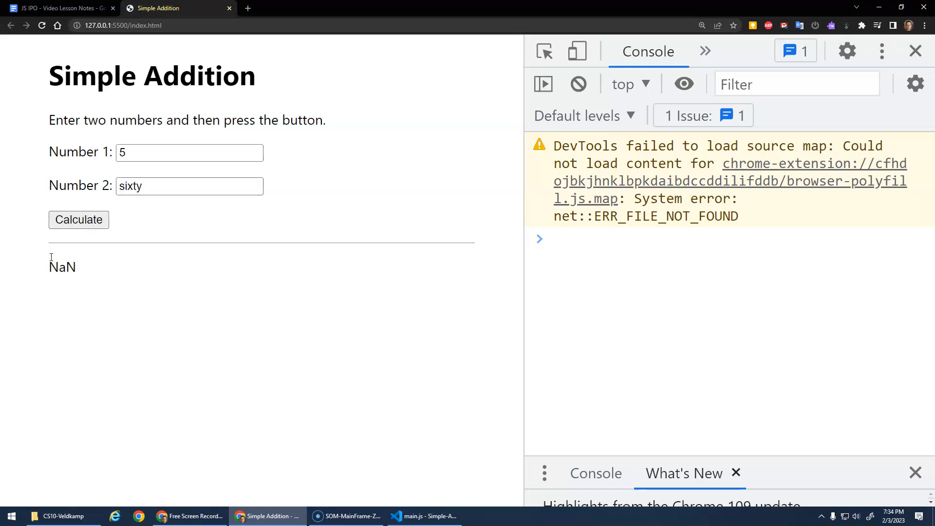
double_click(61, 267)
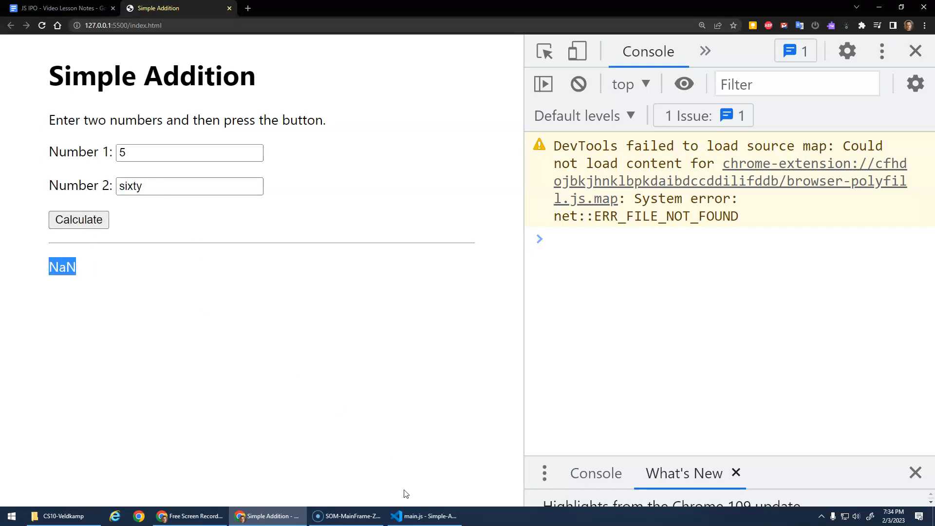
left_click(424, 516)
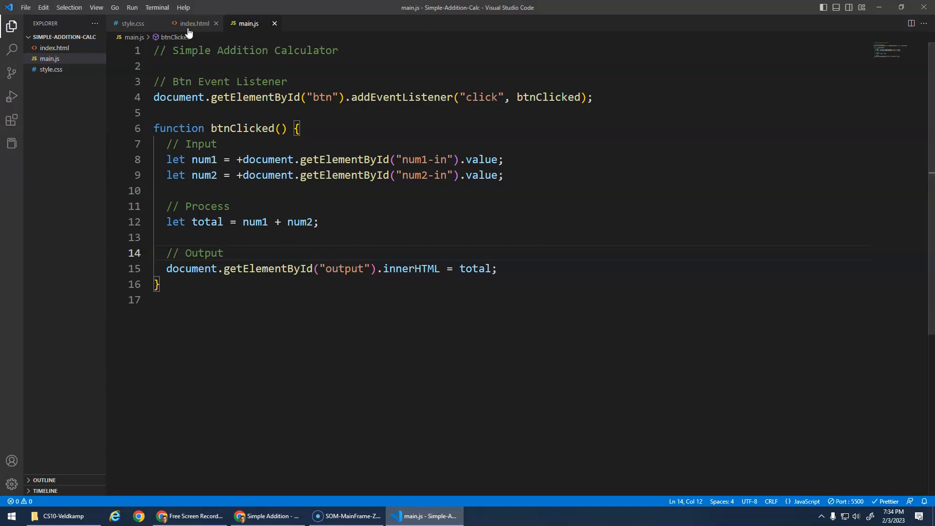
Change both input tags in index.html from type="text" to type="number" and save
left_click(194, 23)
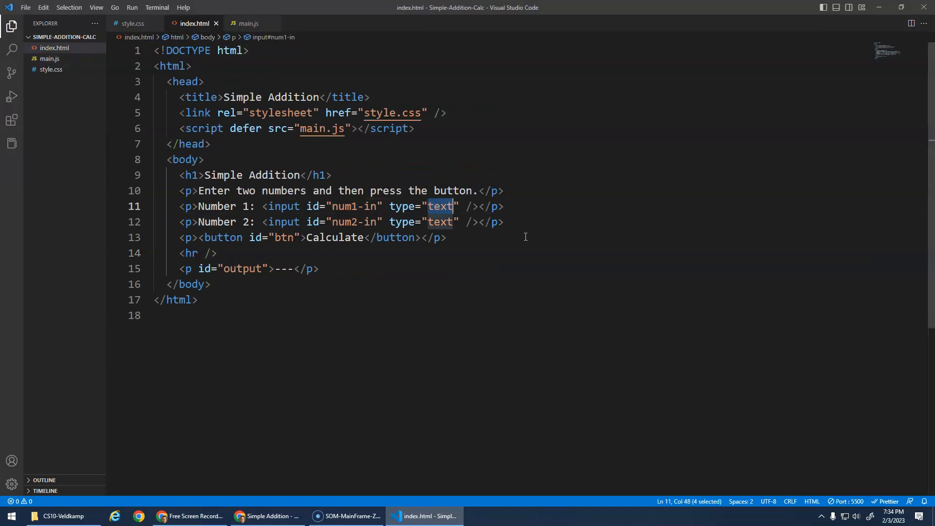
type("number")
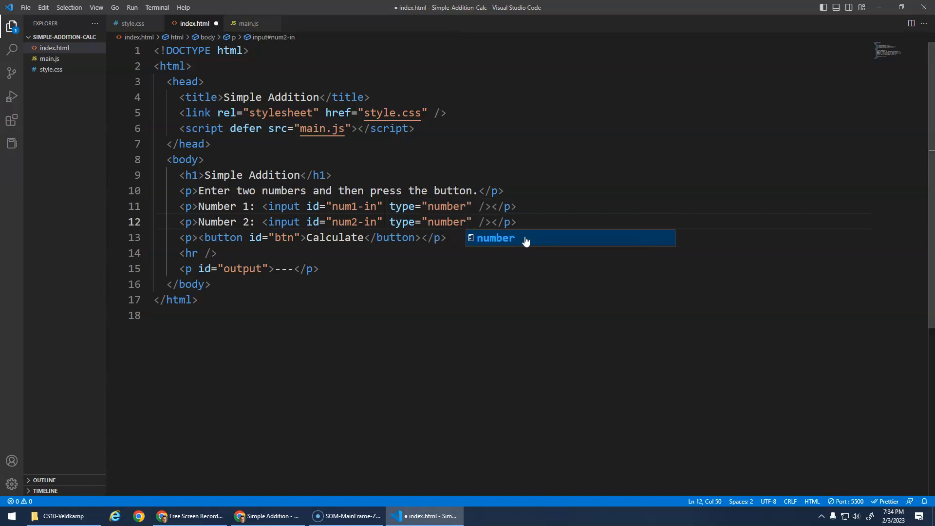
mouse_move(398, 325)
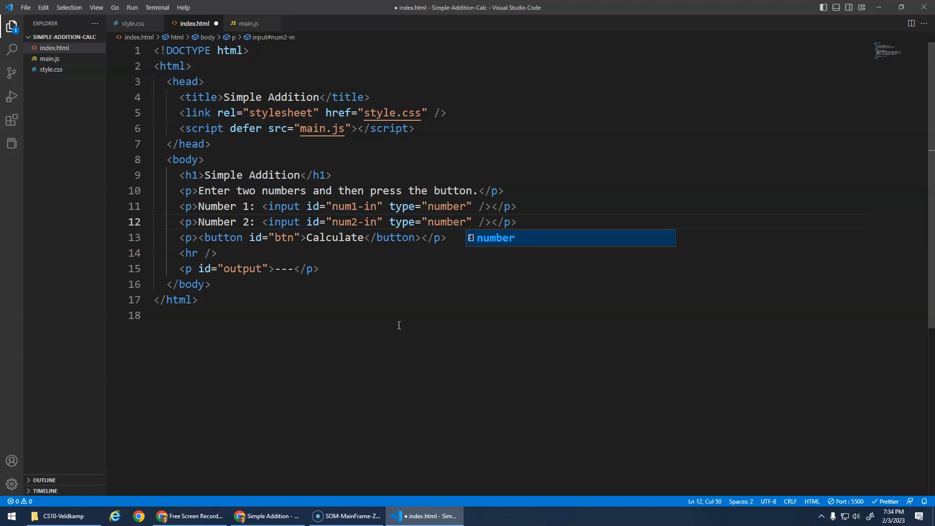
double_click(284, 207)
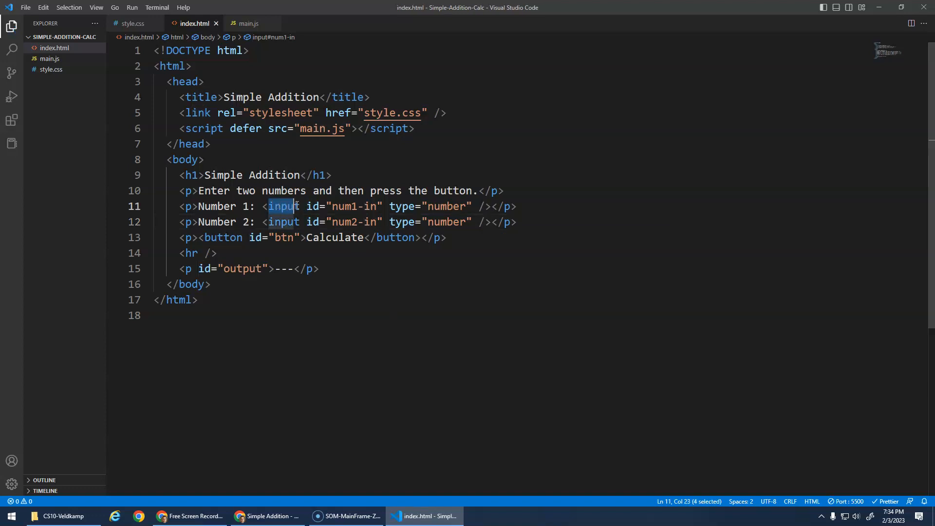
left_click(266, 515)
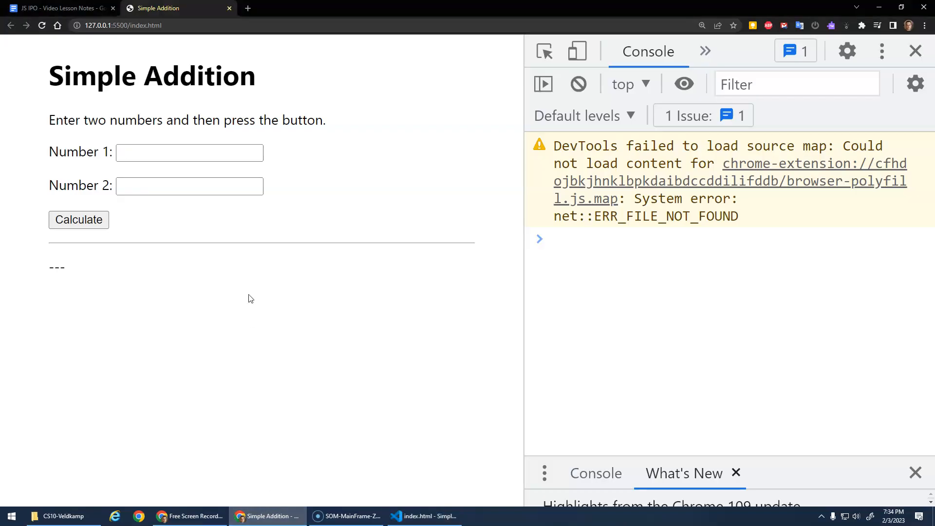
Enter 23 and 54 in the number fields and calculate, showing 77
left_click(188, 152)
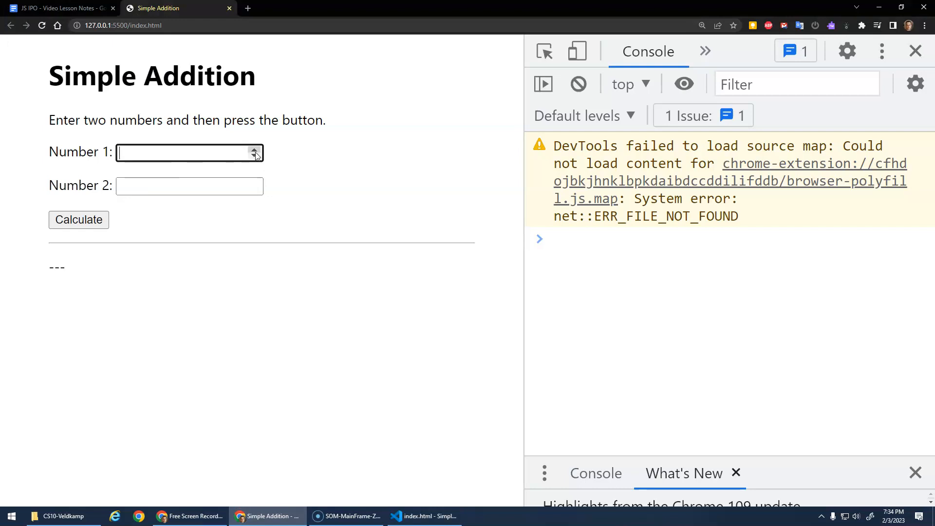
mouse_move(217, 156)
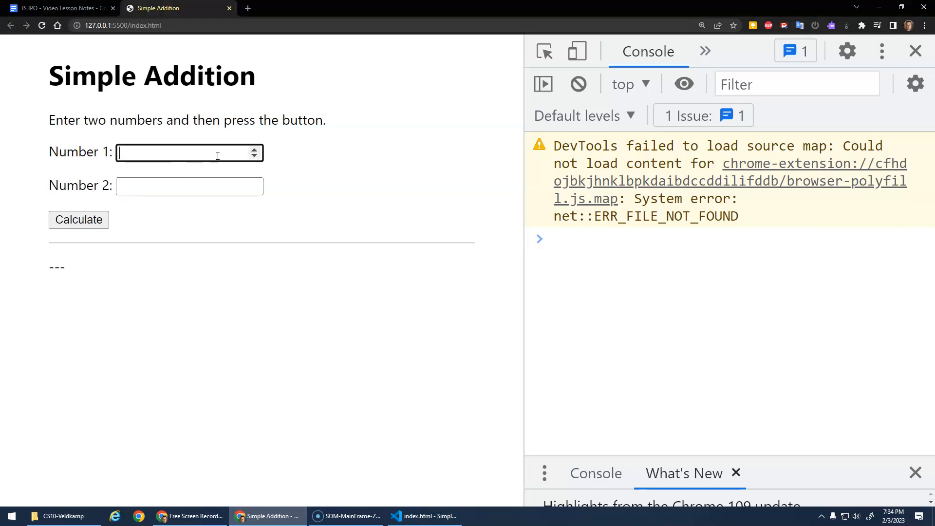
type("e")
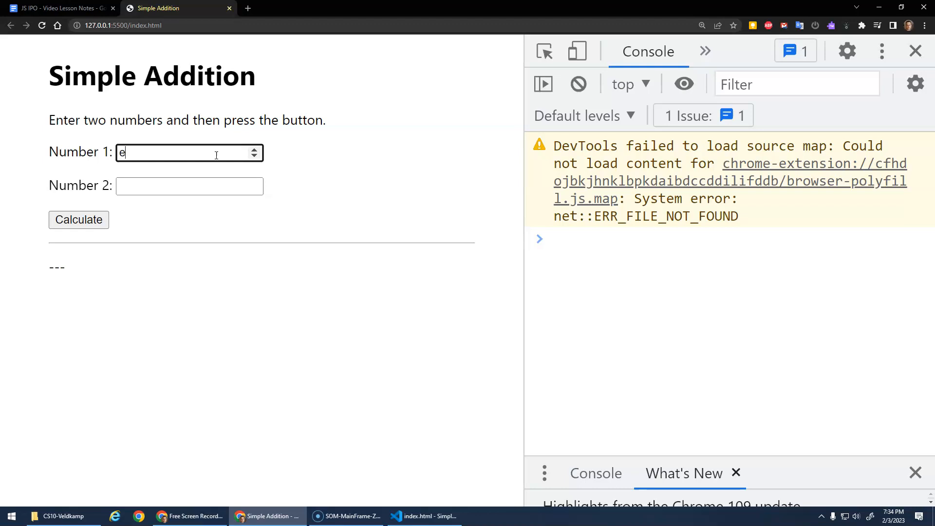
key("Backspace")
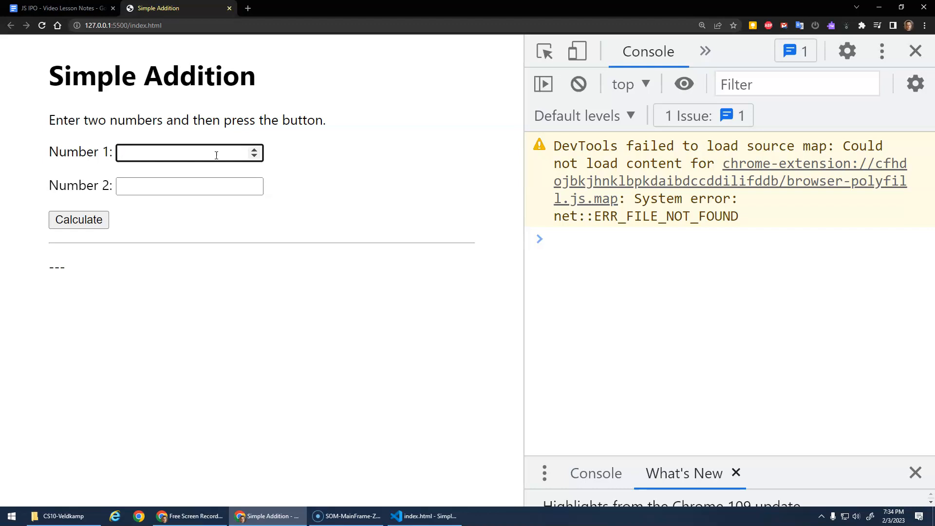
type("23")
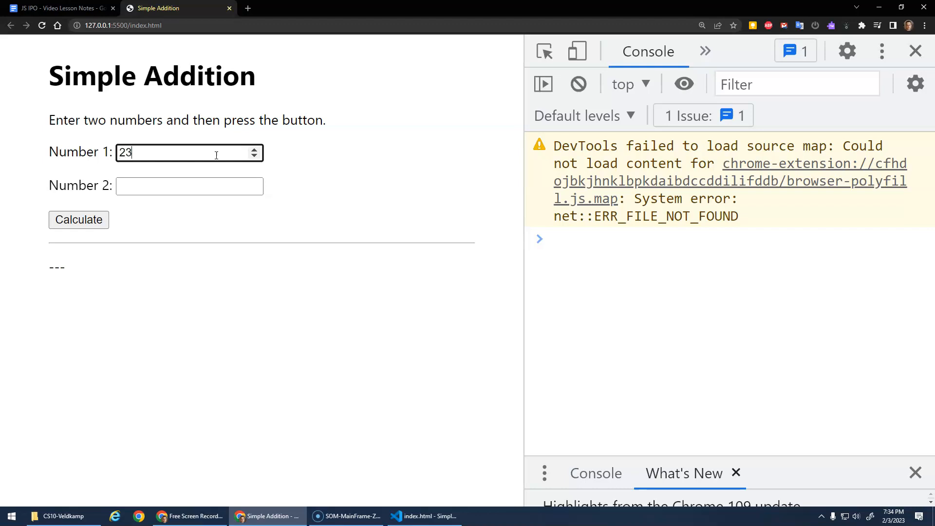
left_click(185, 186)
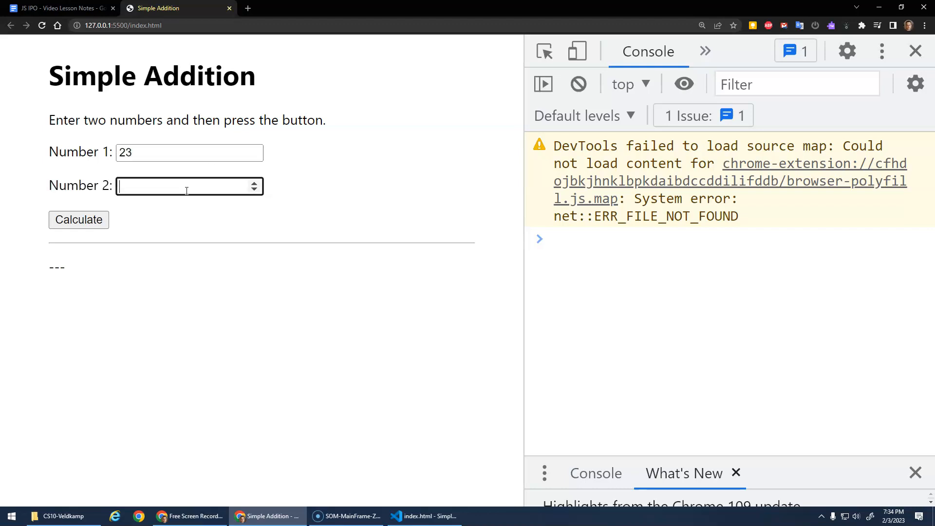
type("54")
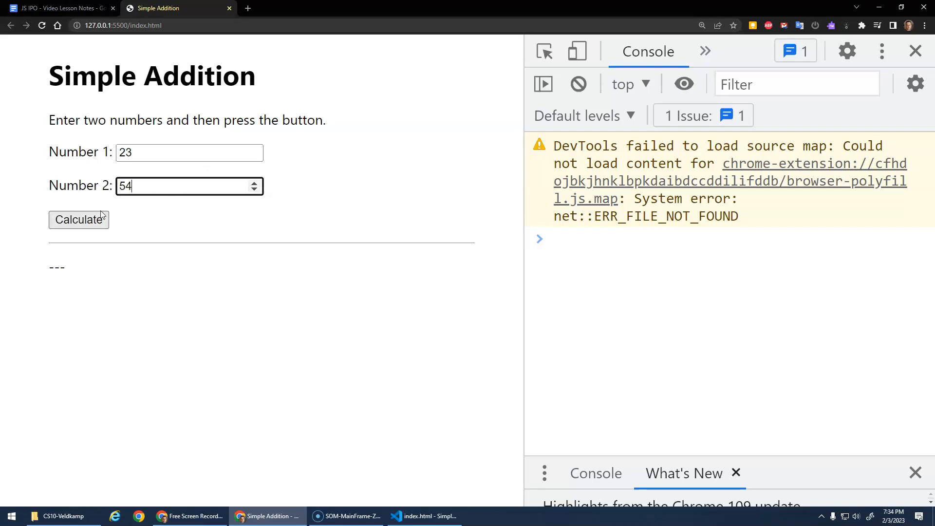
left_click(78, 220)
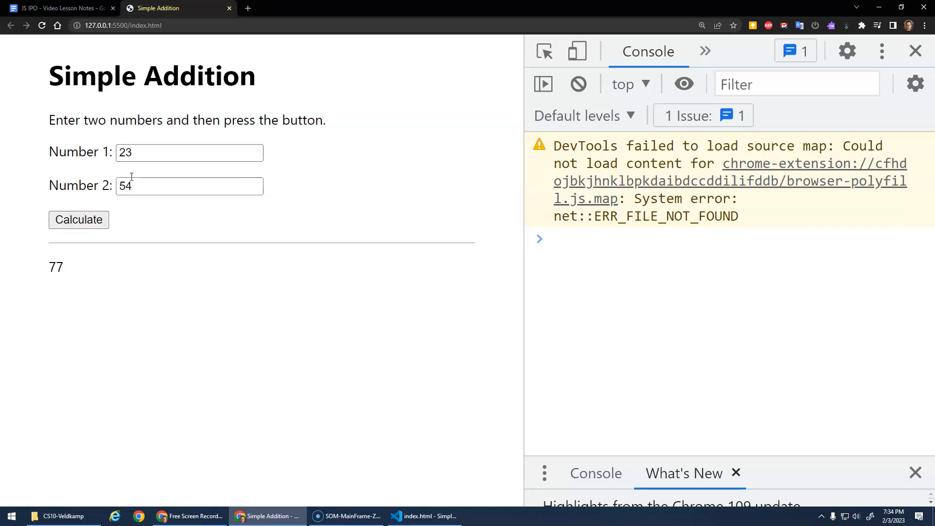
mouse_move(425, 516)
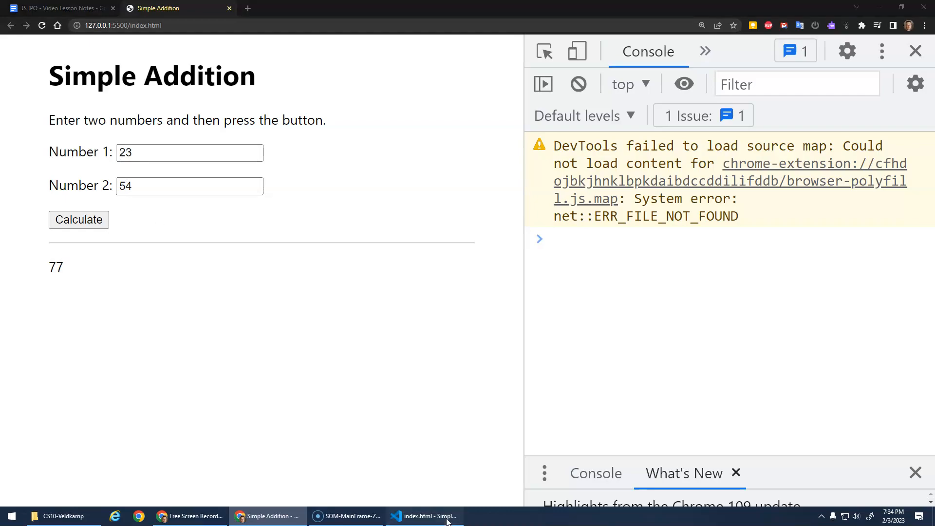
left_click(425, 516)
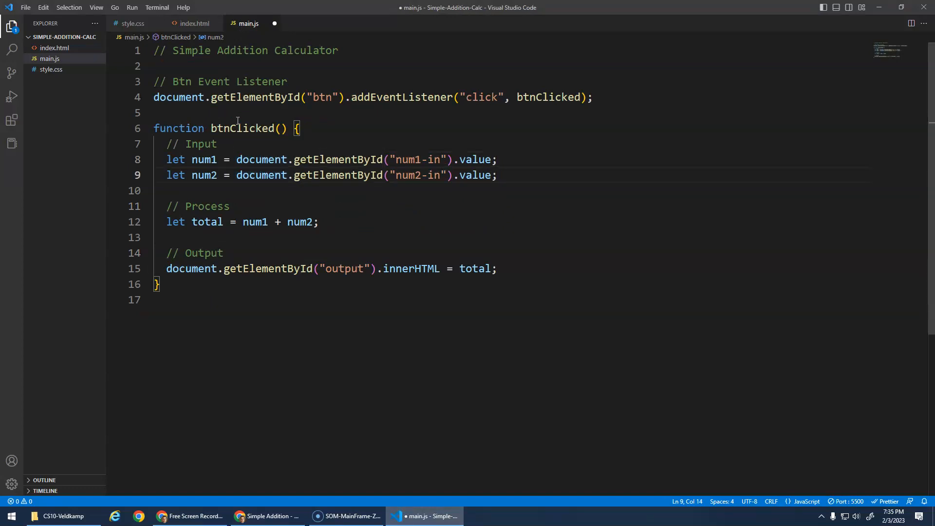
Check type="number" on both inputs in index.html, then save main.js without unary plus
left_click(194, 24)
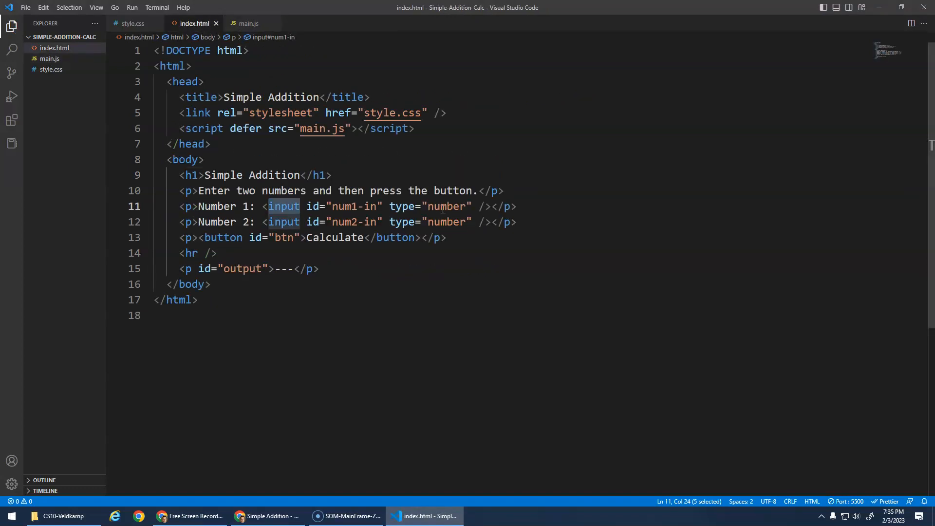
left_click(440, 221)
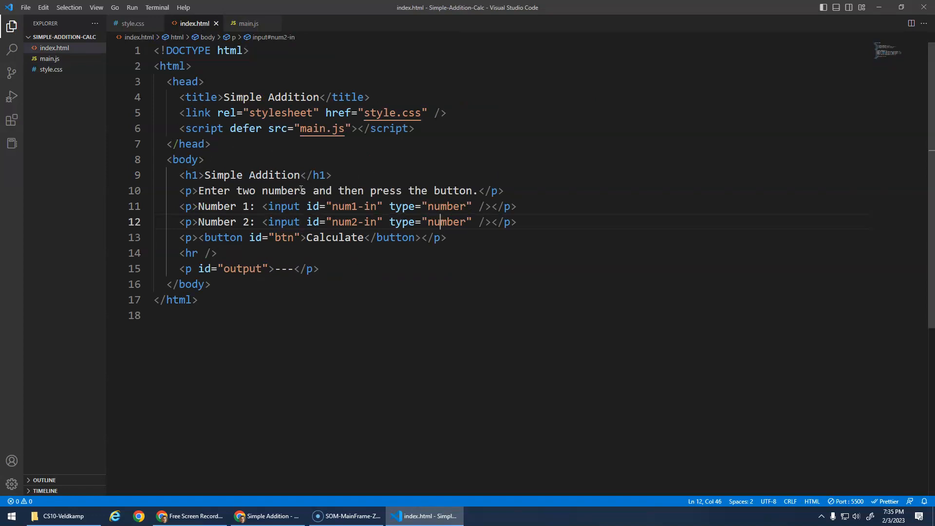
mouse_move(247, 23)
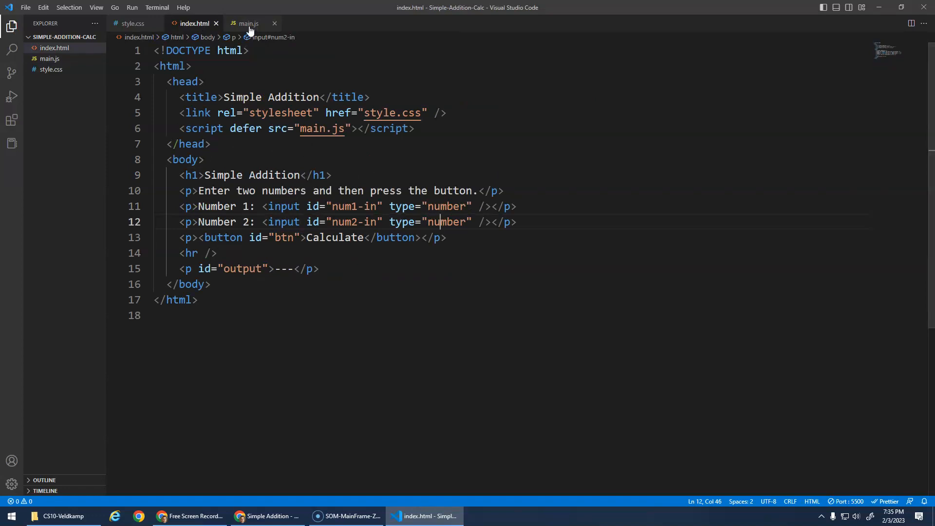
left_click(247, 24)
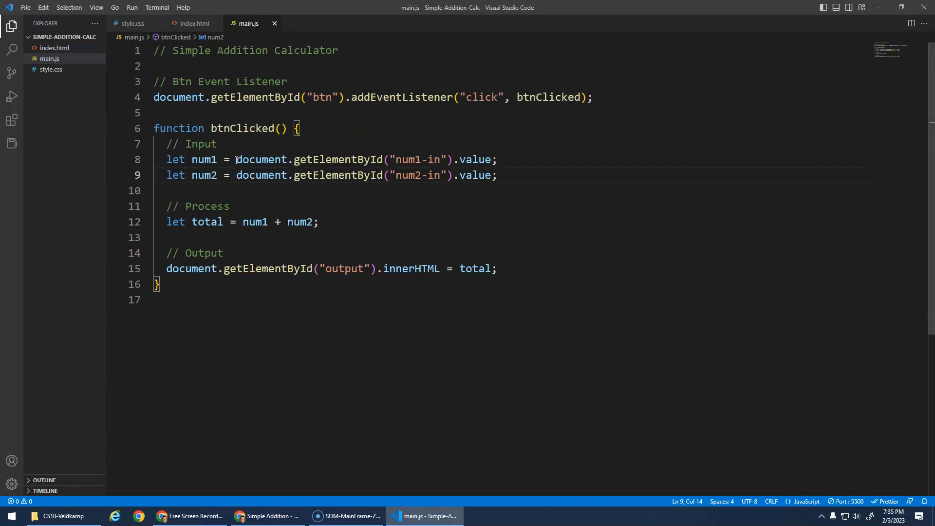
left_click(267, 516)
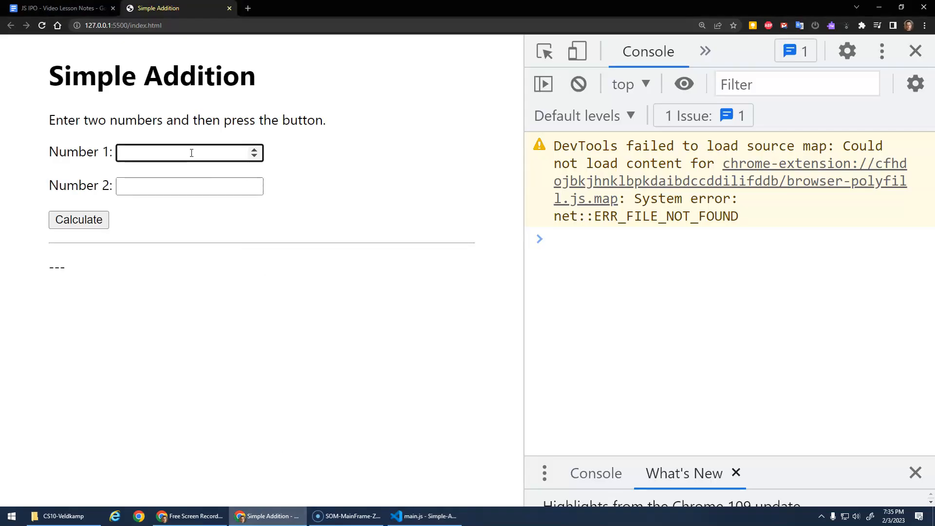
Calculate 5 and 6 on the page, which again shows 56
left_click(78, 220)
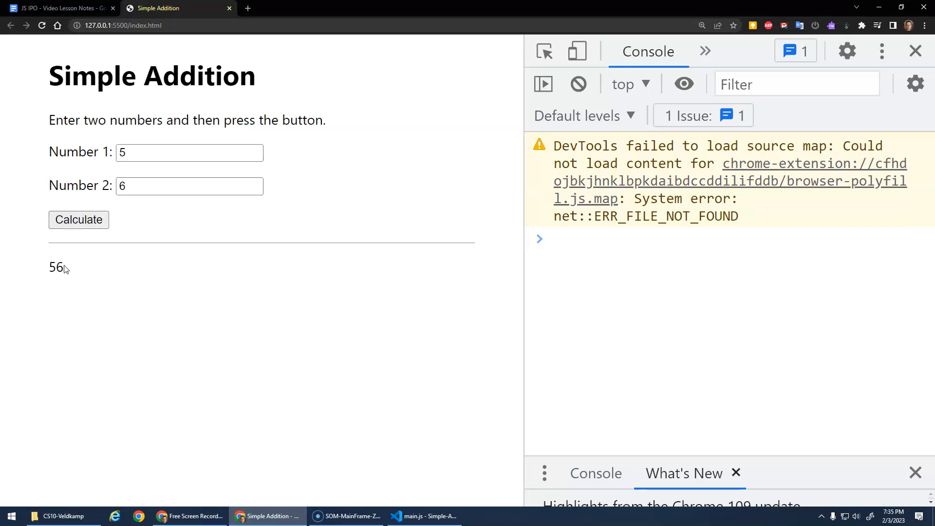
left_click(423, 516)
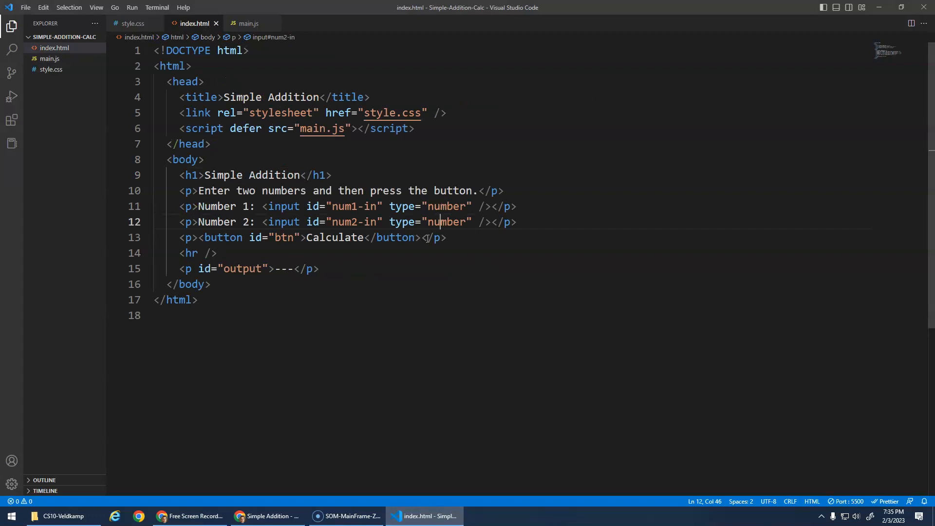
mouse_move(284, 222)
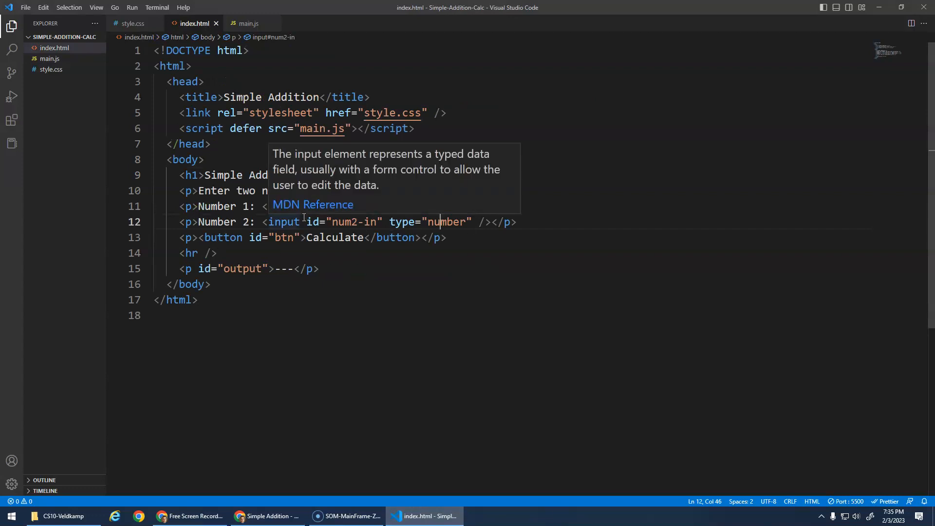
Restore + before both input reads in main.js and retest 5 and 6 for 11
left_click(247, 24)
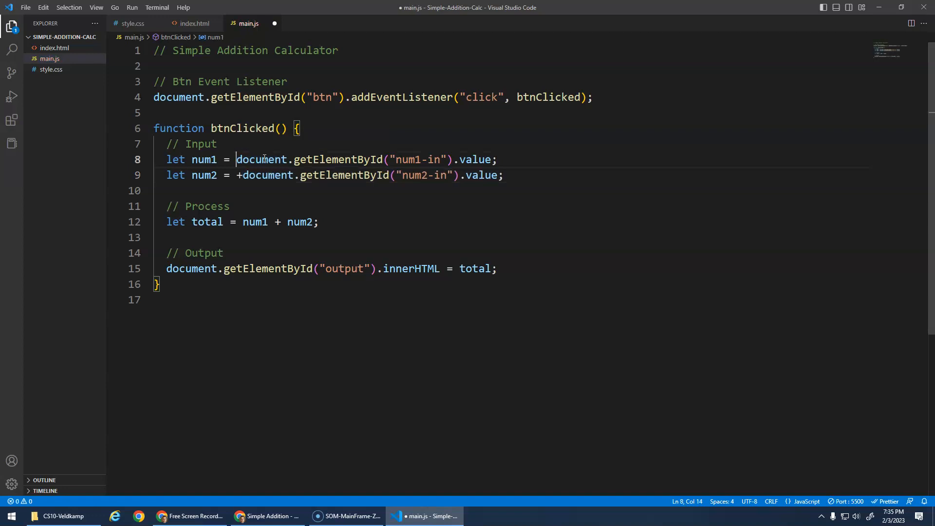
type("+")
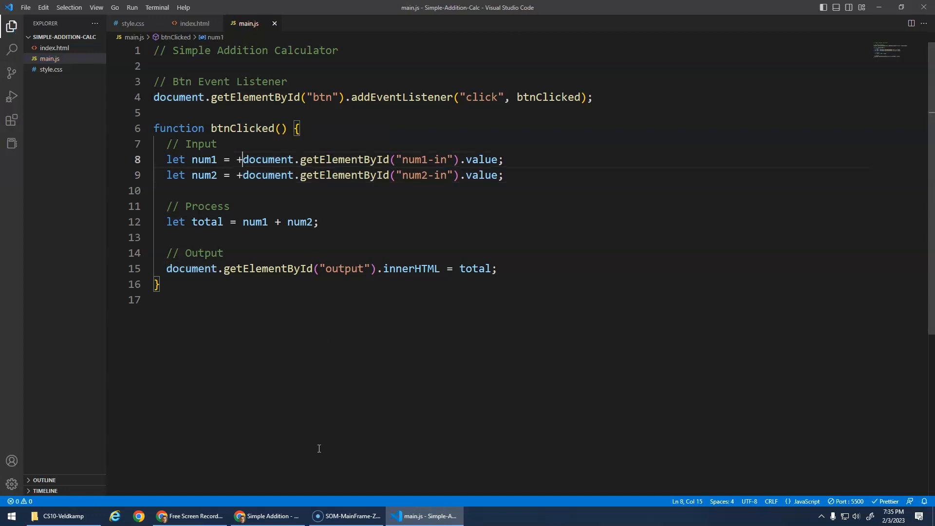
left_click(268, 516)
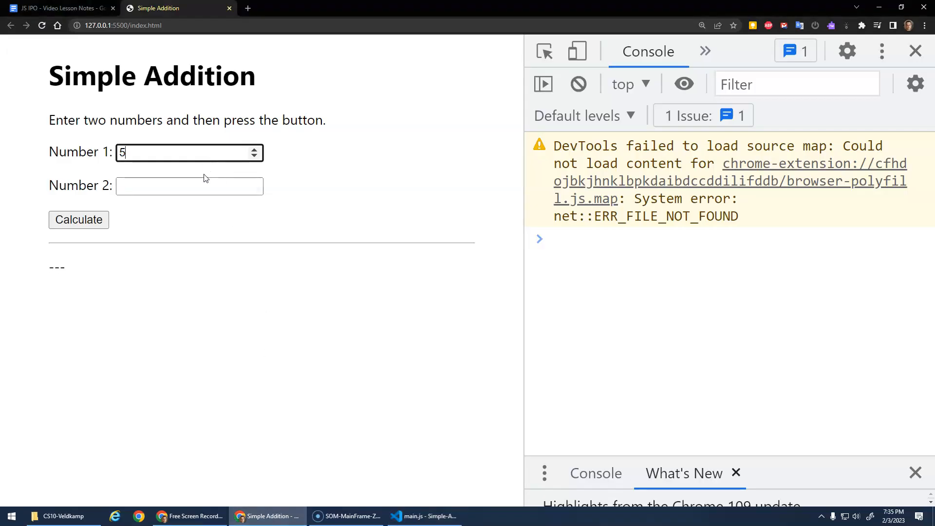
left_click(78, 219)
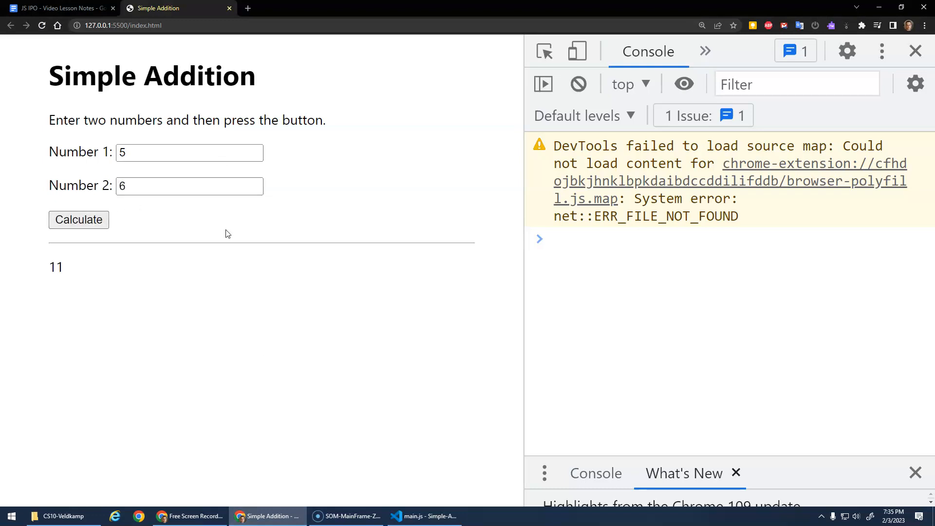
mouse_move(443, 485)
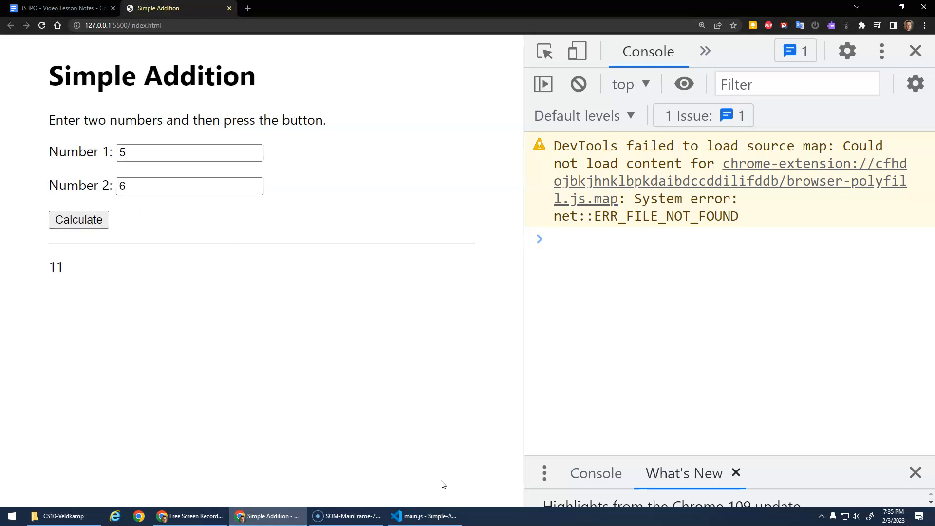
left_click(423, 516)
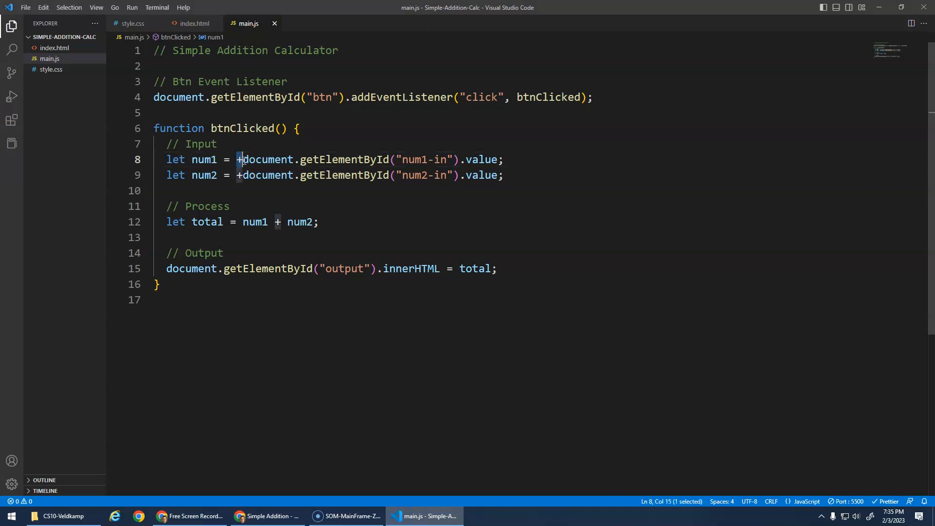
left_click(274, 222)
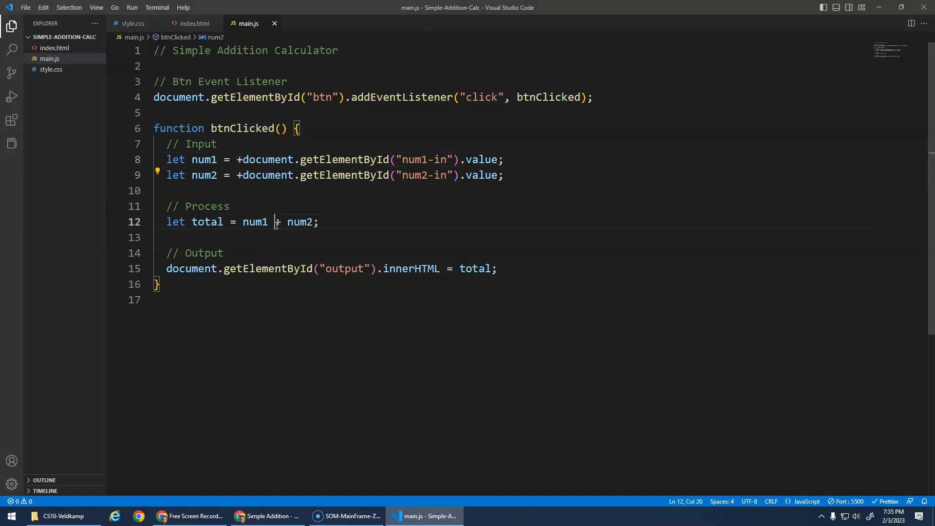
mouse_move(269, 516)
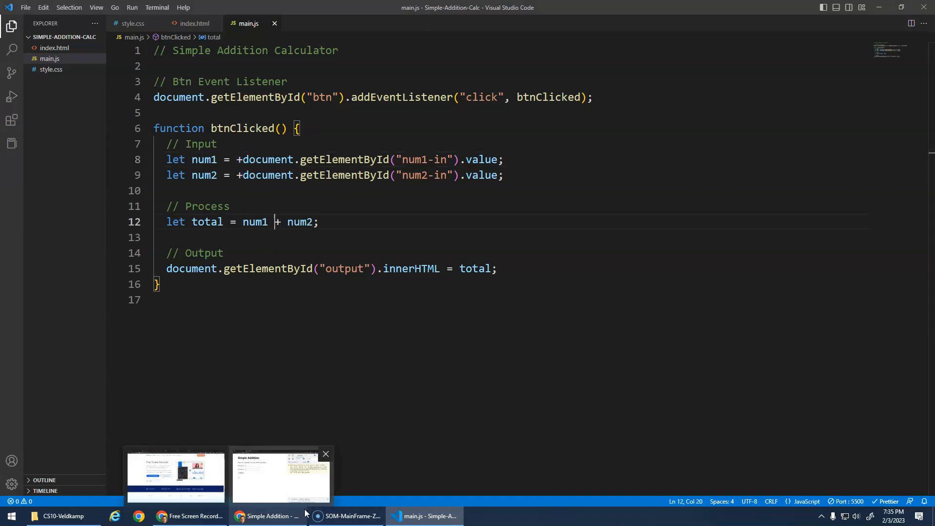
left_click(353, 300)
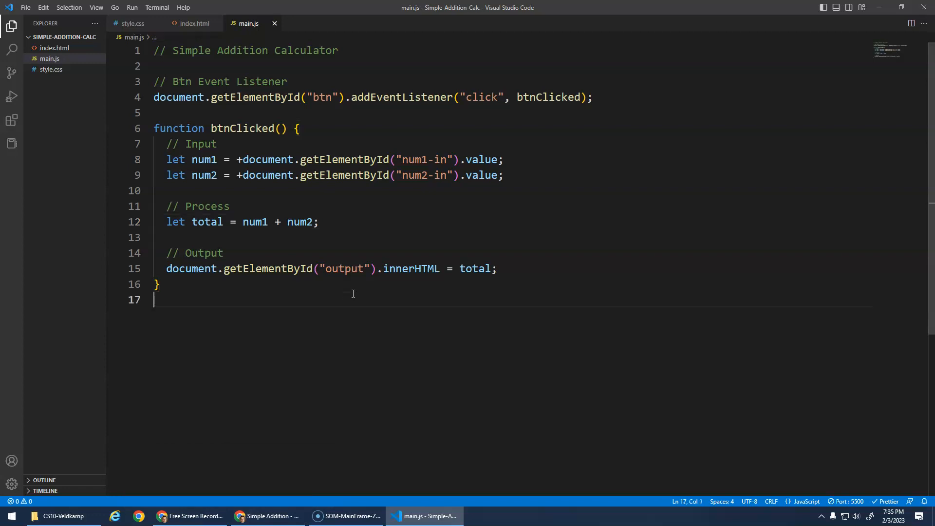